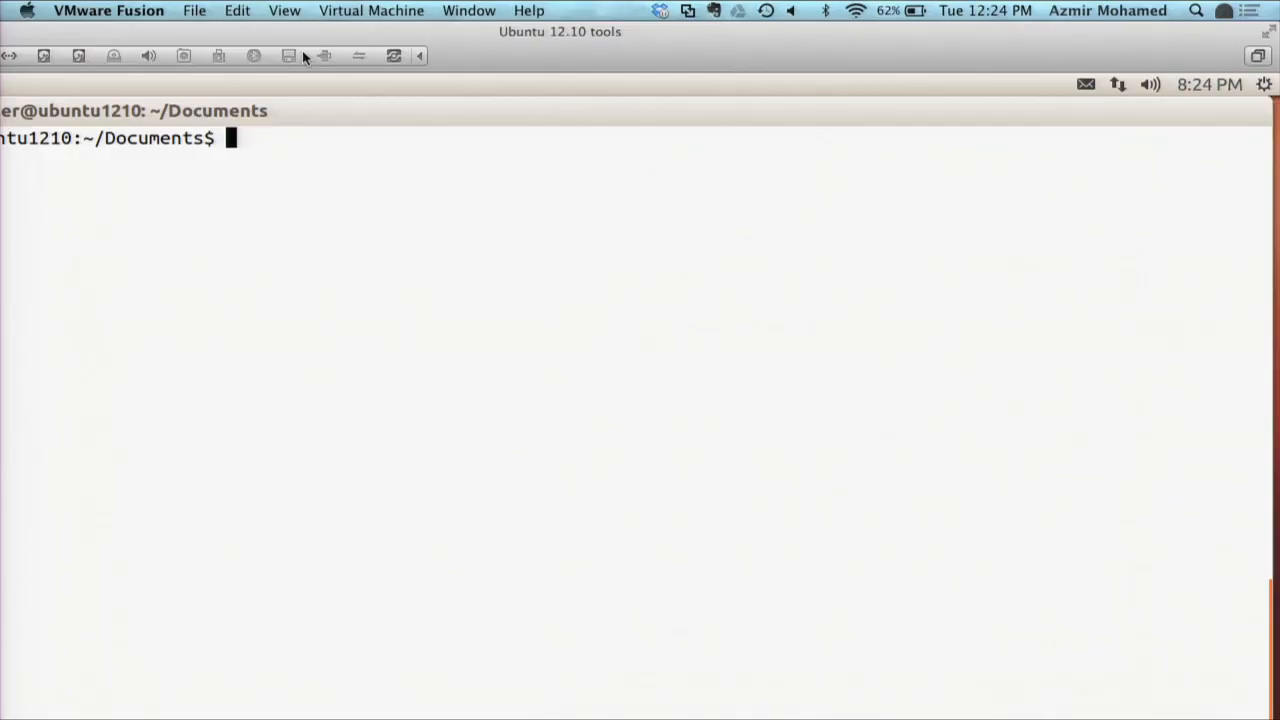
mouse_move(304, 56)
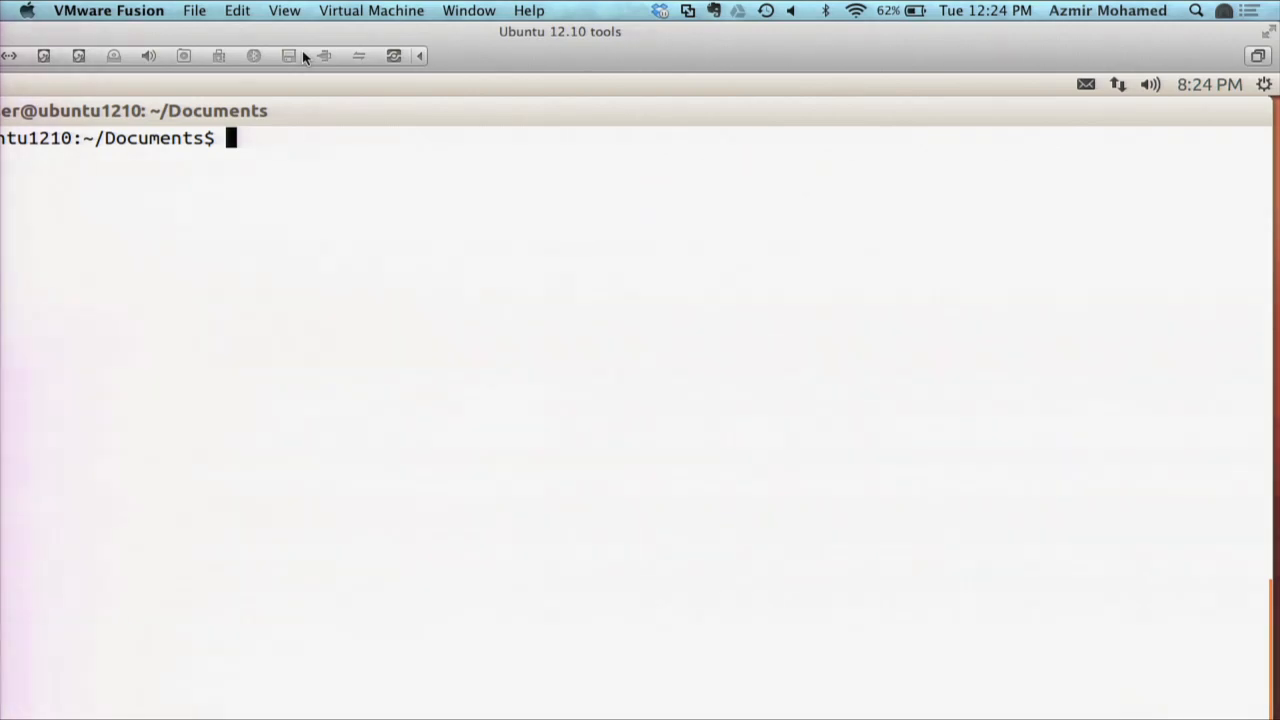
Step: After listing Documents with ls -l, display creds.ec2 with cat, fixing a mistyped word
text(ls -l)
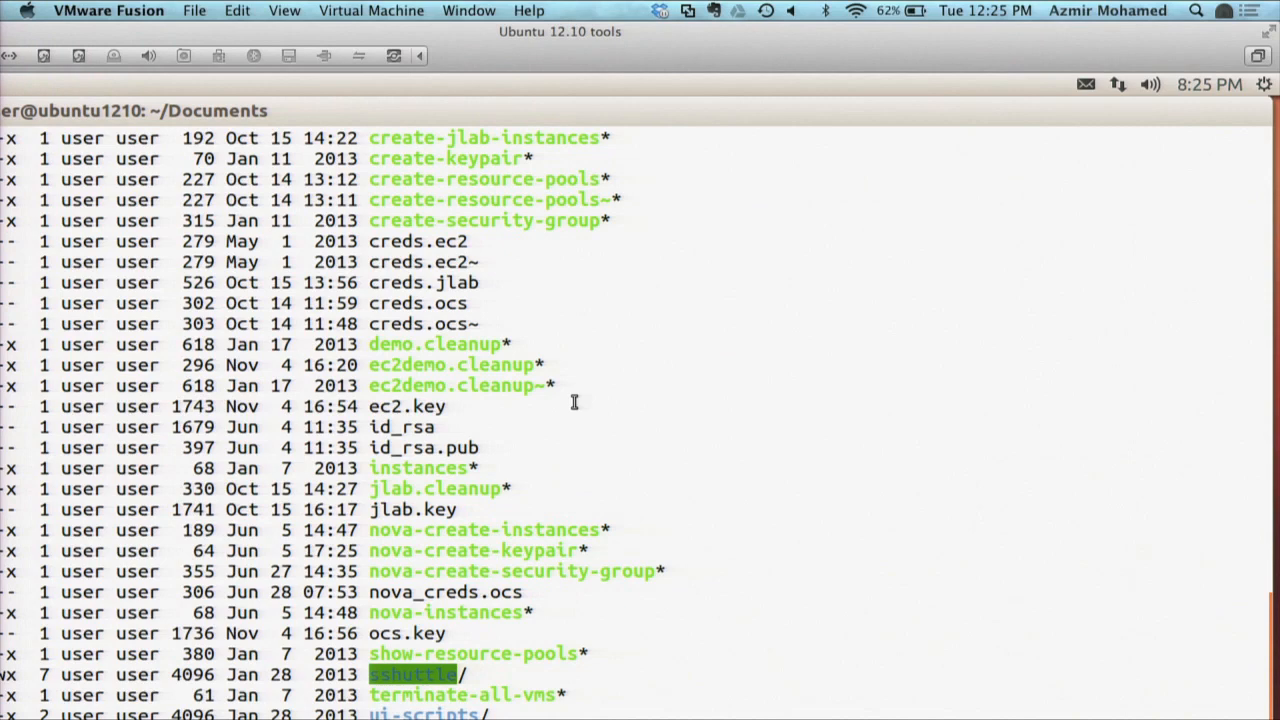
mouse_move(484, 178)
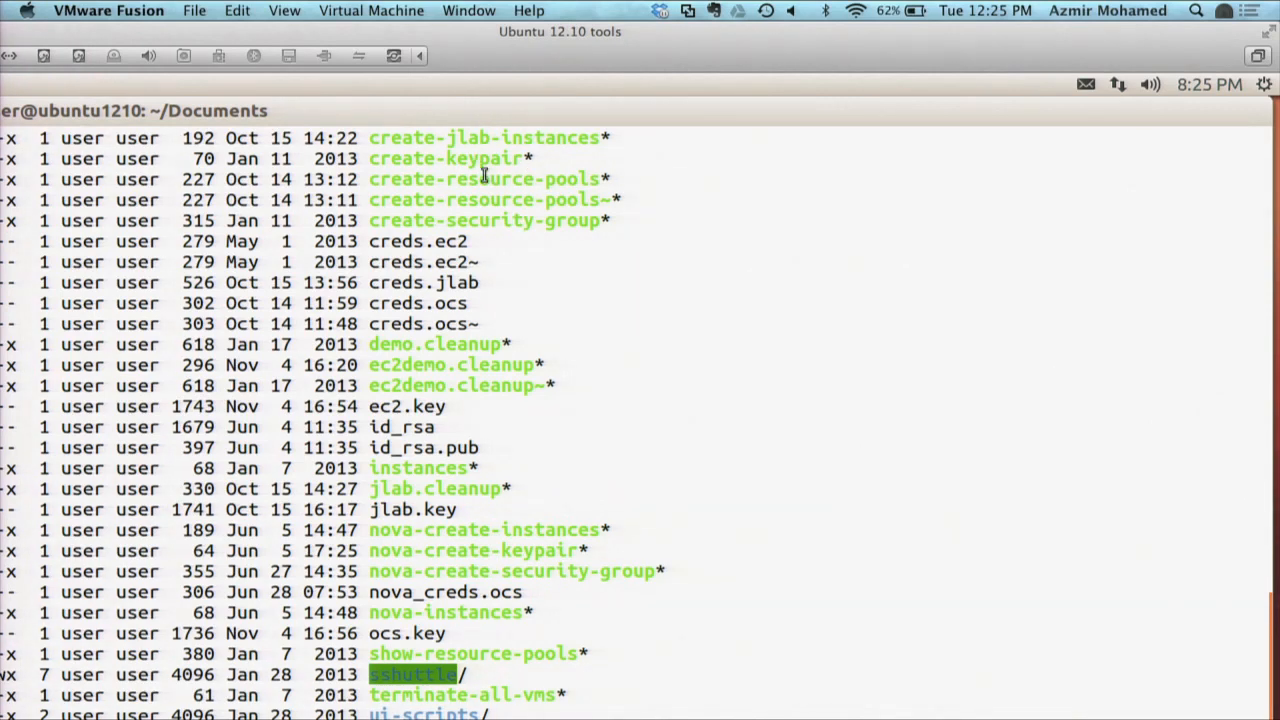
key(Return)
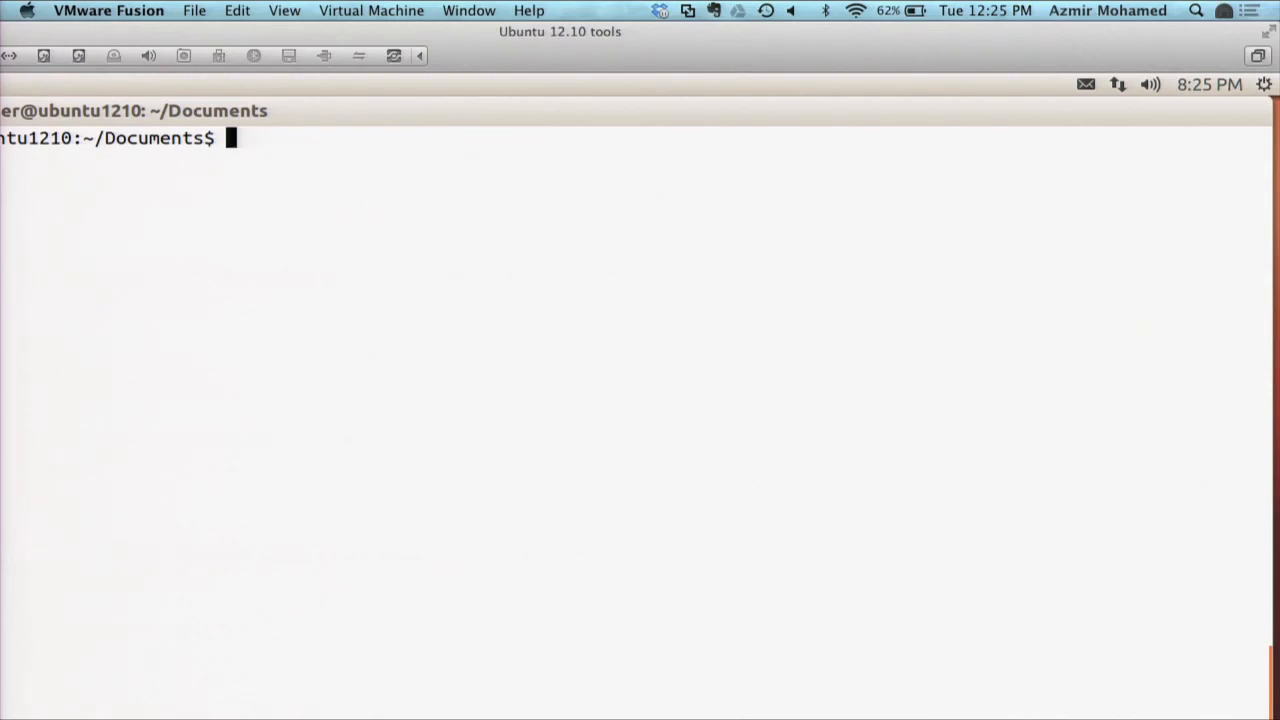
text(cat)
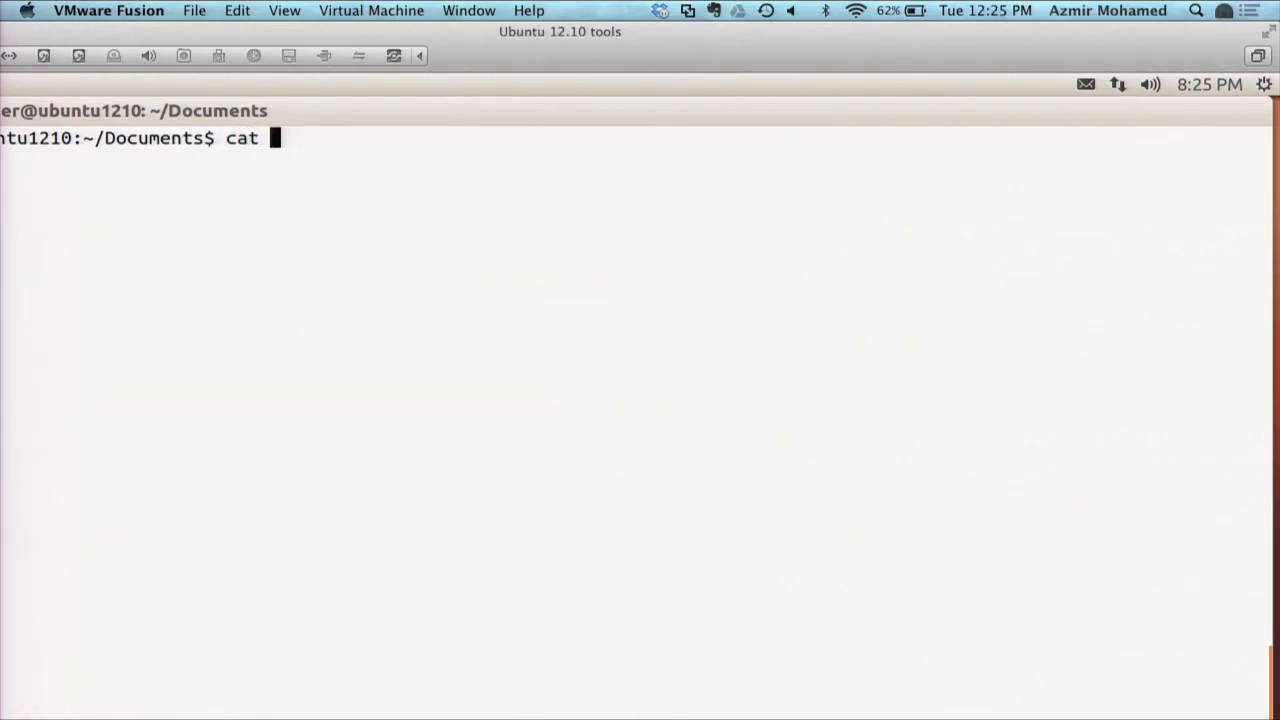
text(source)
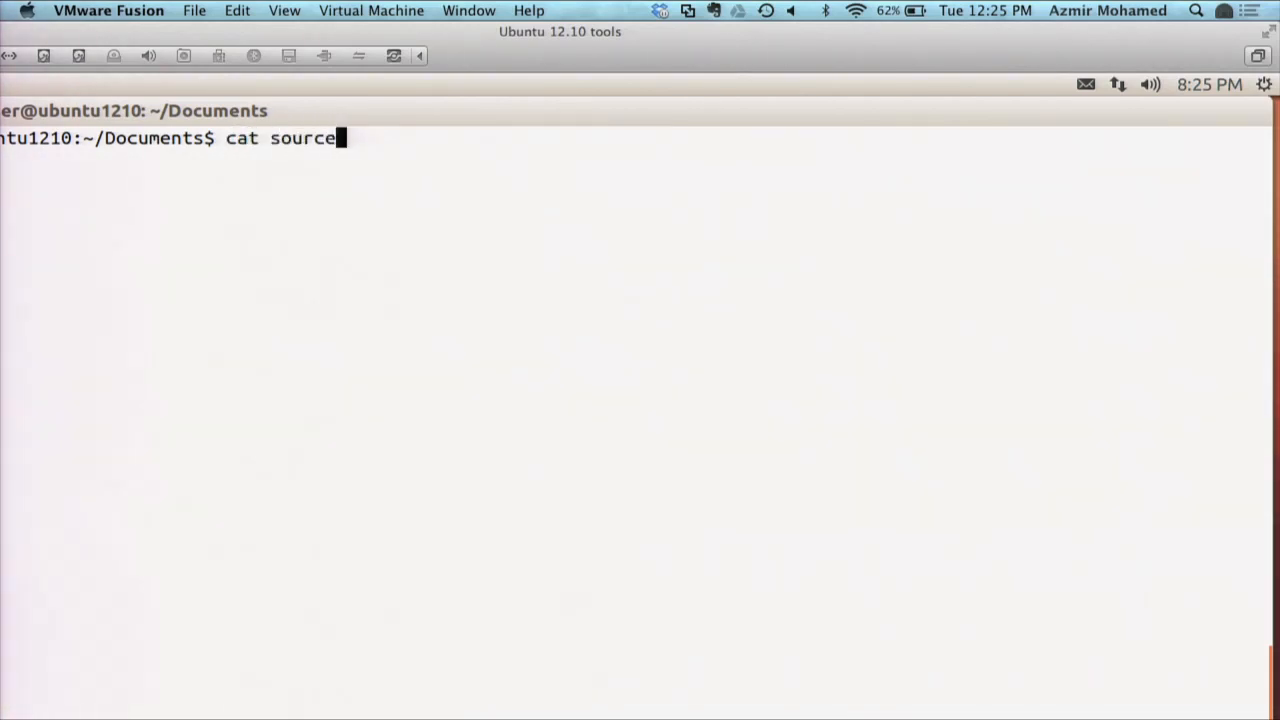
key(BackSpace)
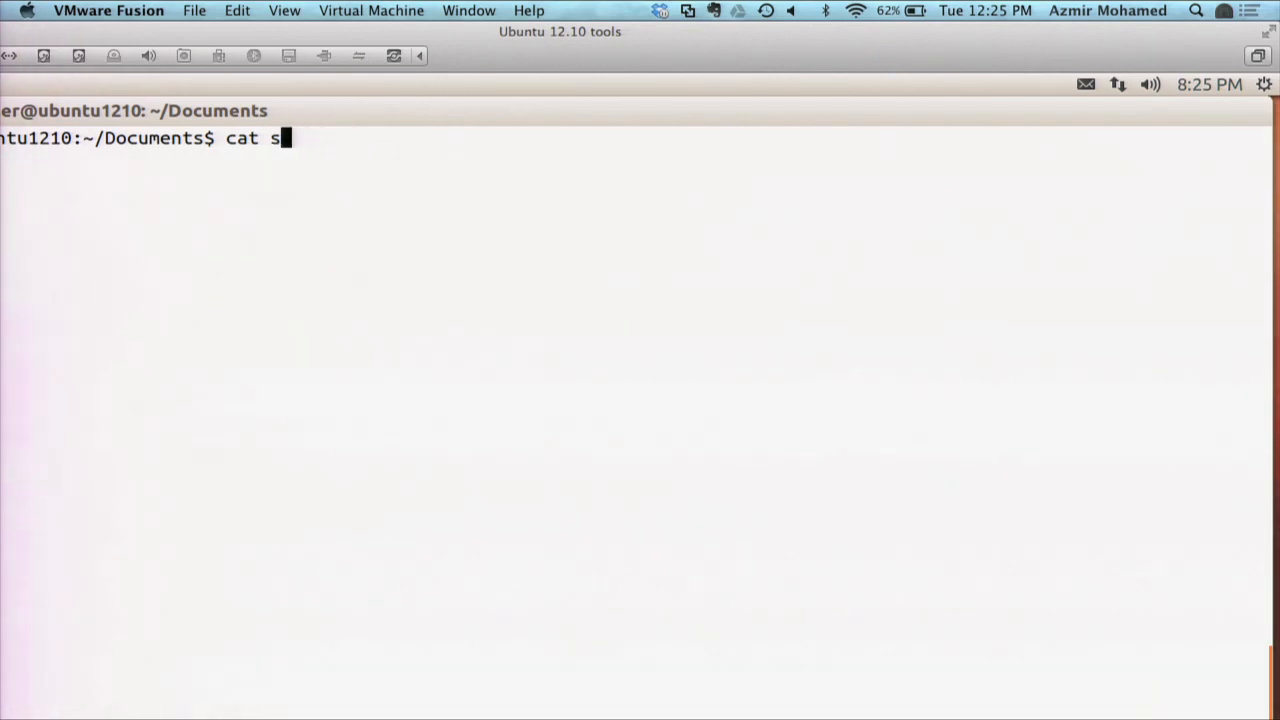
text(res.ec2)
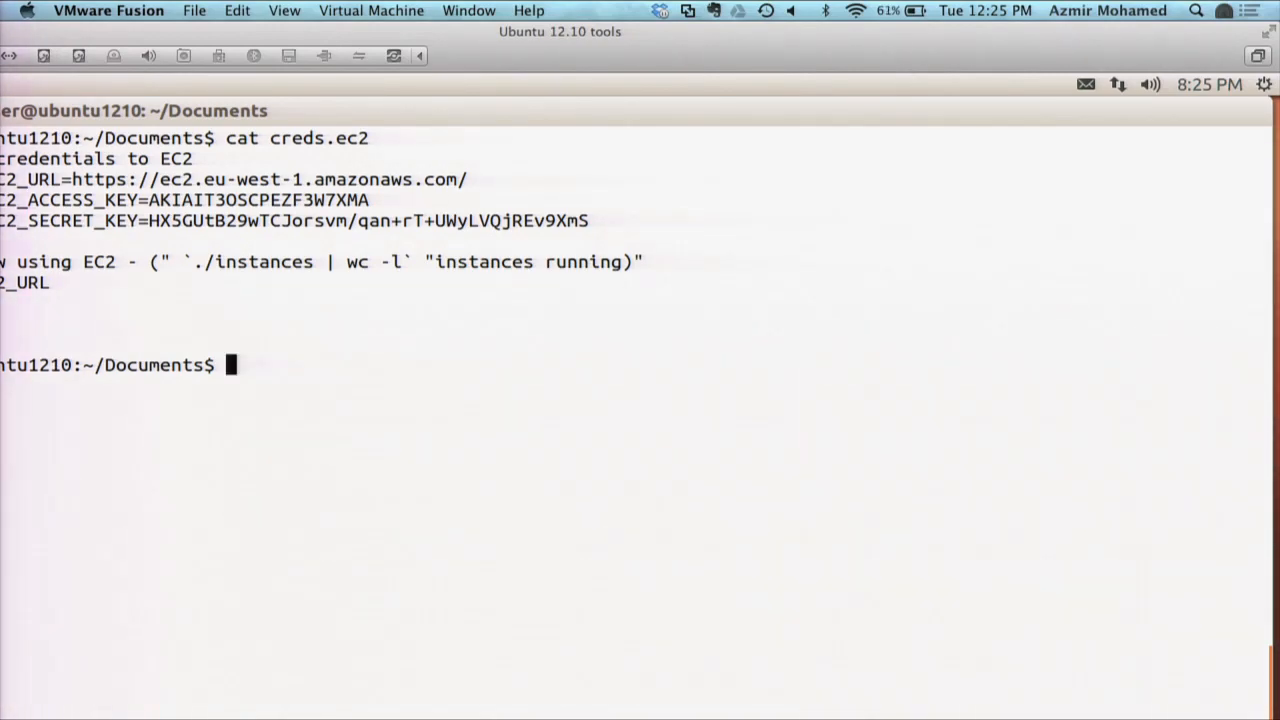
Step: Display creds.ocs and create-keypair with cat, then prepare the source creds.ec2 command
text(cat creds.ec)
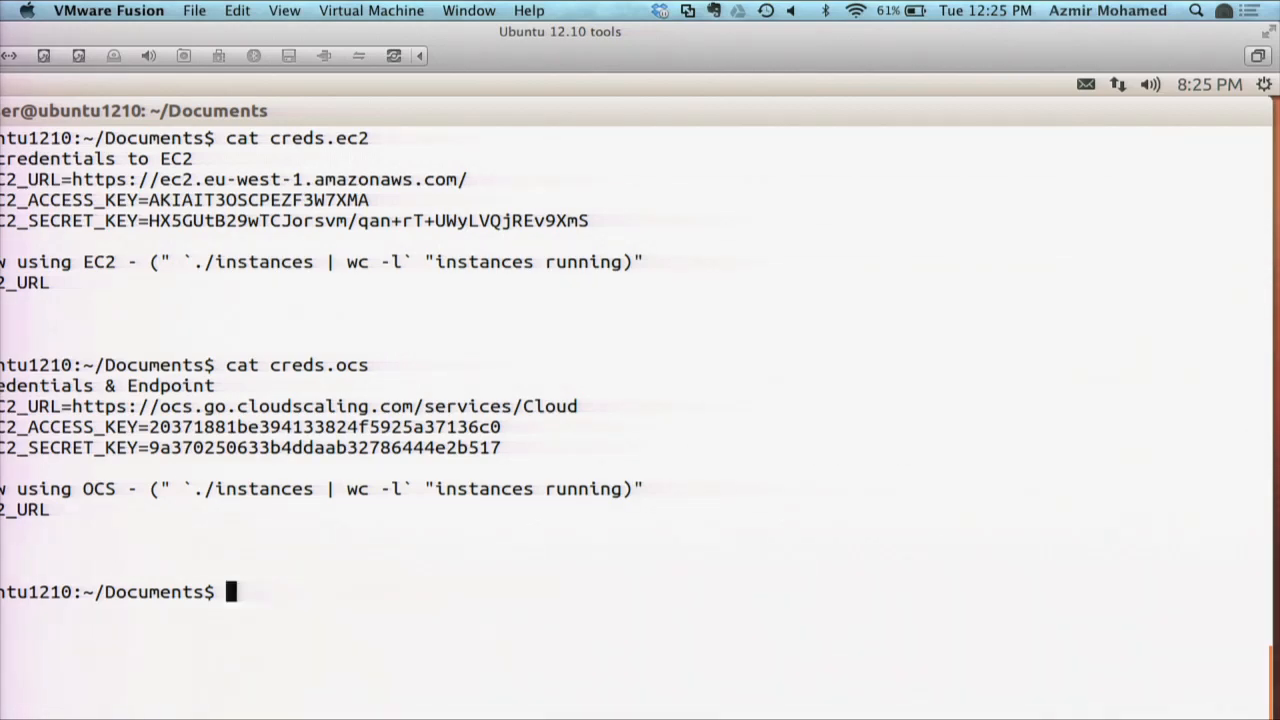
text(cat create-)
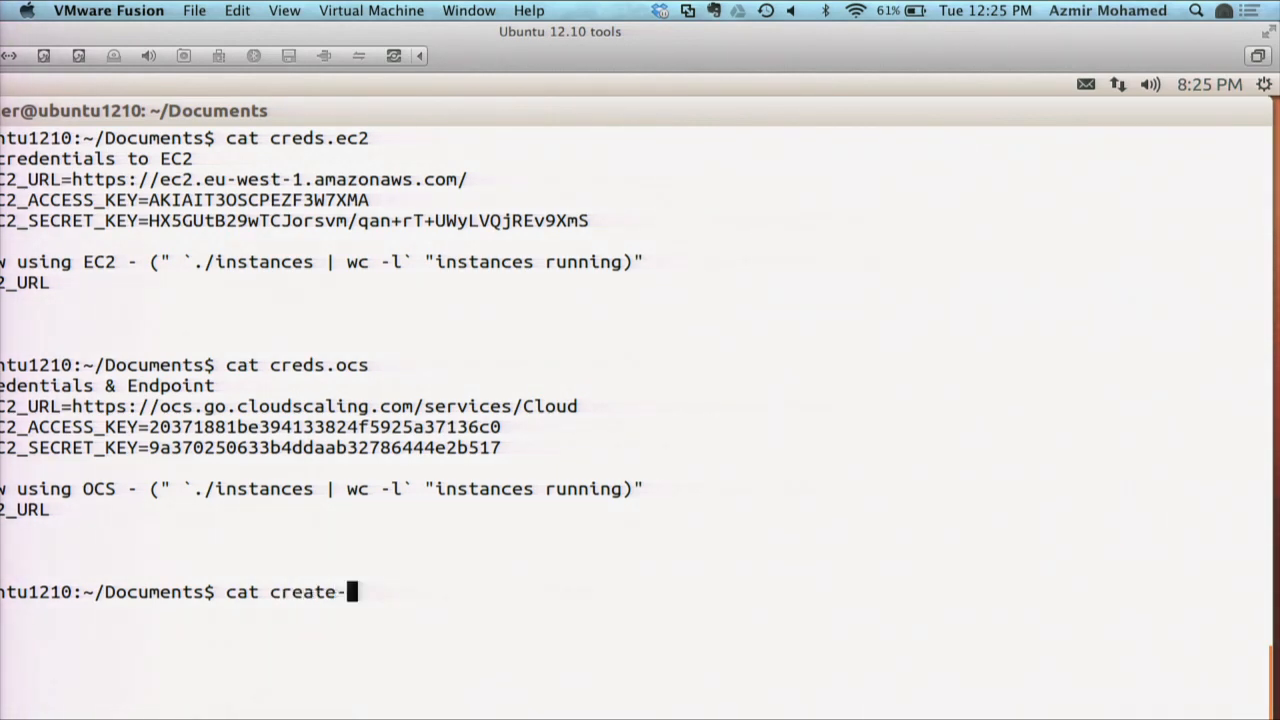
text(keypar)
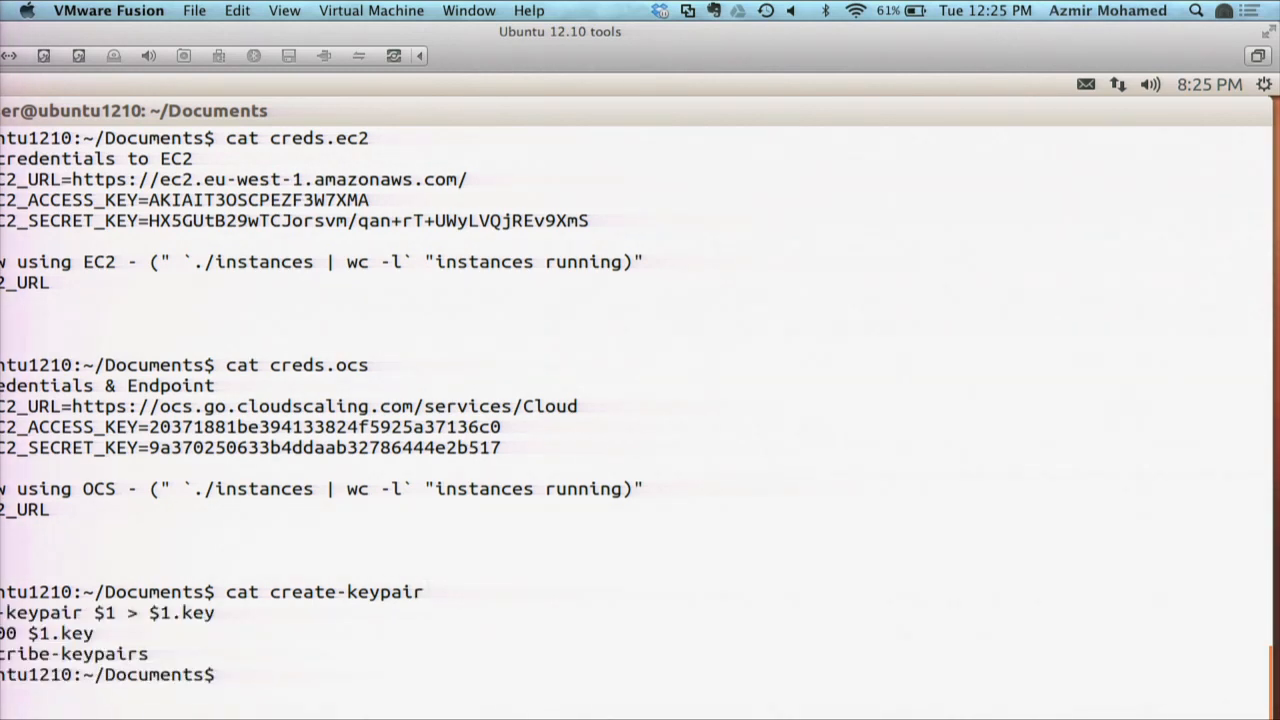
text(source creds.ec2)
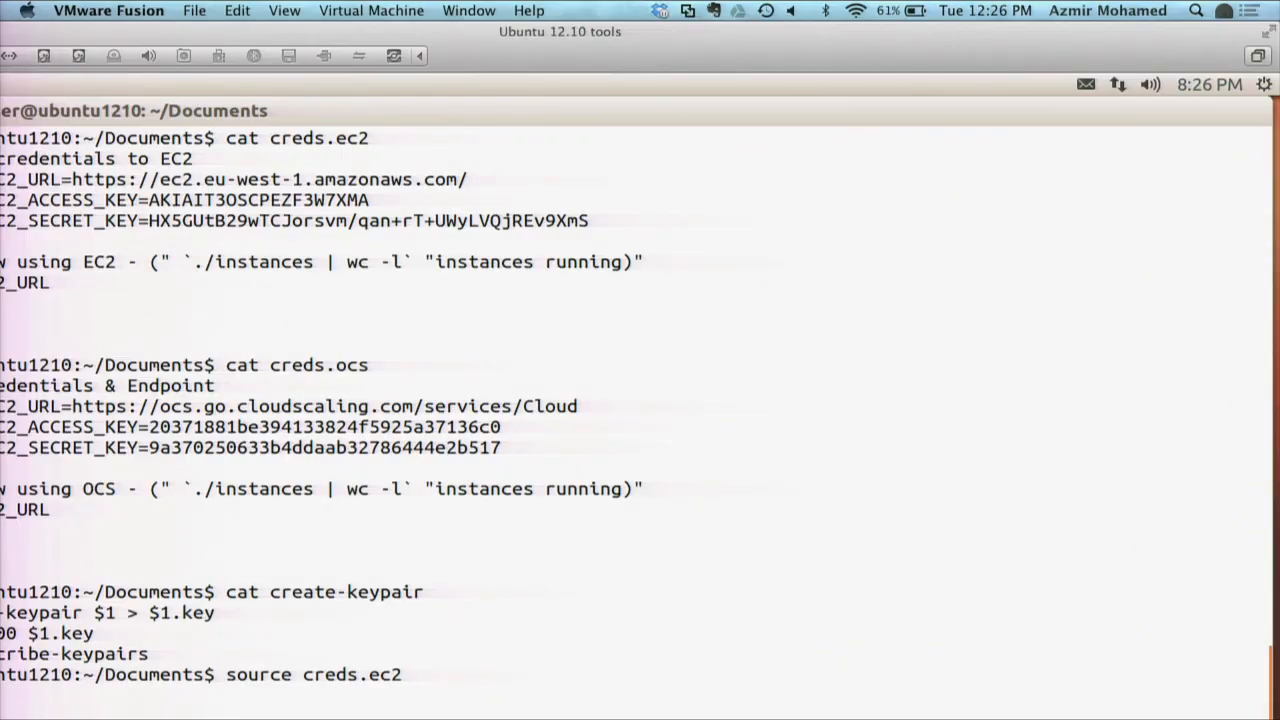
mouse_move(472, 98)
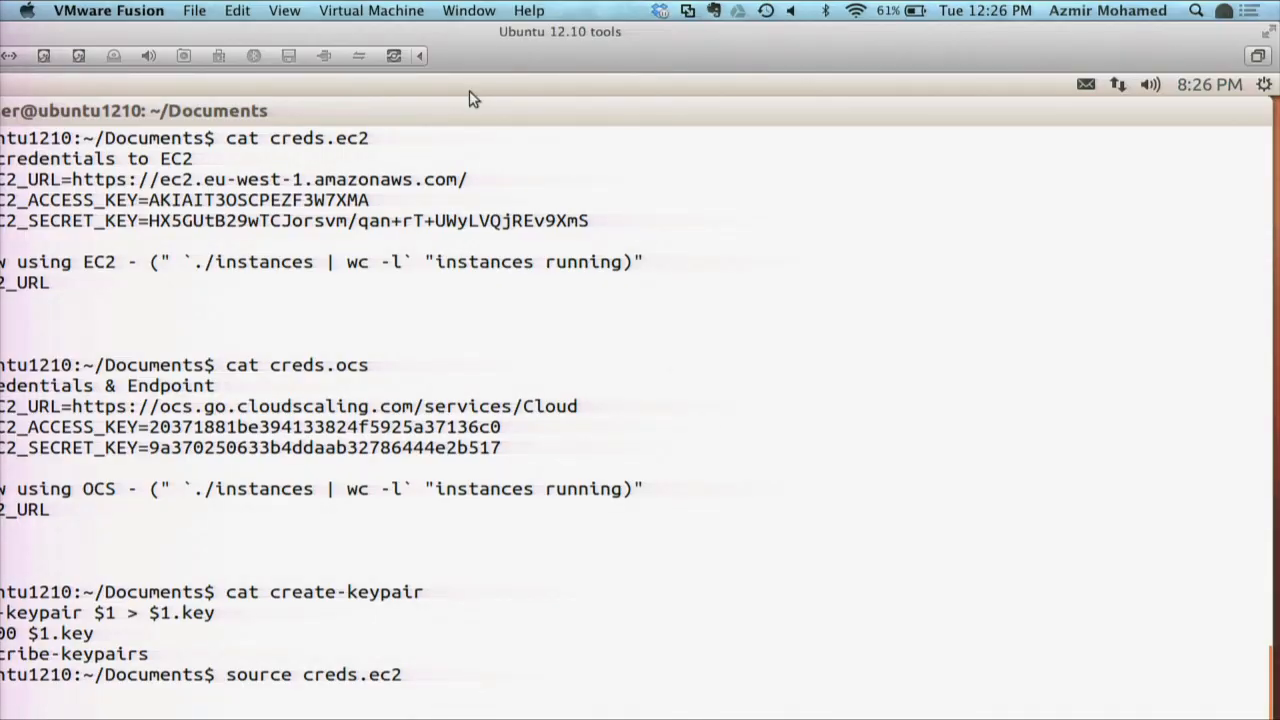
Step: Zoom the Ubuntu terminal text out twice so more output fits, then head to the Apple menu
click(284, 12)
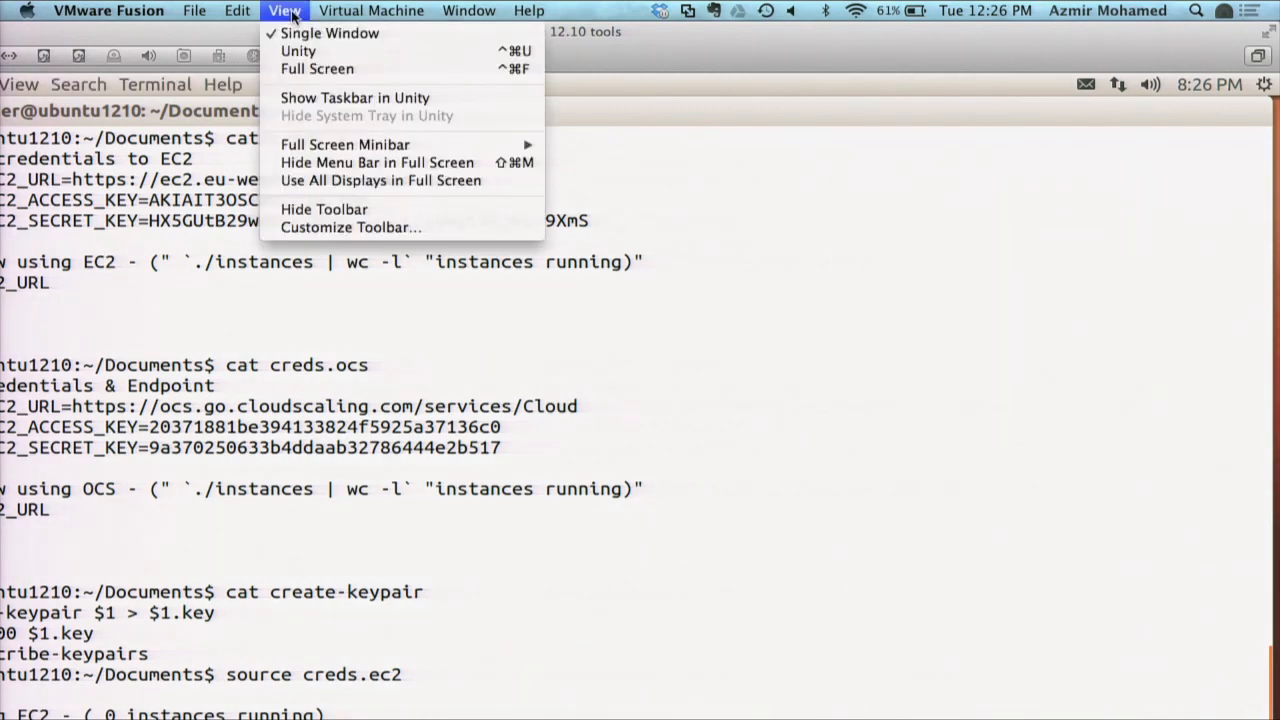
click(236, 12)
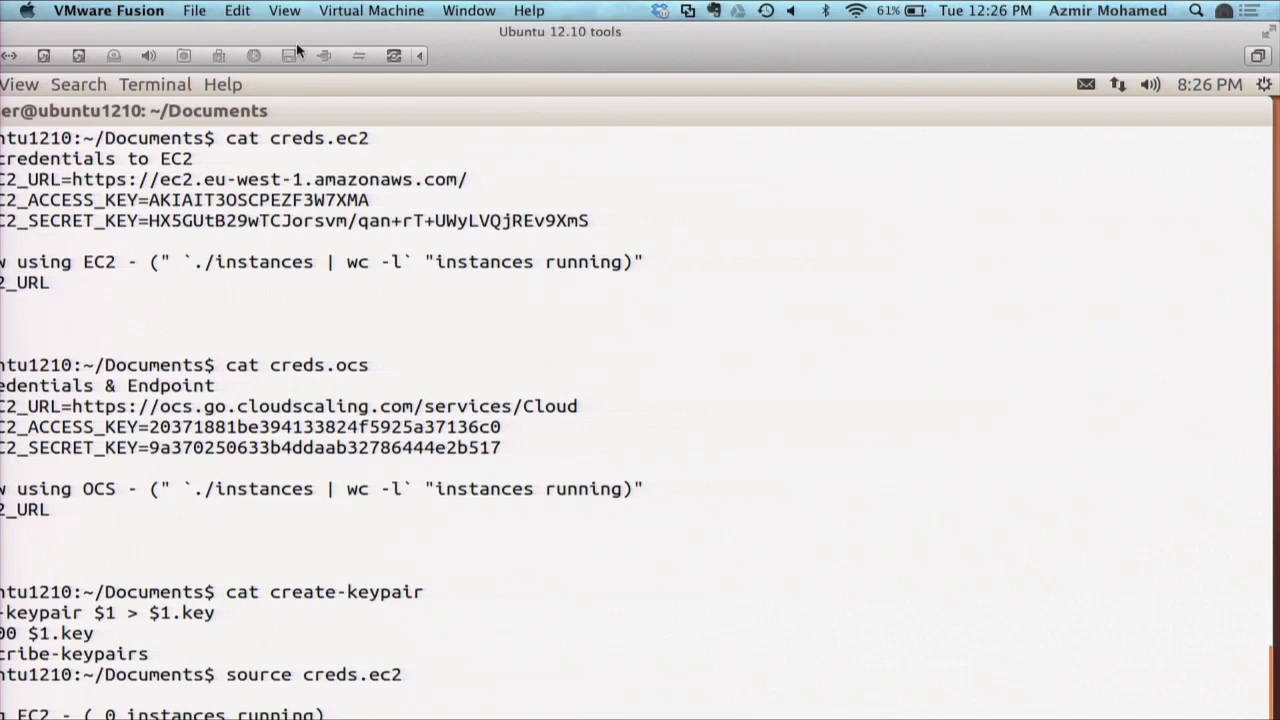
mouse_move(32, 96)
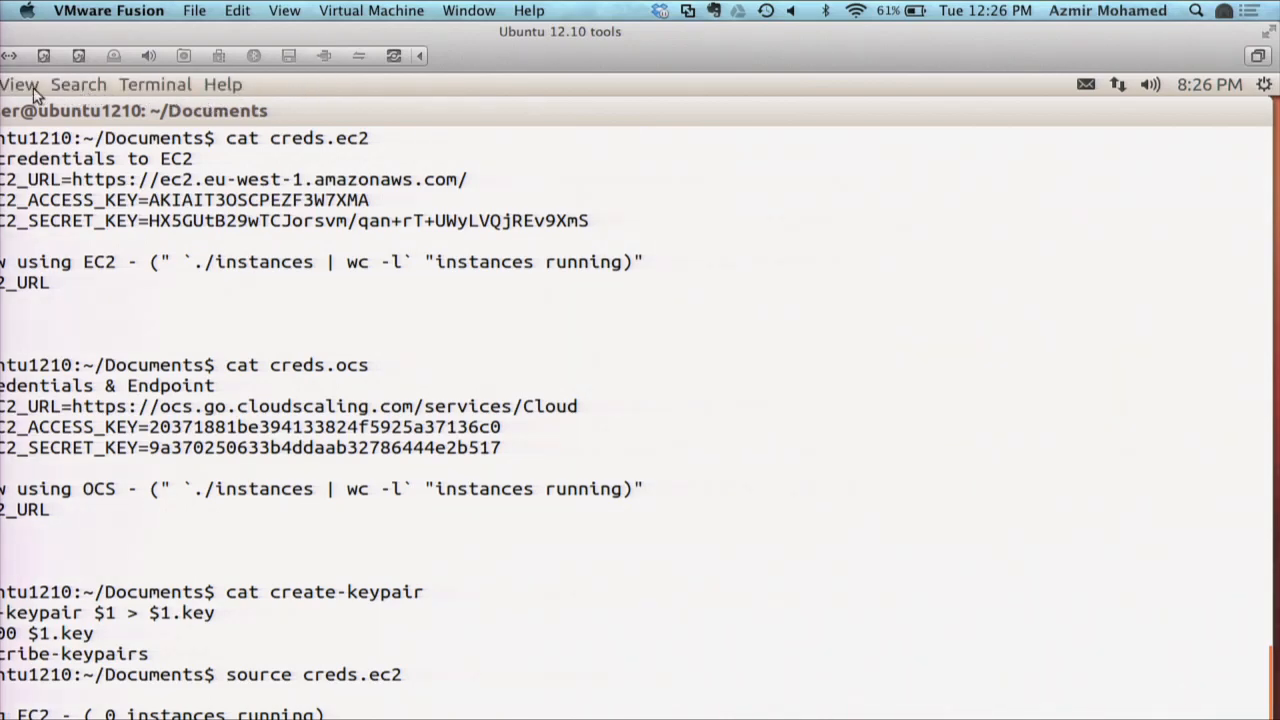
click(24, 84)
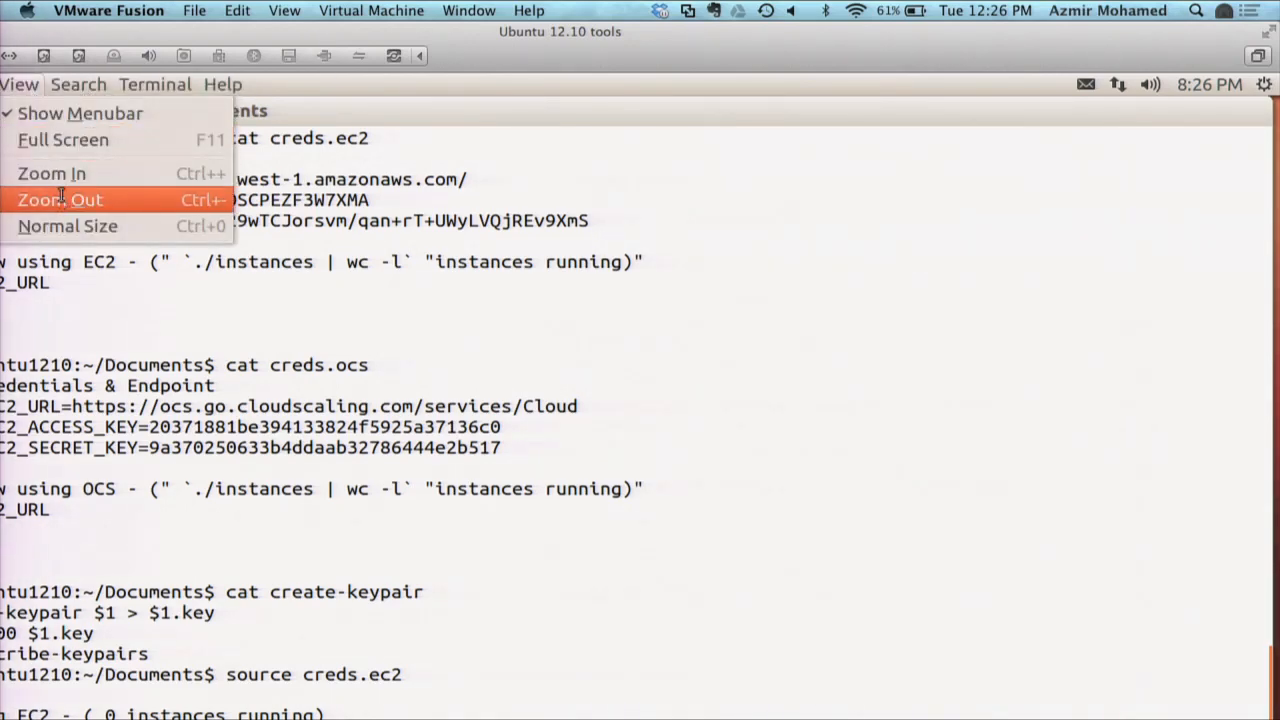
click(56, 200)
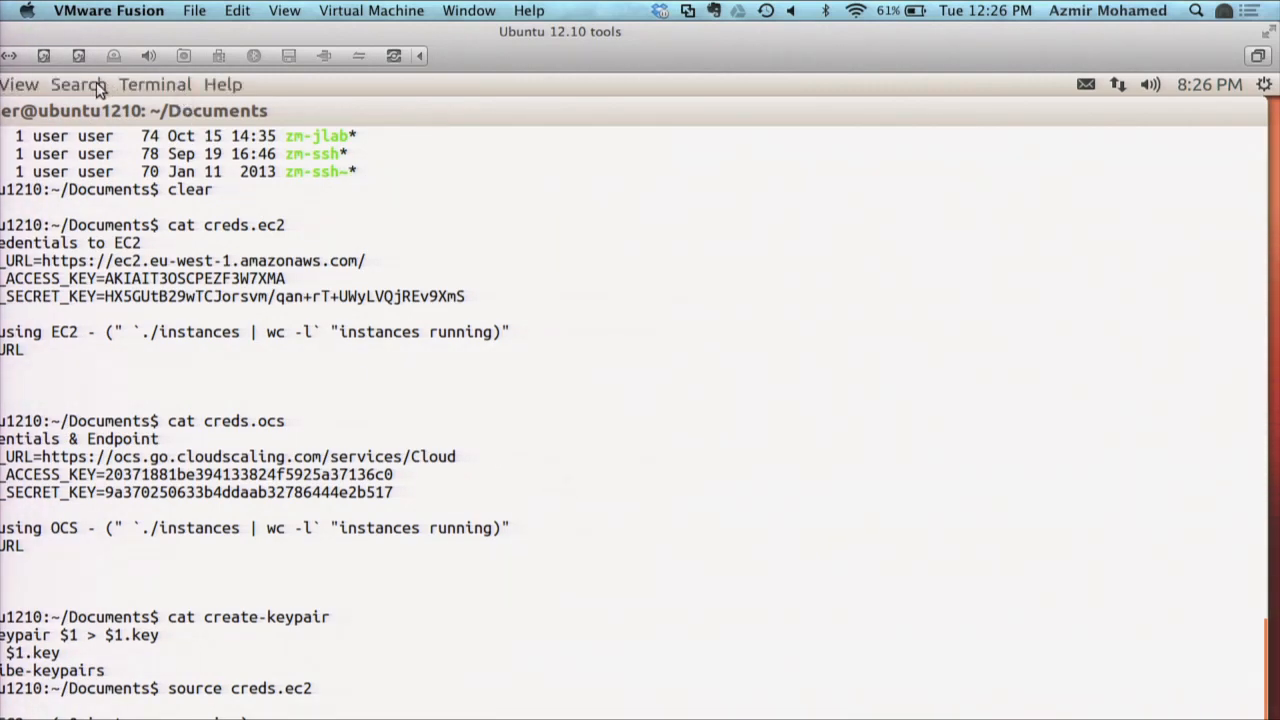
click(24, 84)
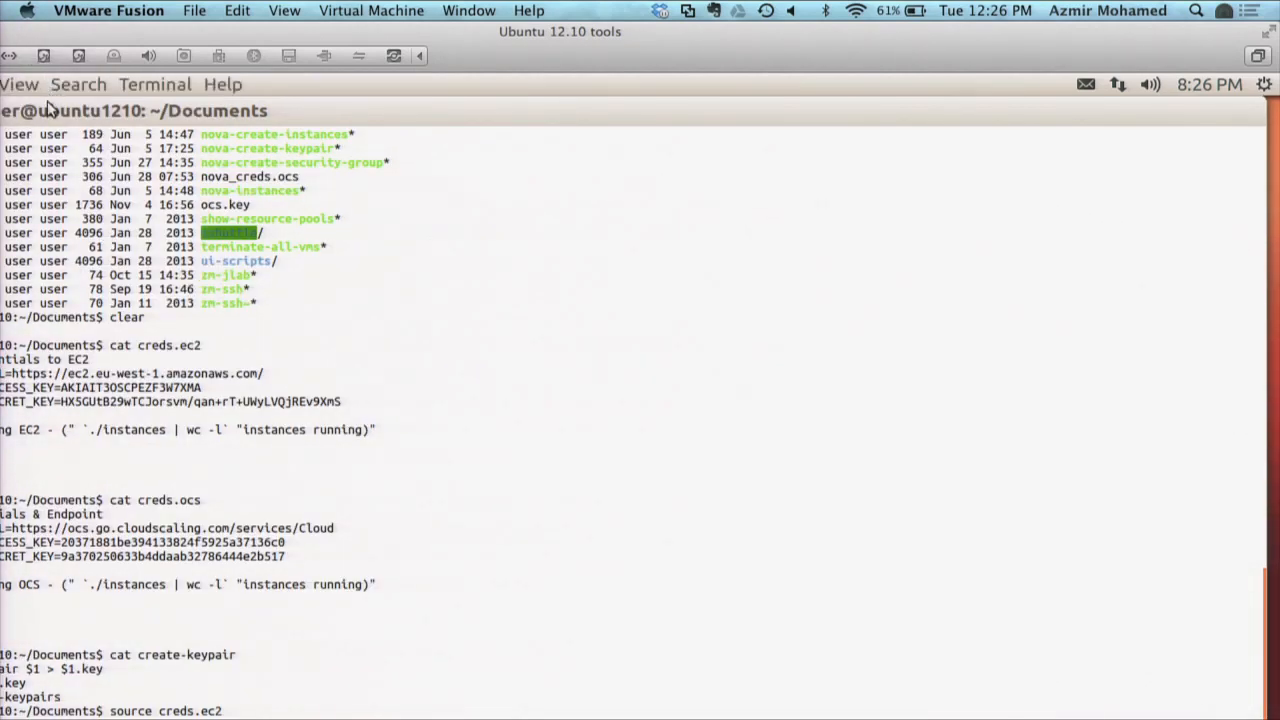
click(56, 12)
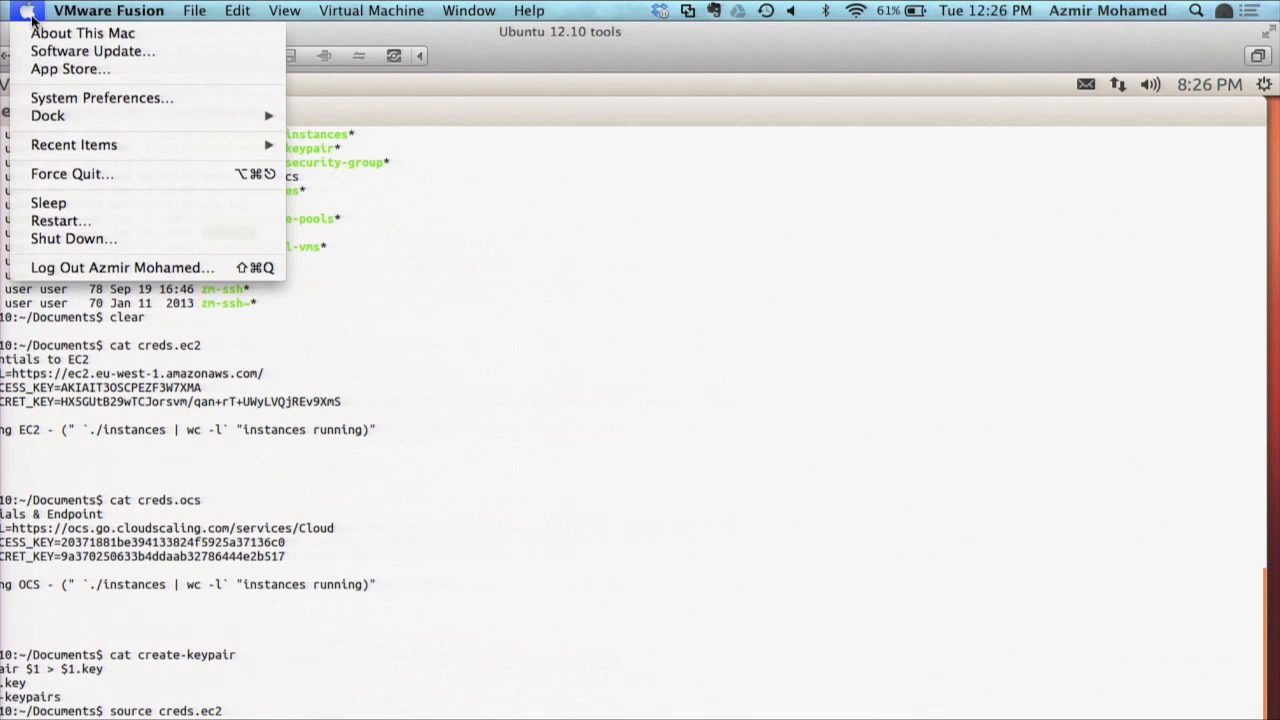
mouse_move(74, 144)
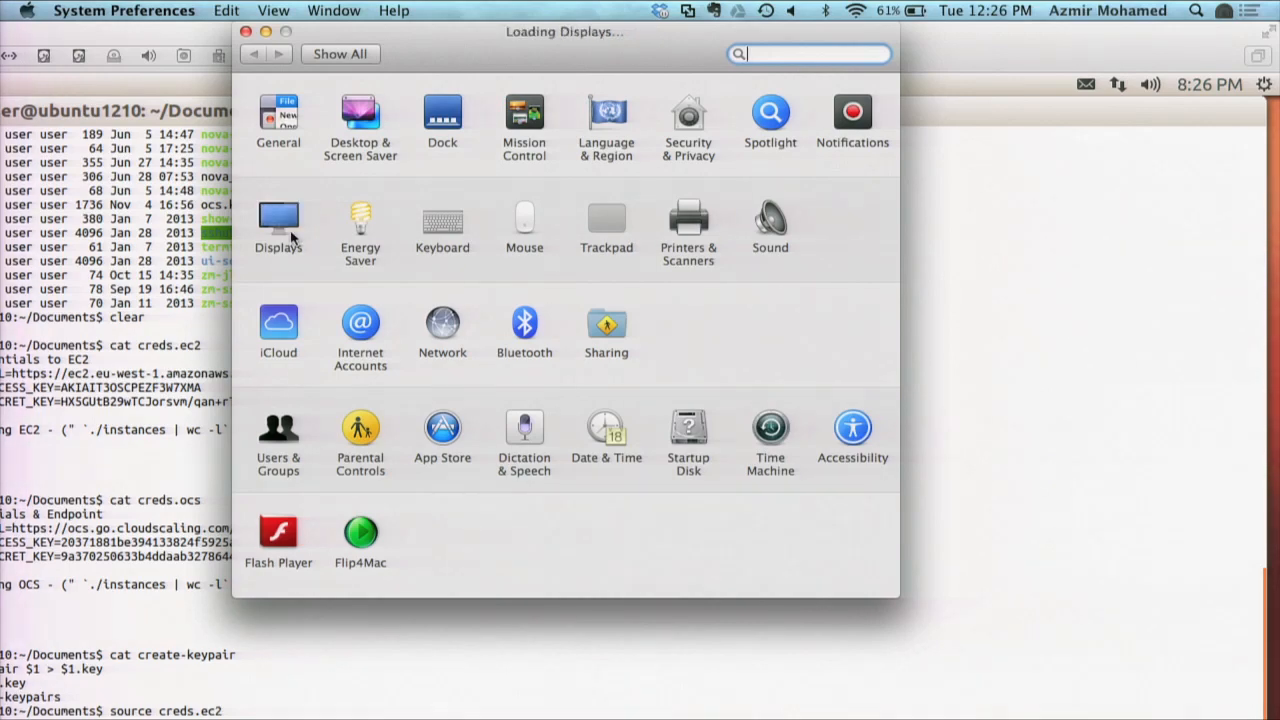
Step: Switch the Mac display resolution to 1344 × 1008 and confirm the change
click(278, 220)
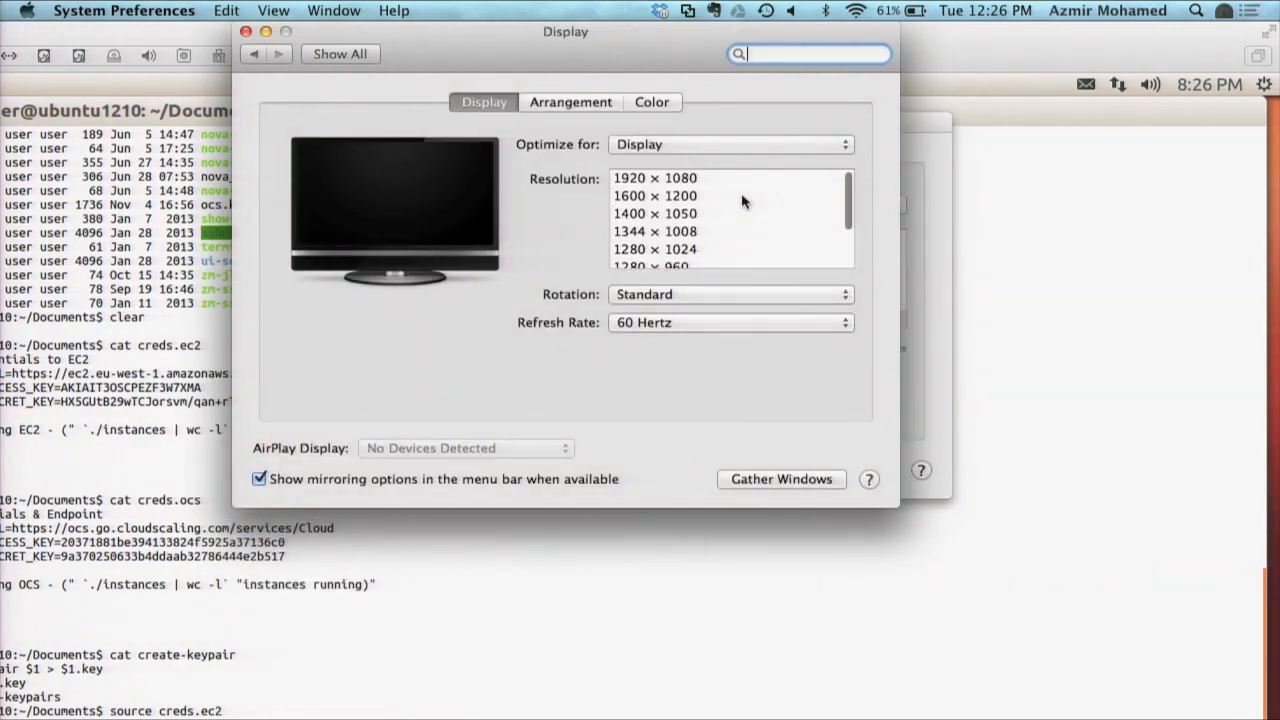
click(656, 232)
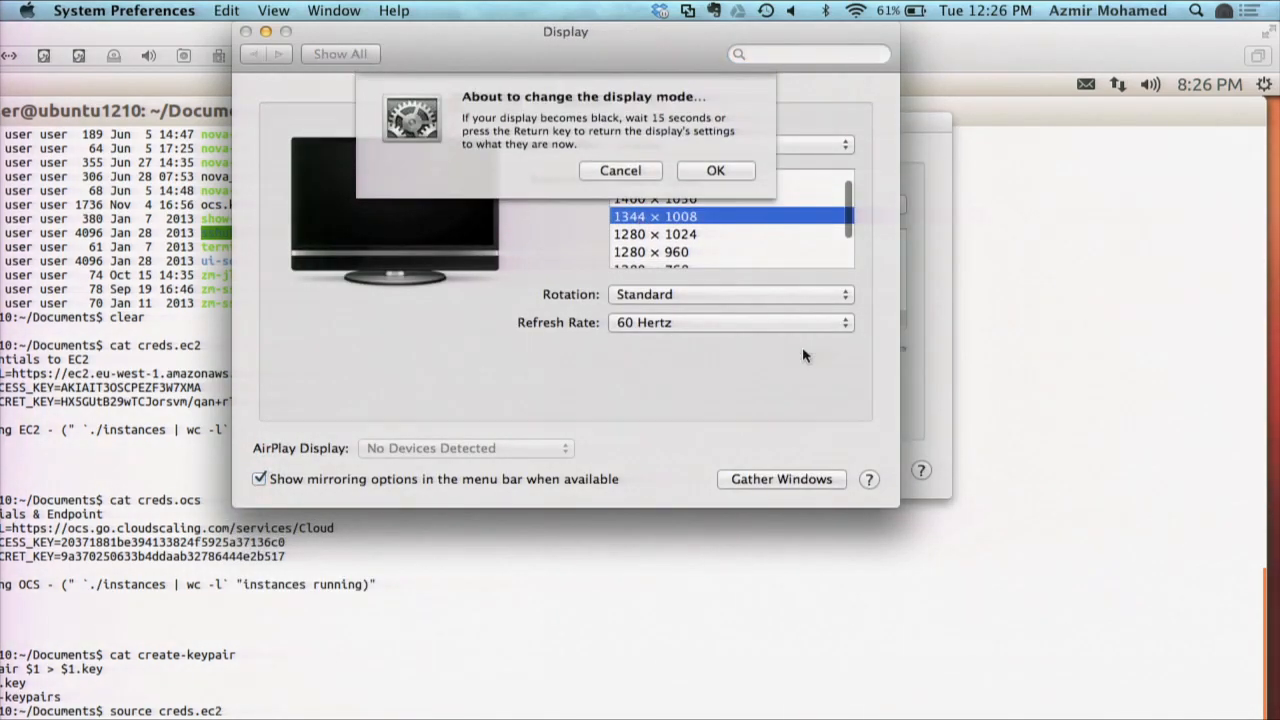
click(716, 170)
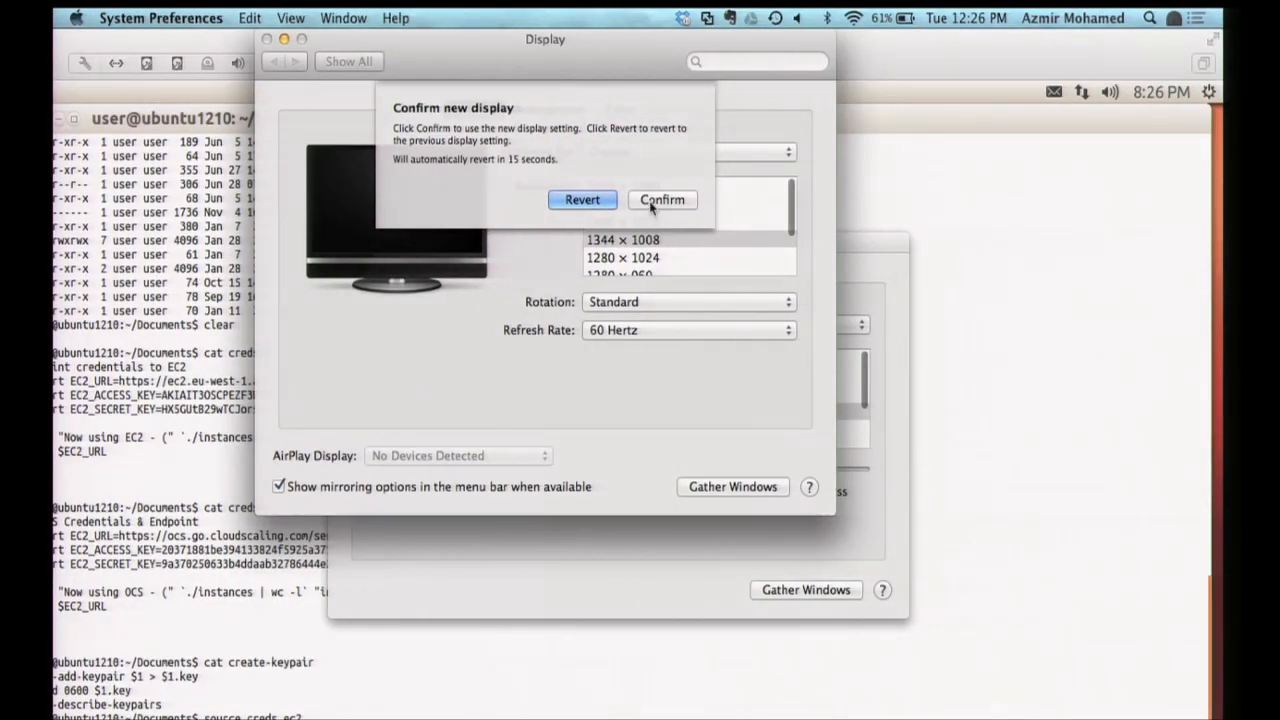
click(662, 200)
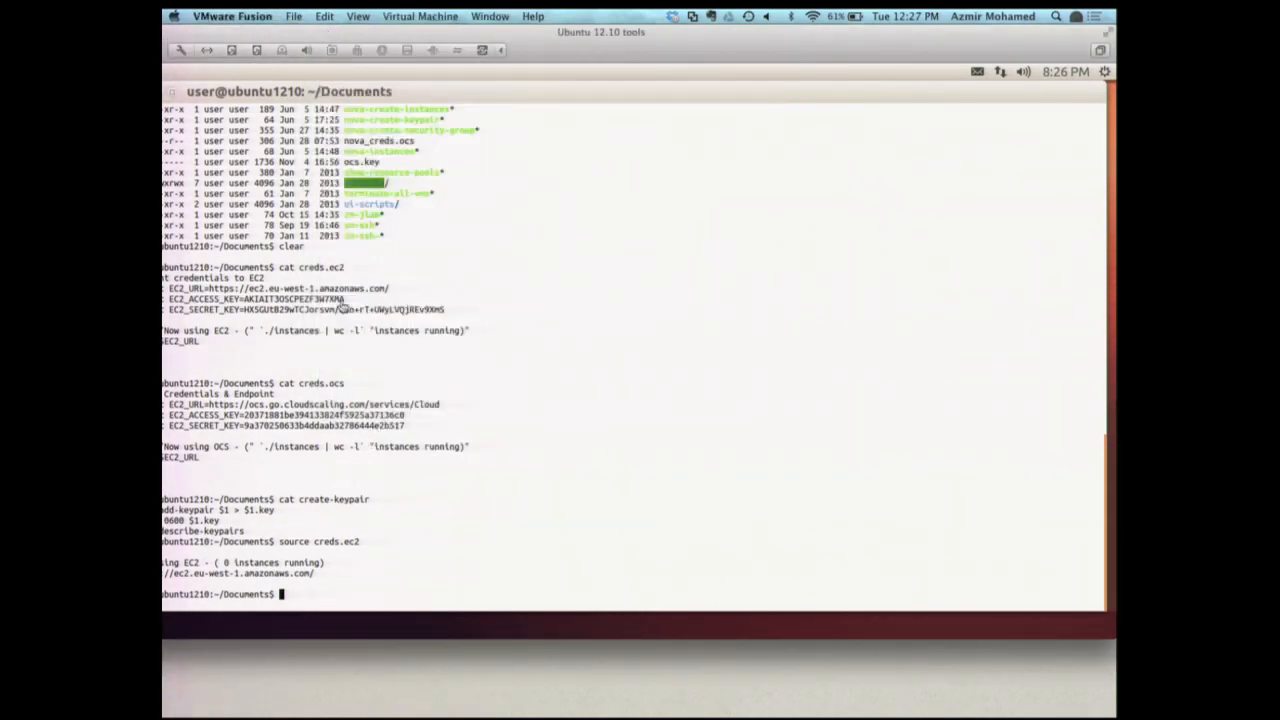
mouse_move(338, 484)
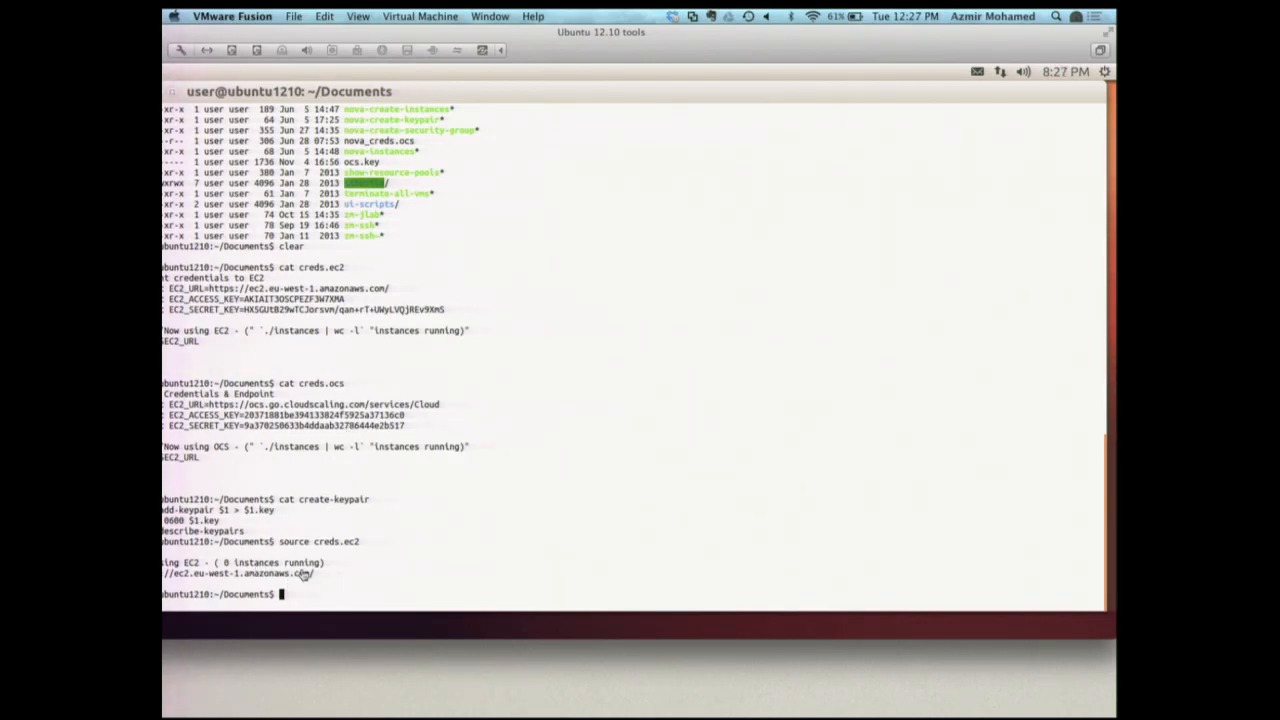
mouse_move(364, 574)
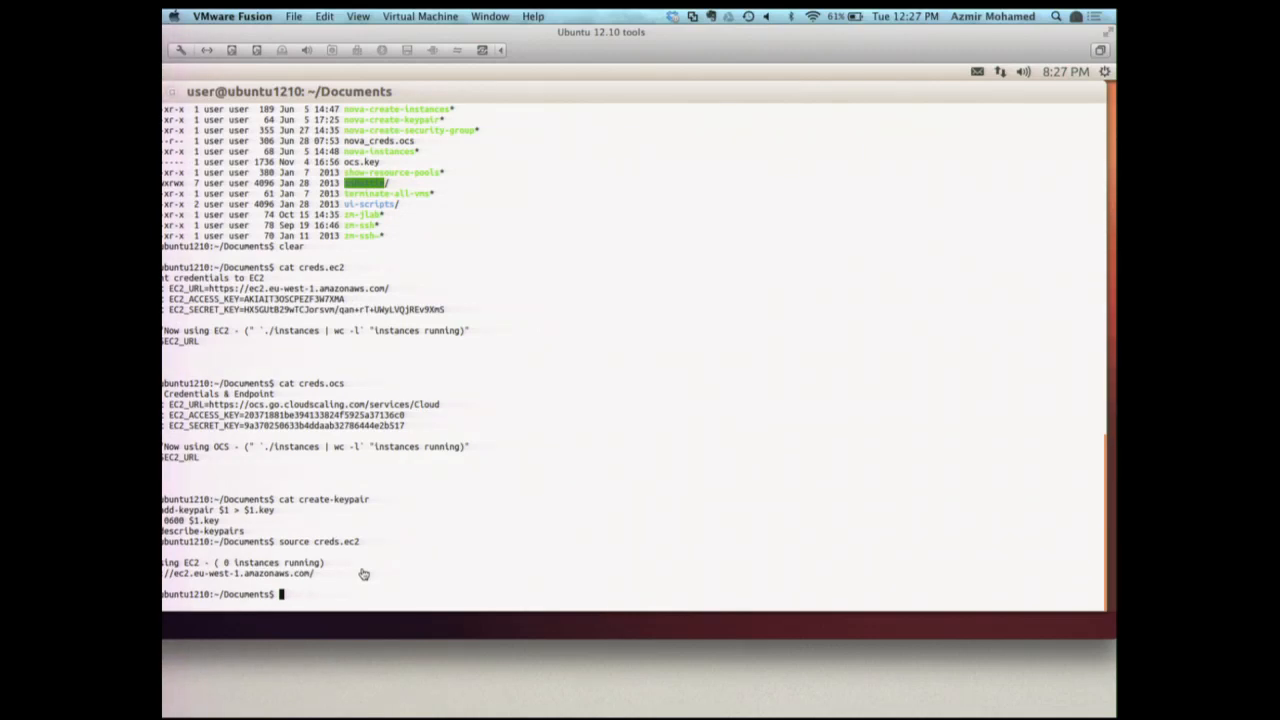
Step: Run ./create-keypair ec2 to create the ec2 keypair
text(./crea)
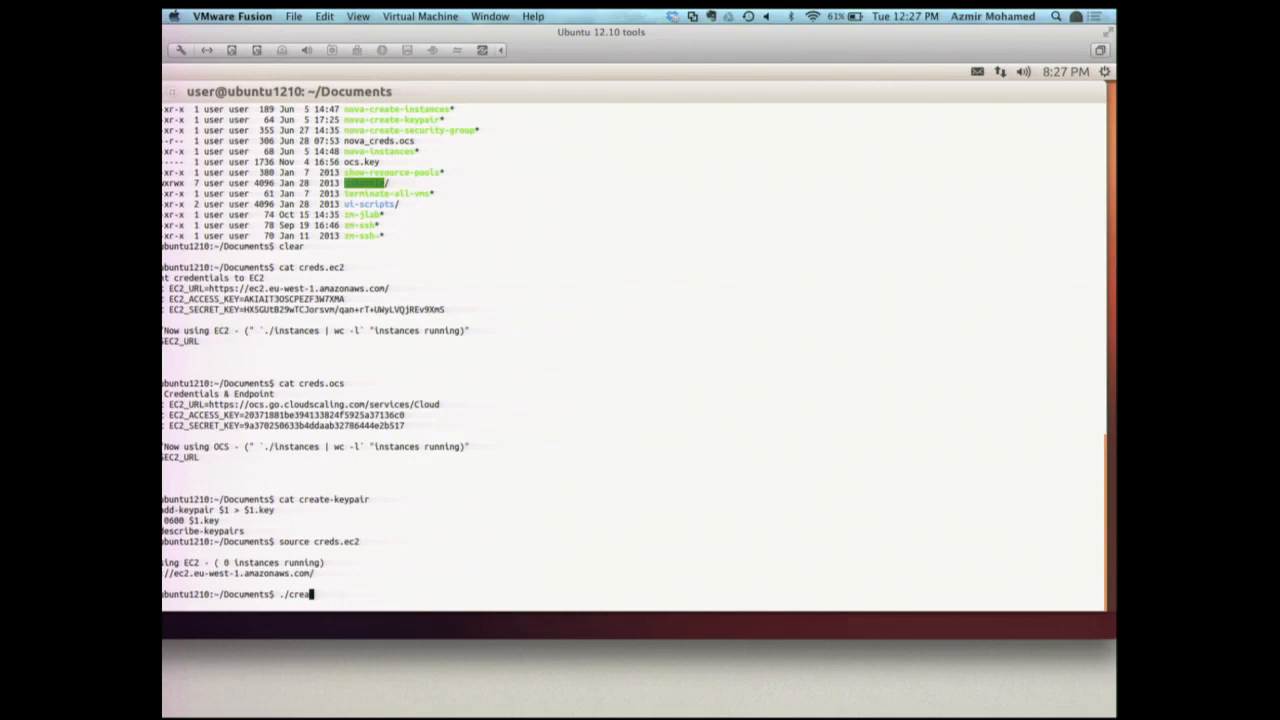
text(te)
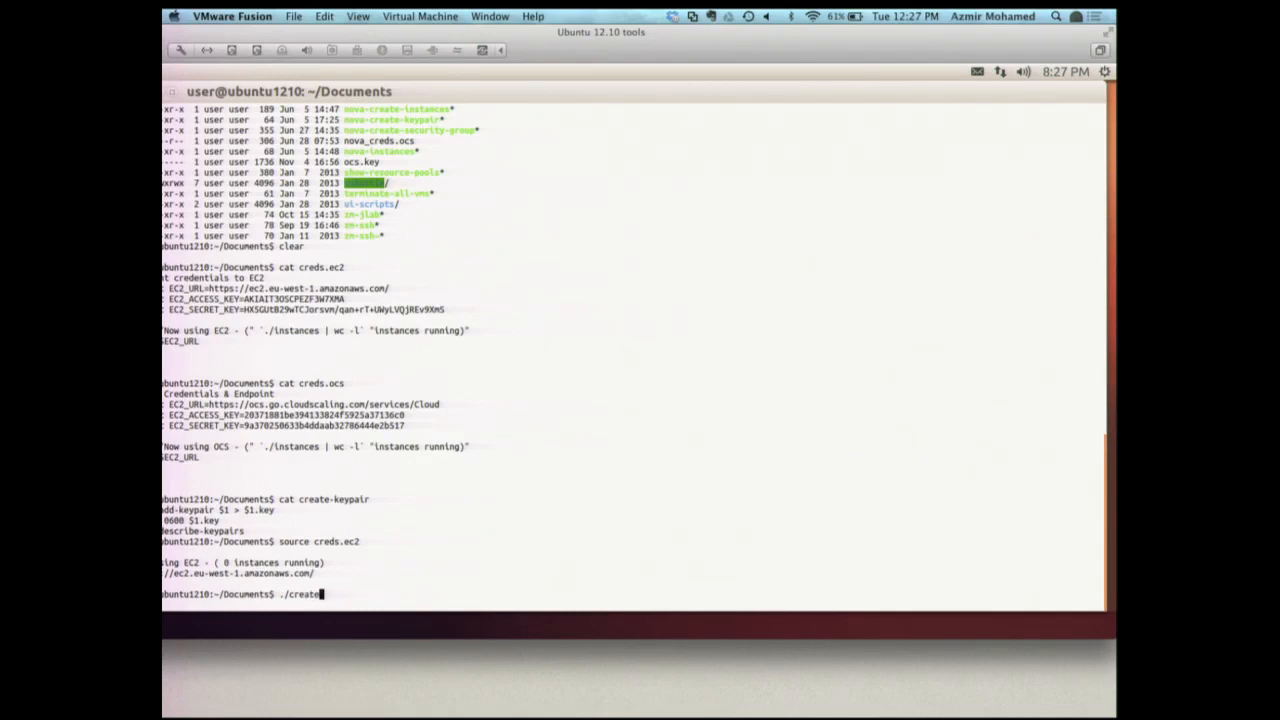
text(-keypair)
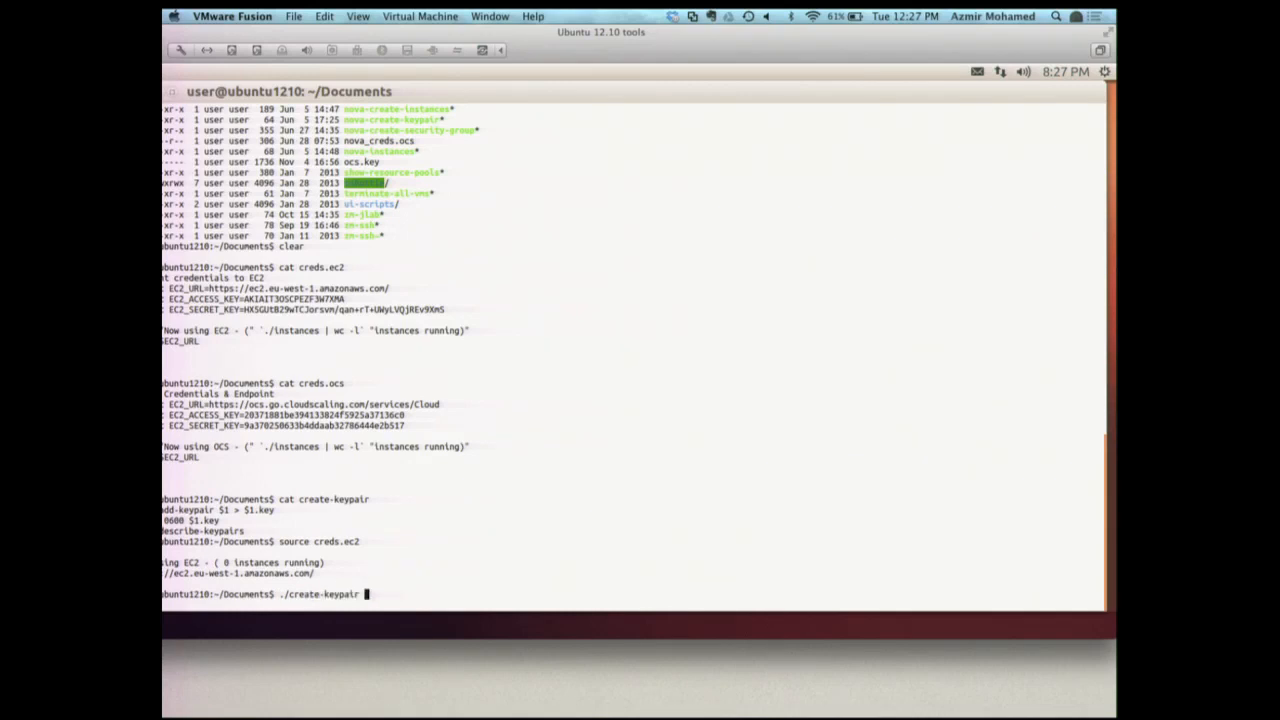
text(ec2)
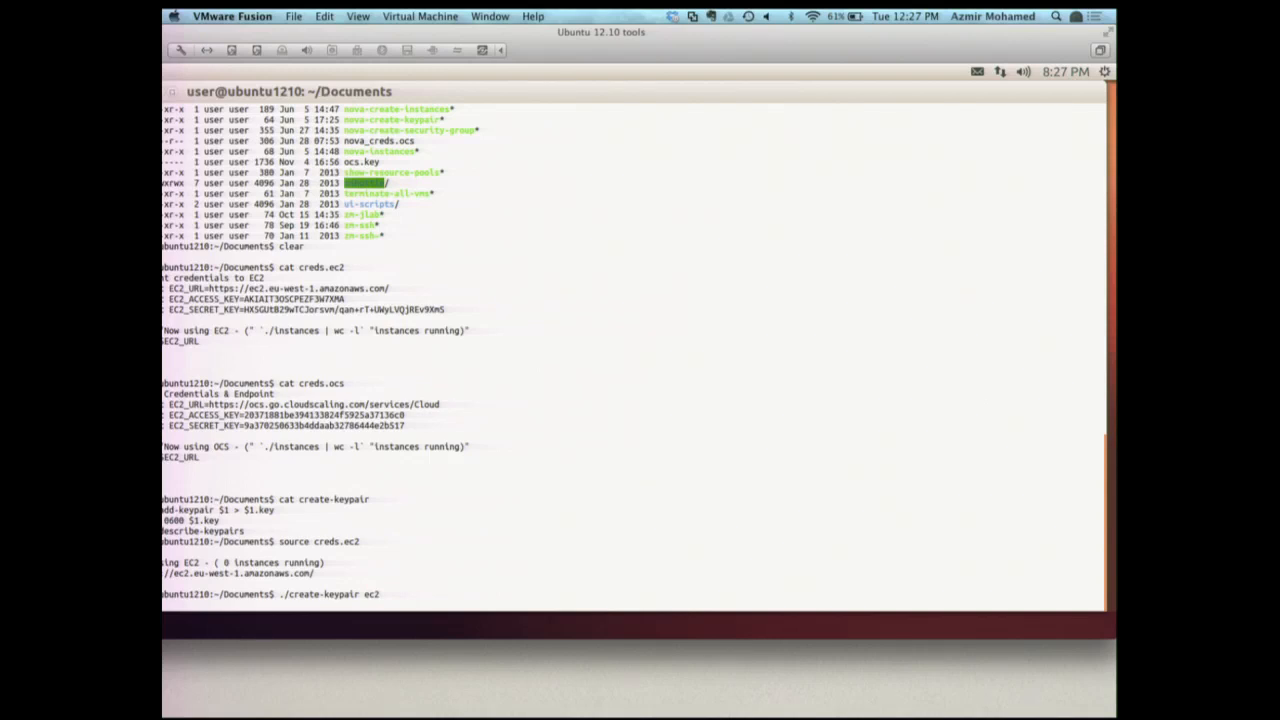
key(Return)
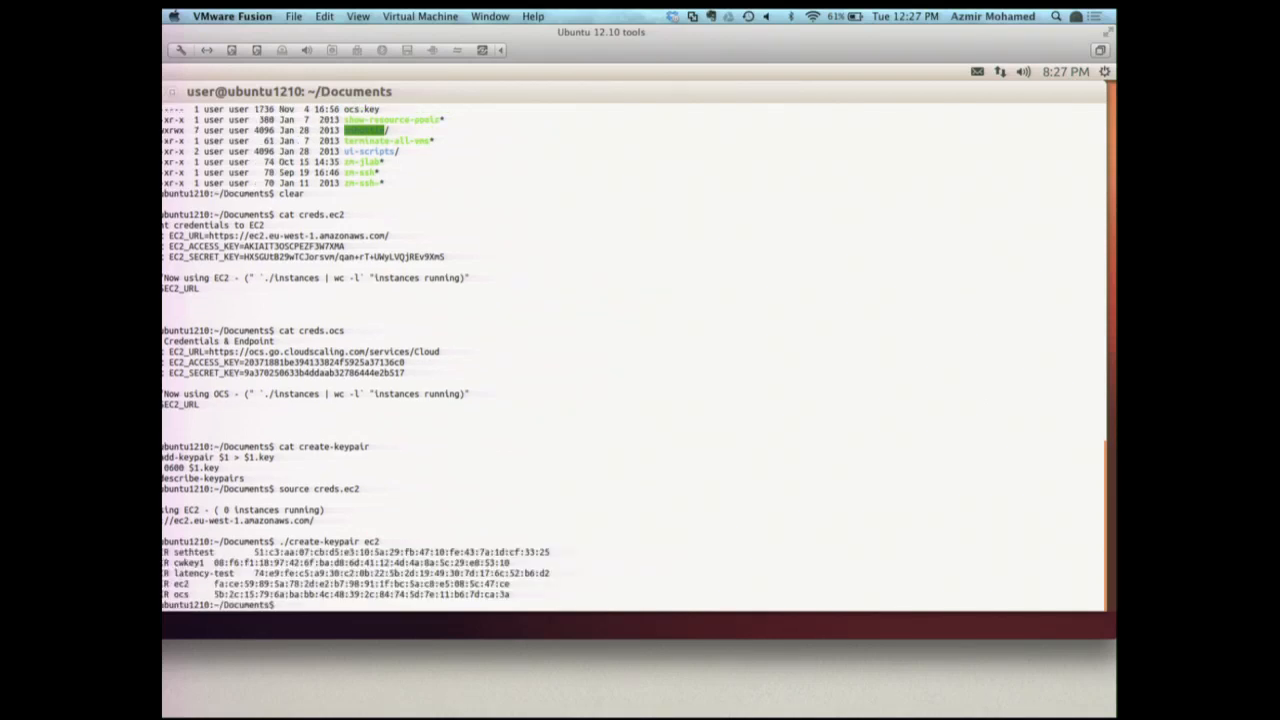
Step: Run ./create-security-group to create the webtier group, then begin the create-instances command
text(./s)
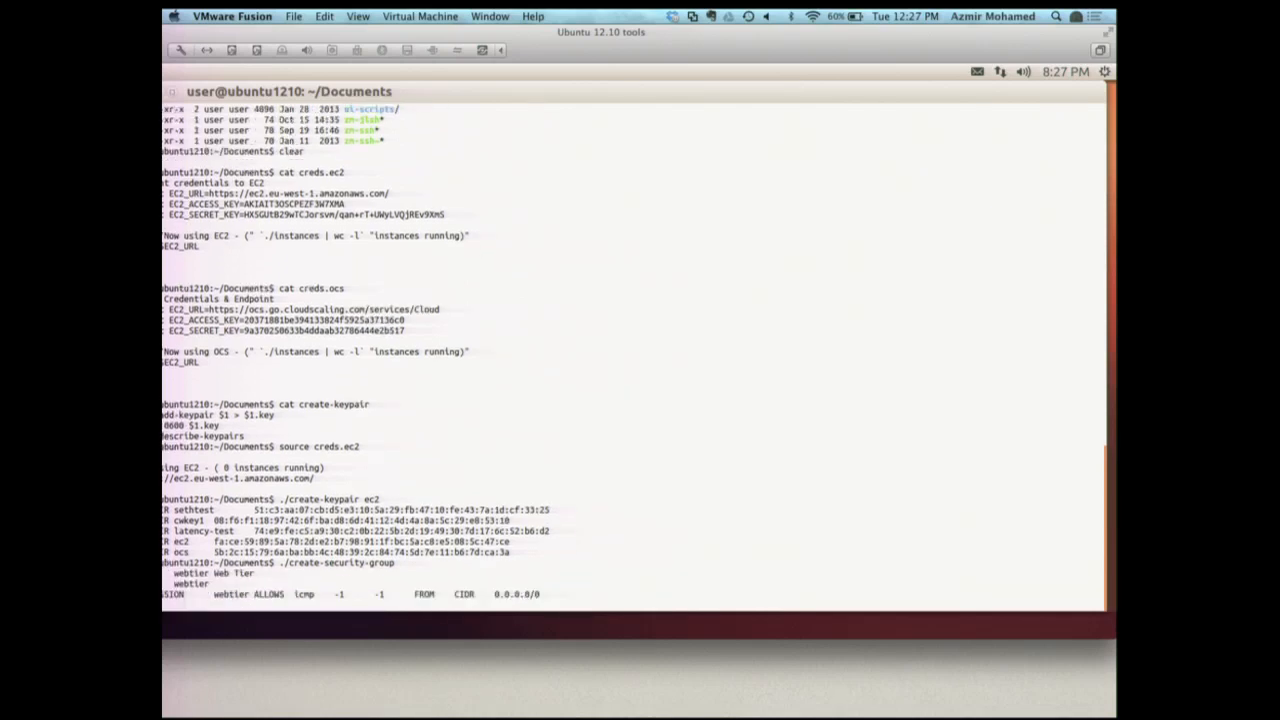
scroll(down, 3)
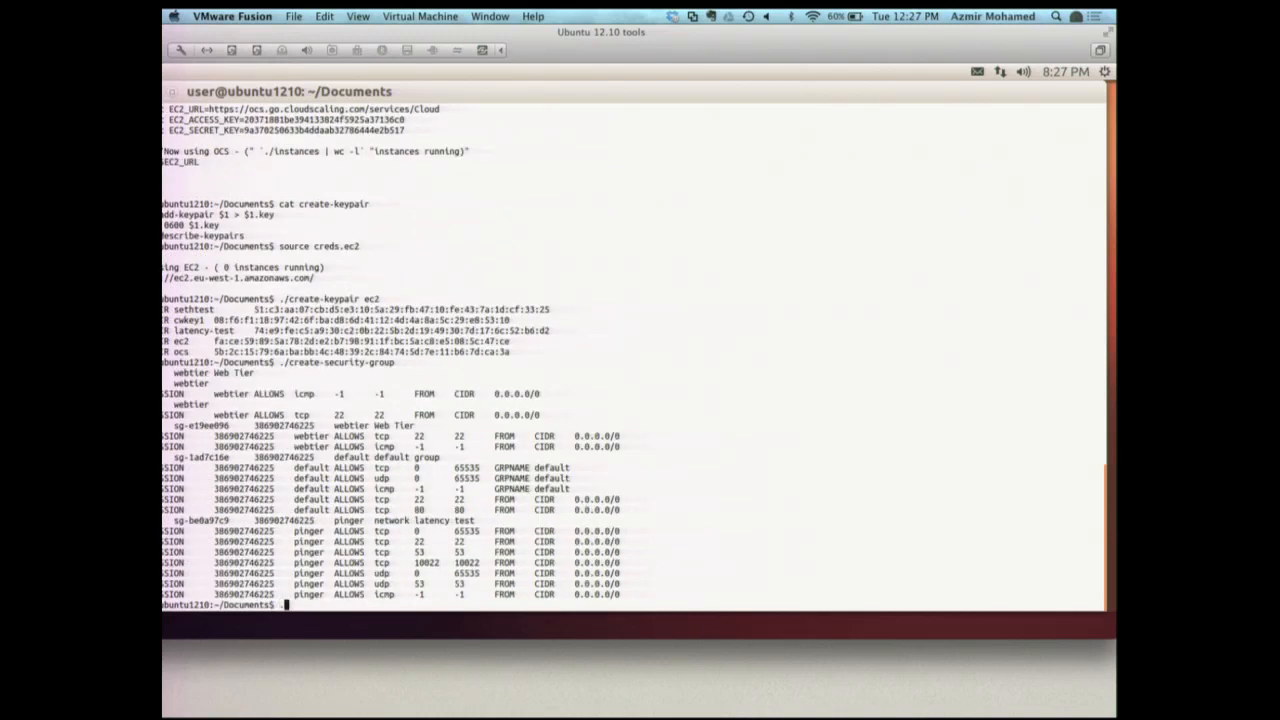
text(./create-instances)
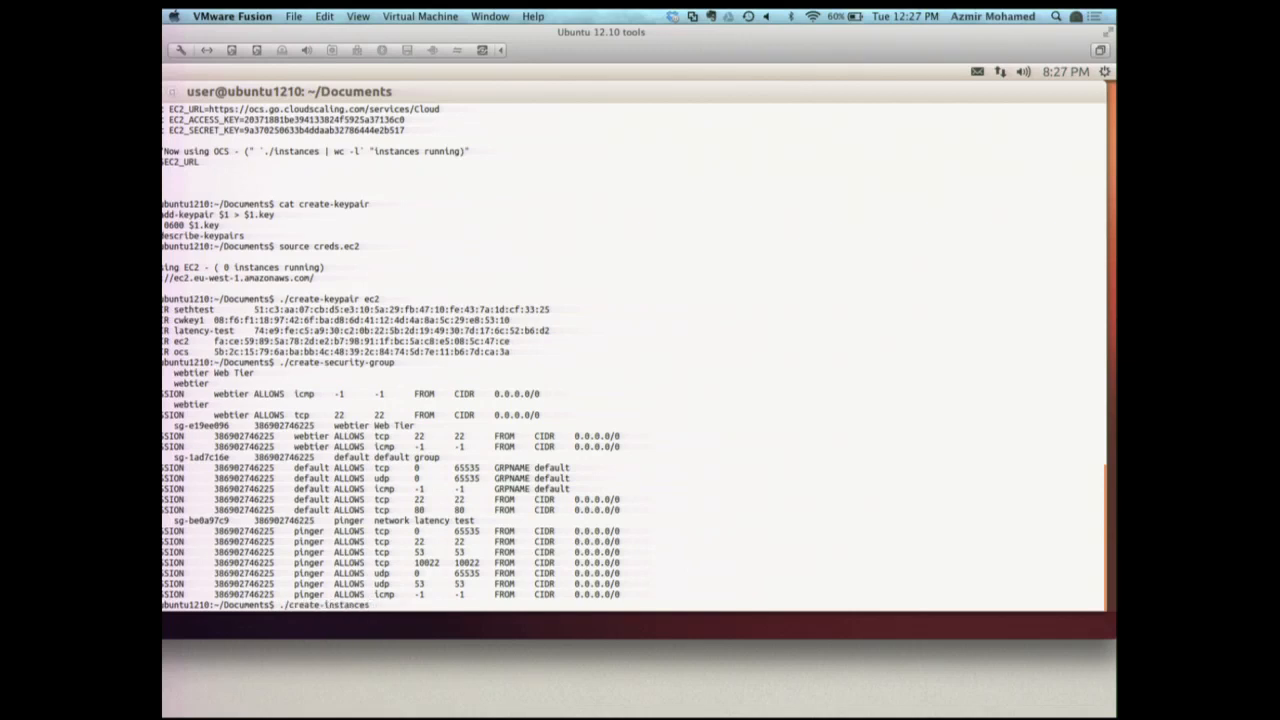
Step: Run ./create-instances ec2 to launch several m1.small instances in eu-west-1a
text(e)
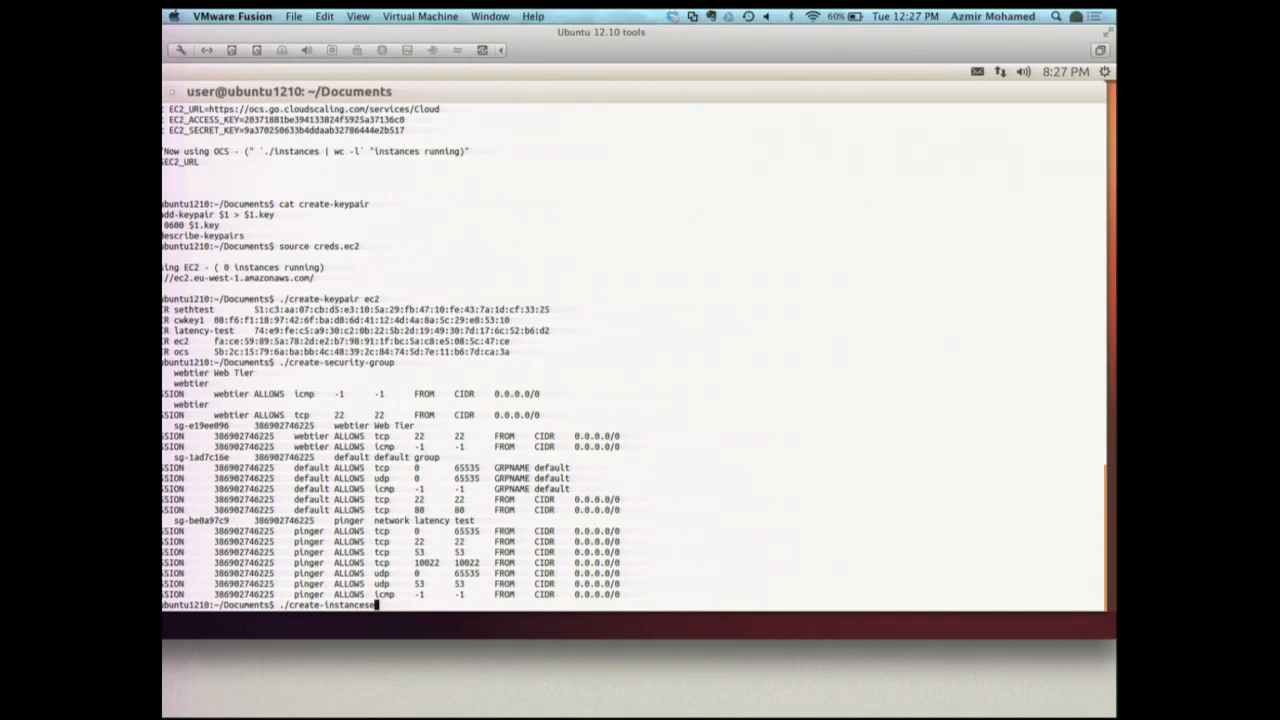
text(ec2)
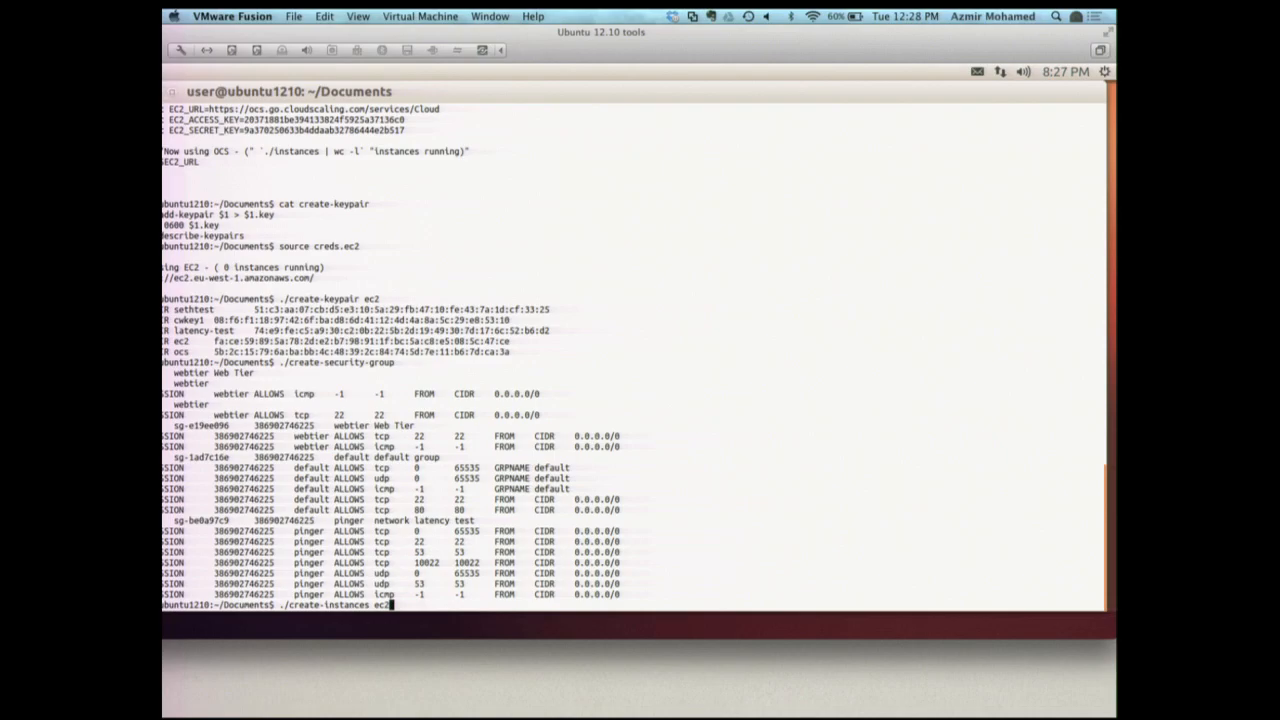
key(Return)
text(source creds.ocs)
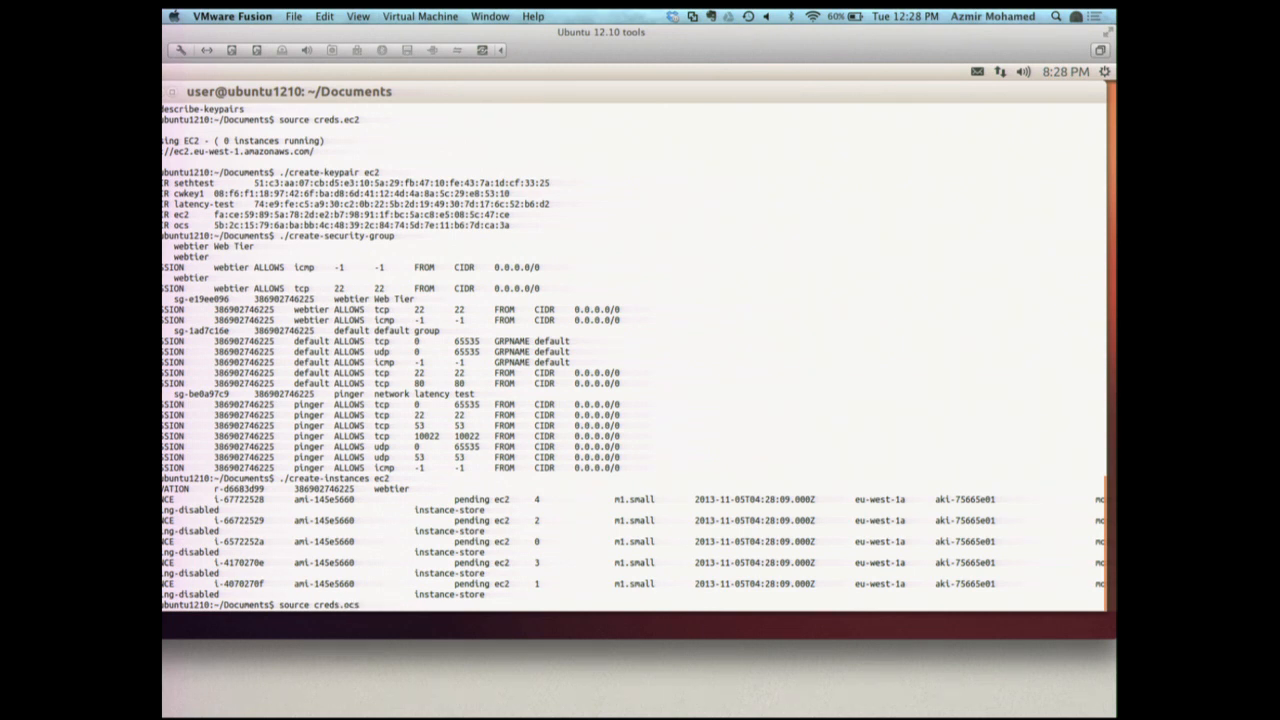
Step: Source creds.ocs, then create the ocs keypair and webtier security group on OCS
scroll(down, 3)
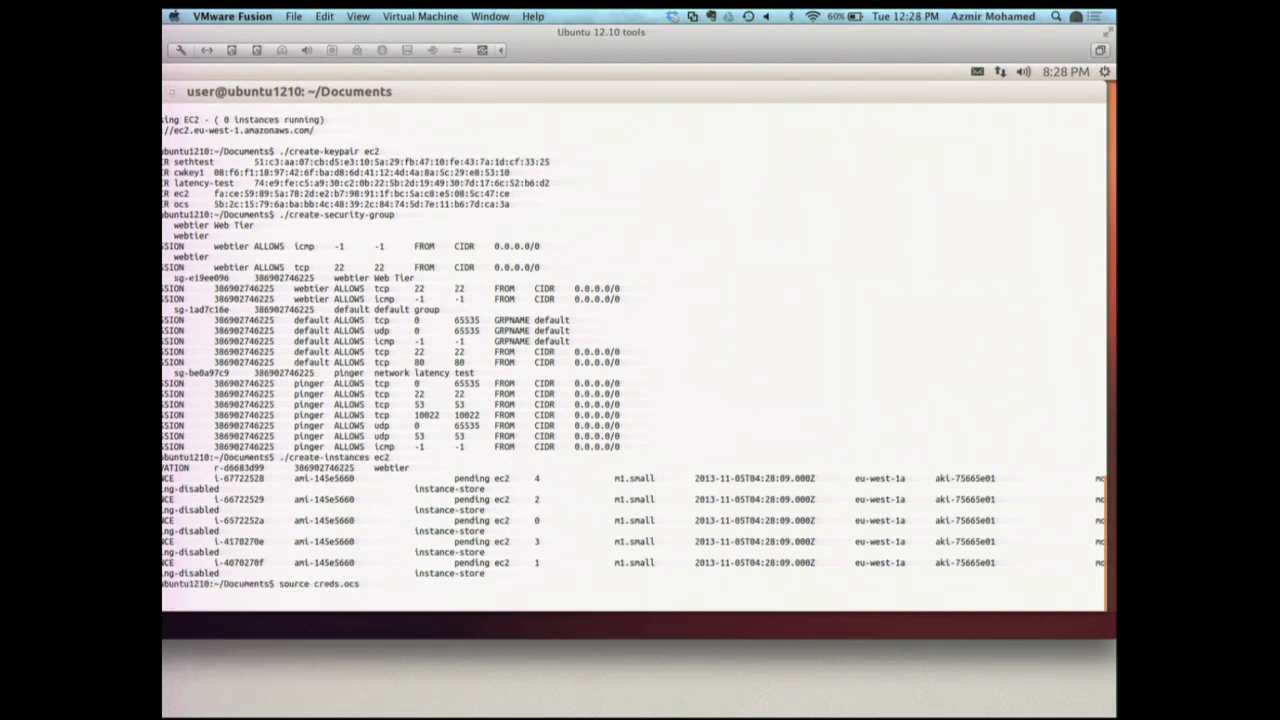
key(Return)
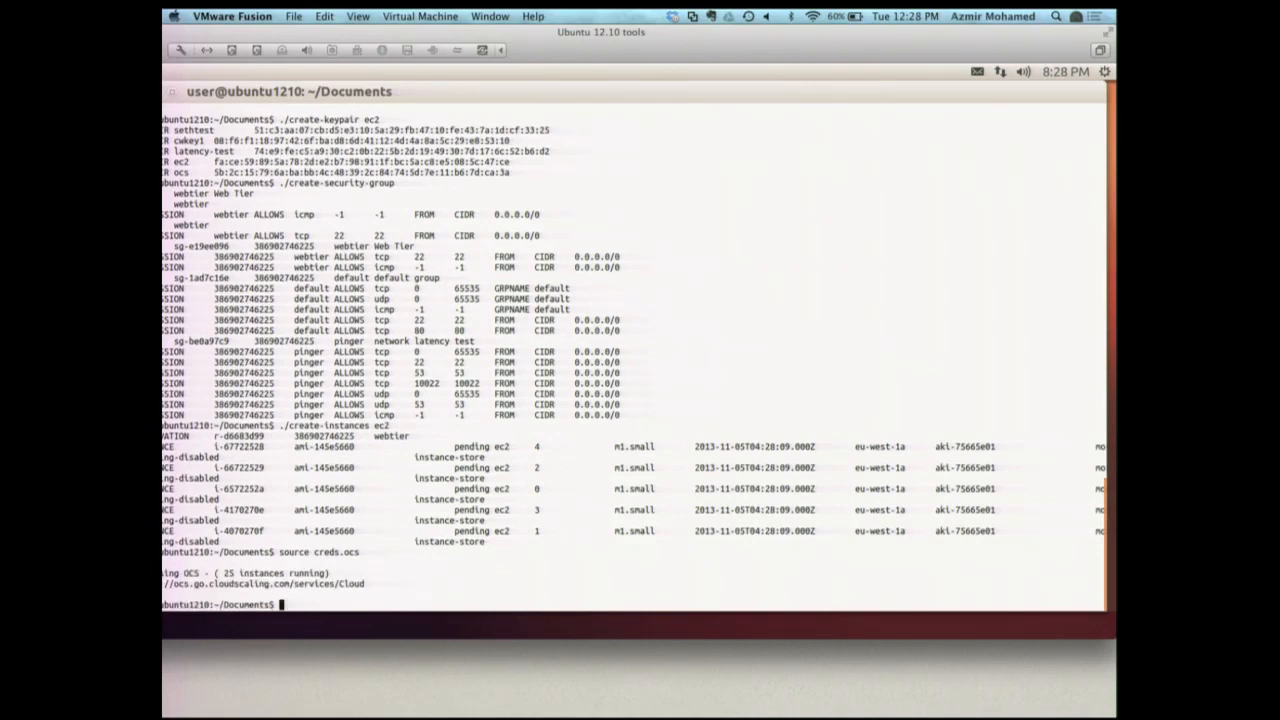
text(./create-instances ec2)
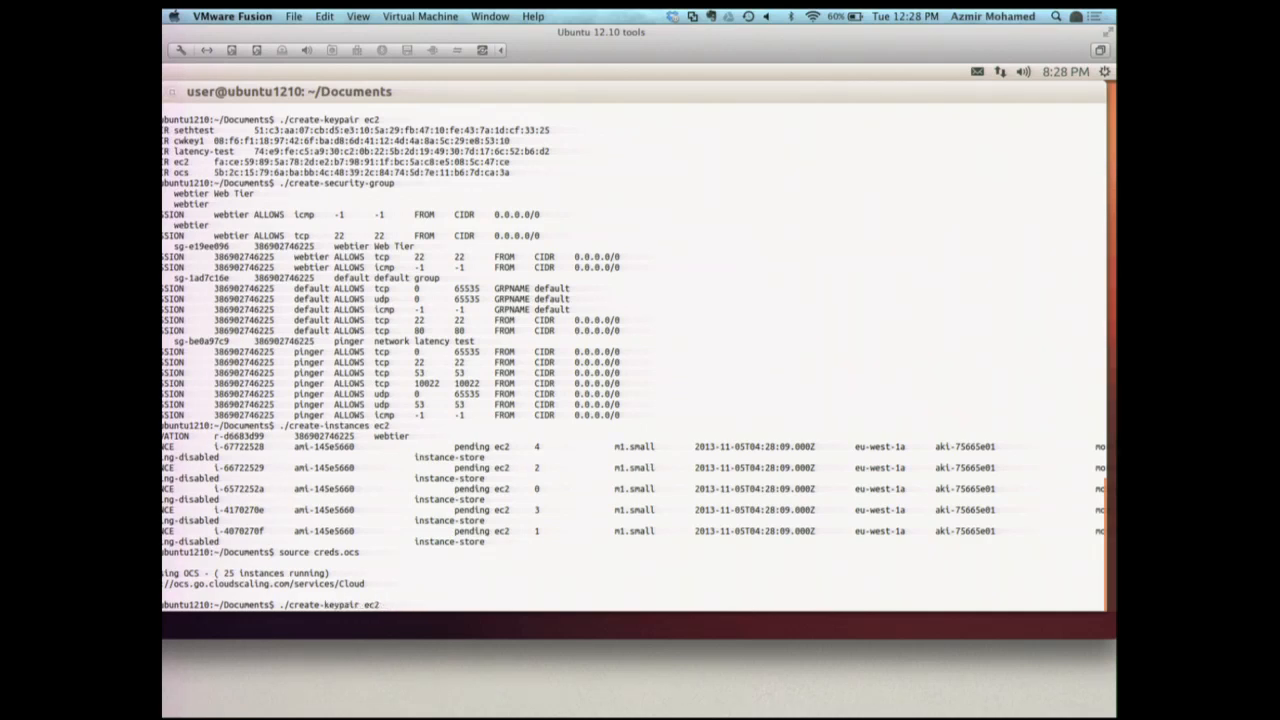
text(ocs)
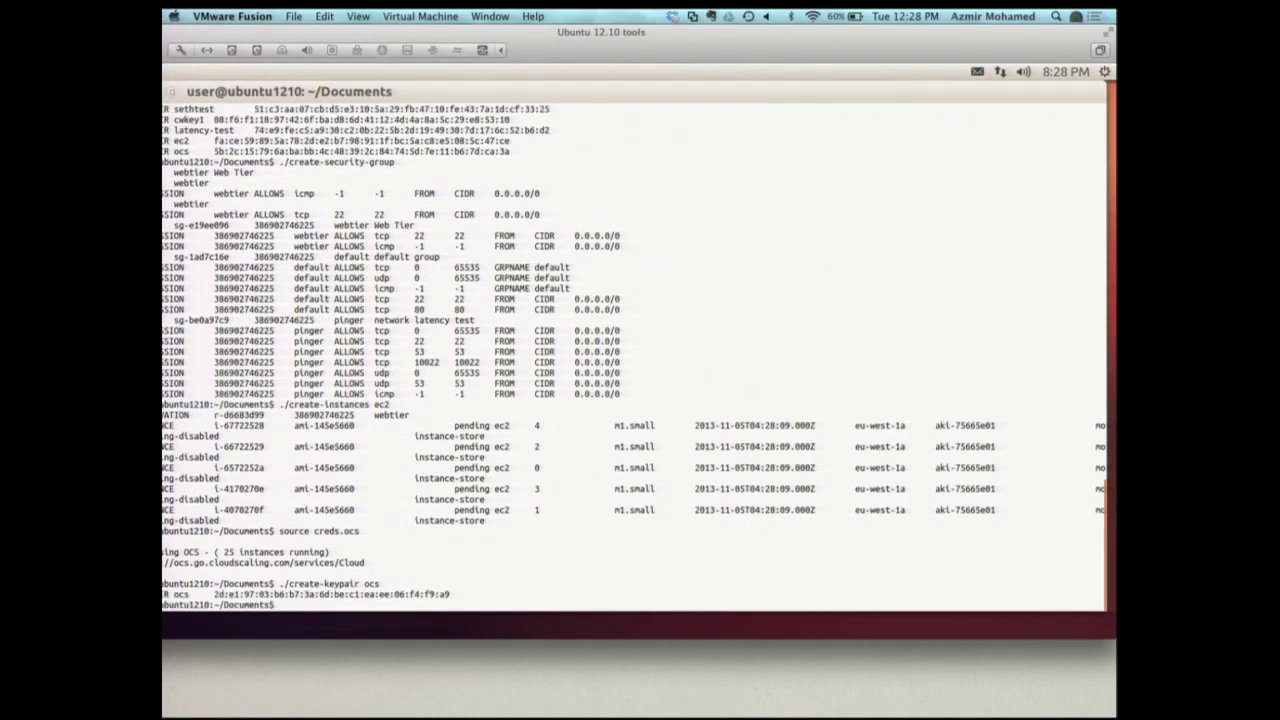
text(./create-keypair ocs)
text(./create-security-group)
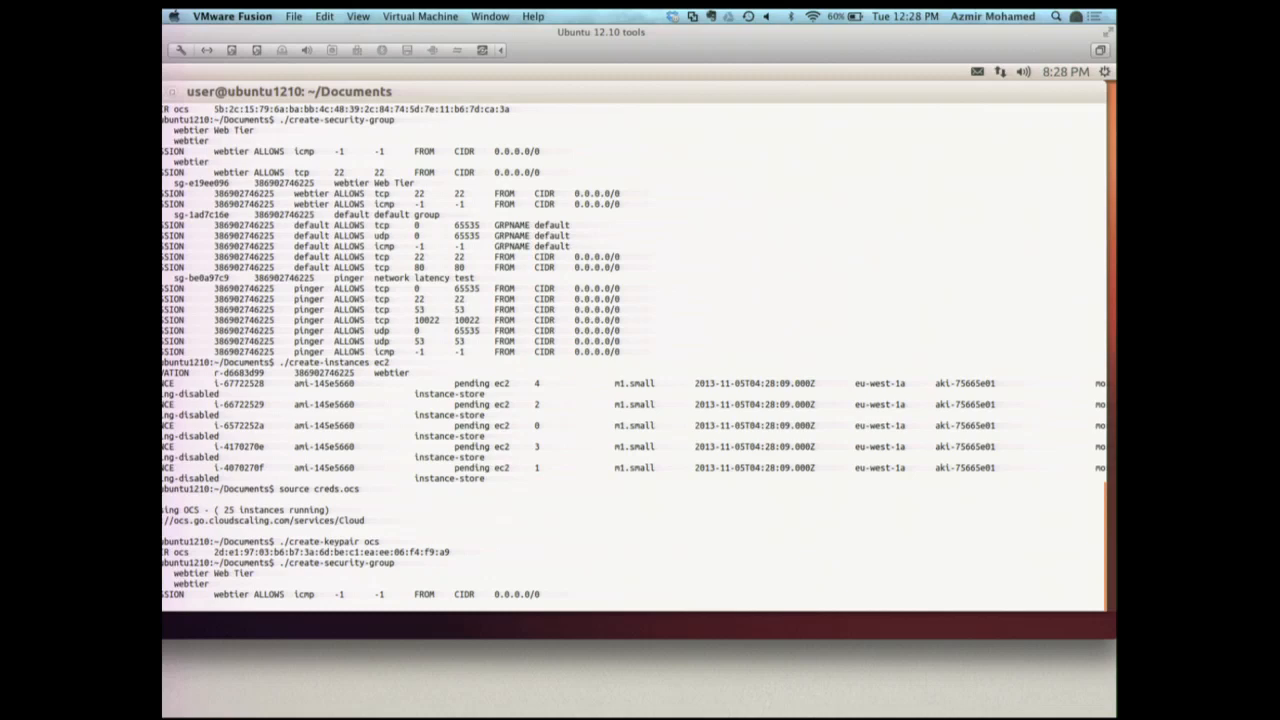
scroll(down, 3)
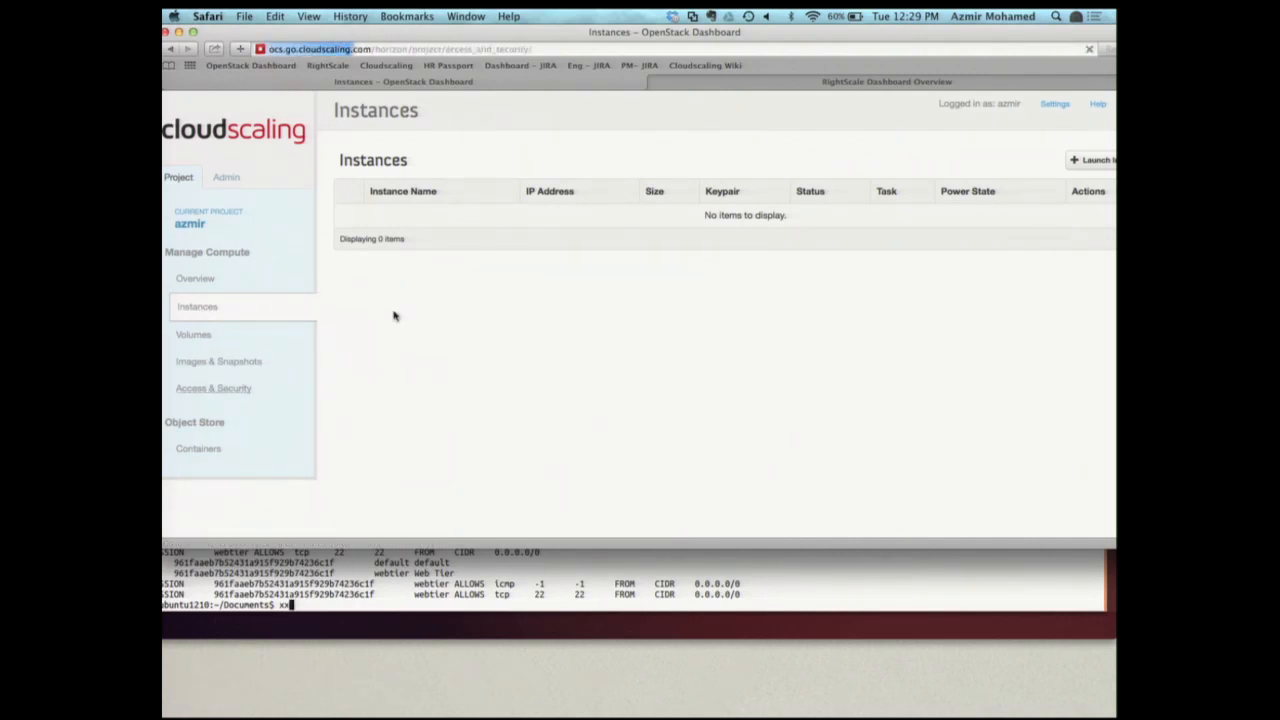
Step: Check Horizon's Access & Security for the webtier group and ocs keypair, then return to the terminal
click(212, 388)
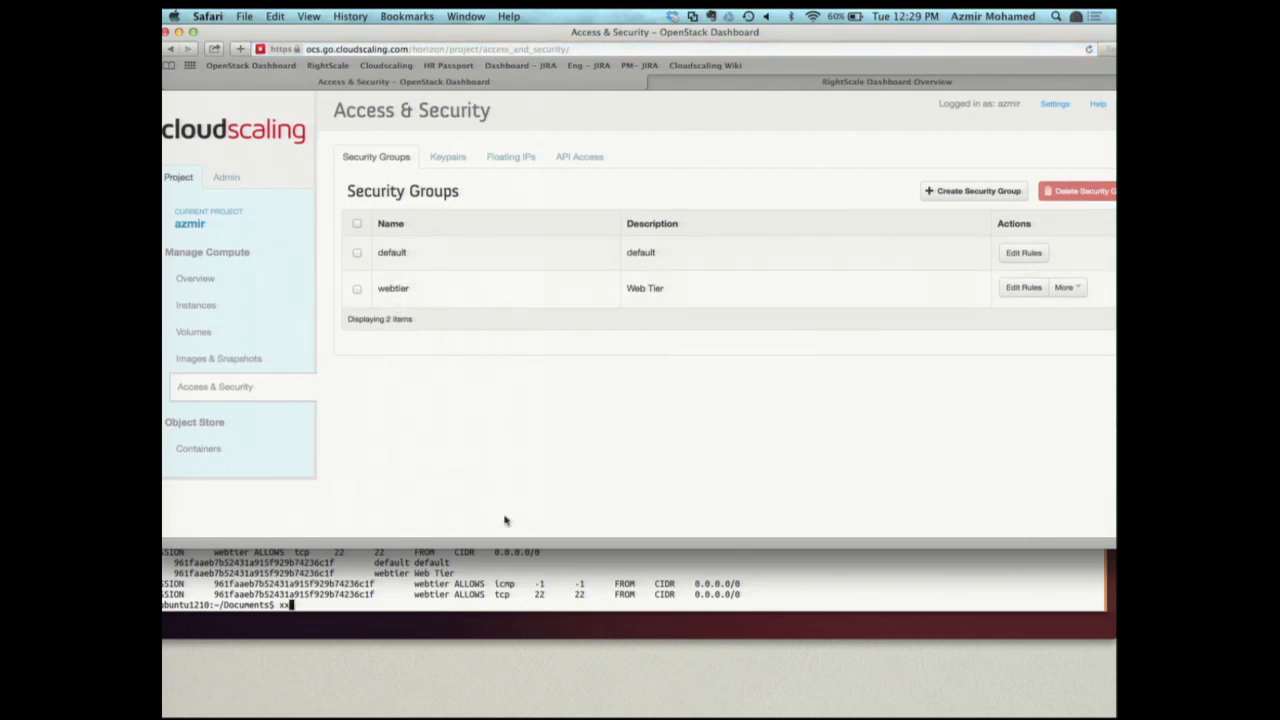
mouse_move(448, 156)
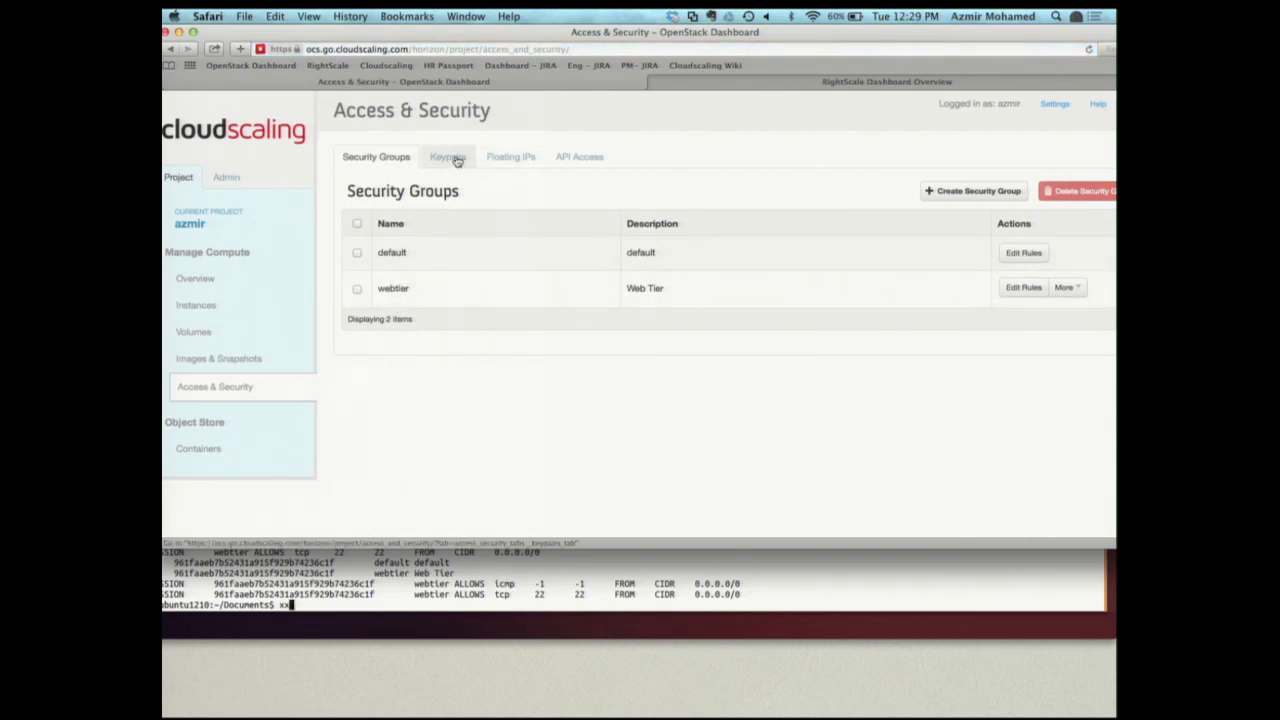
click(448, 156)
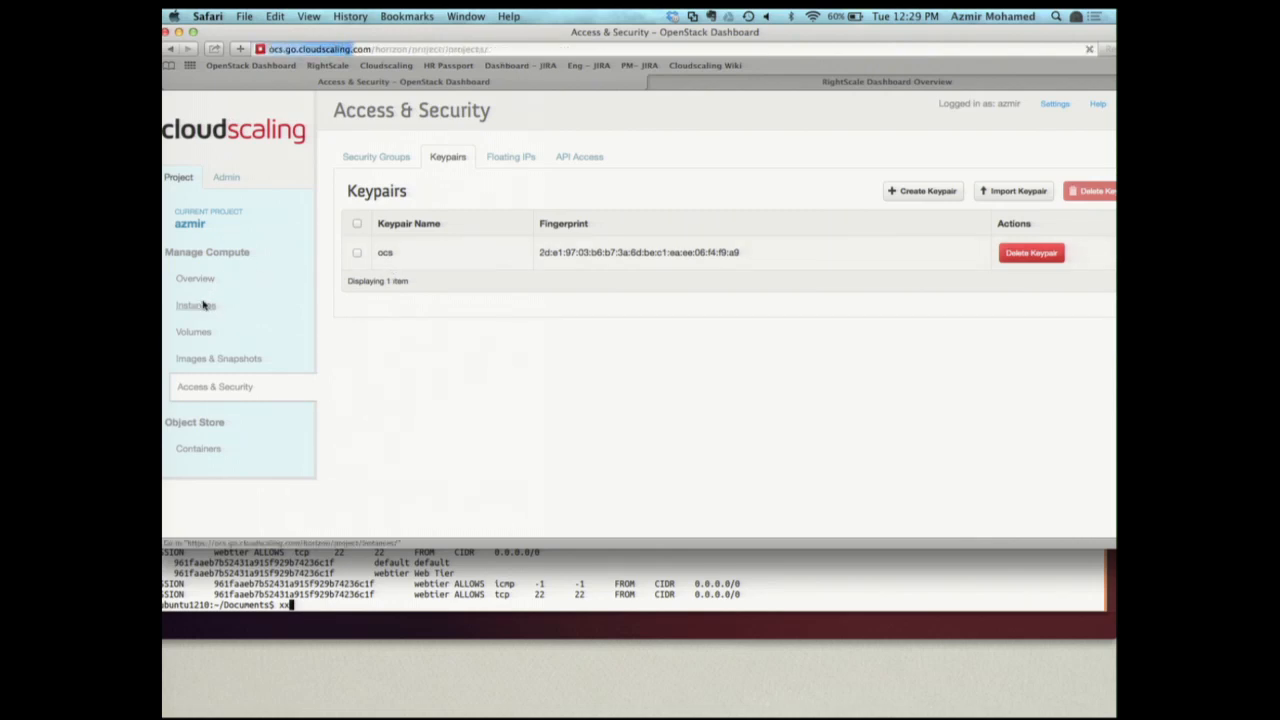
click(196, 306)
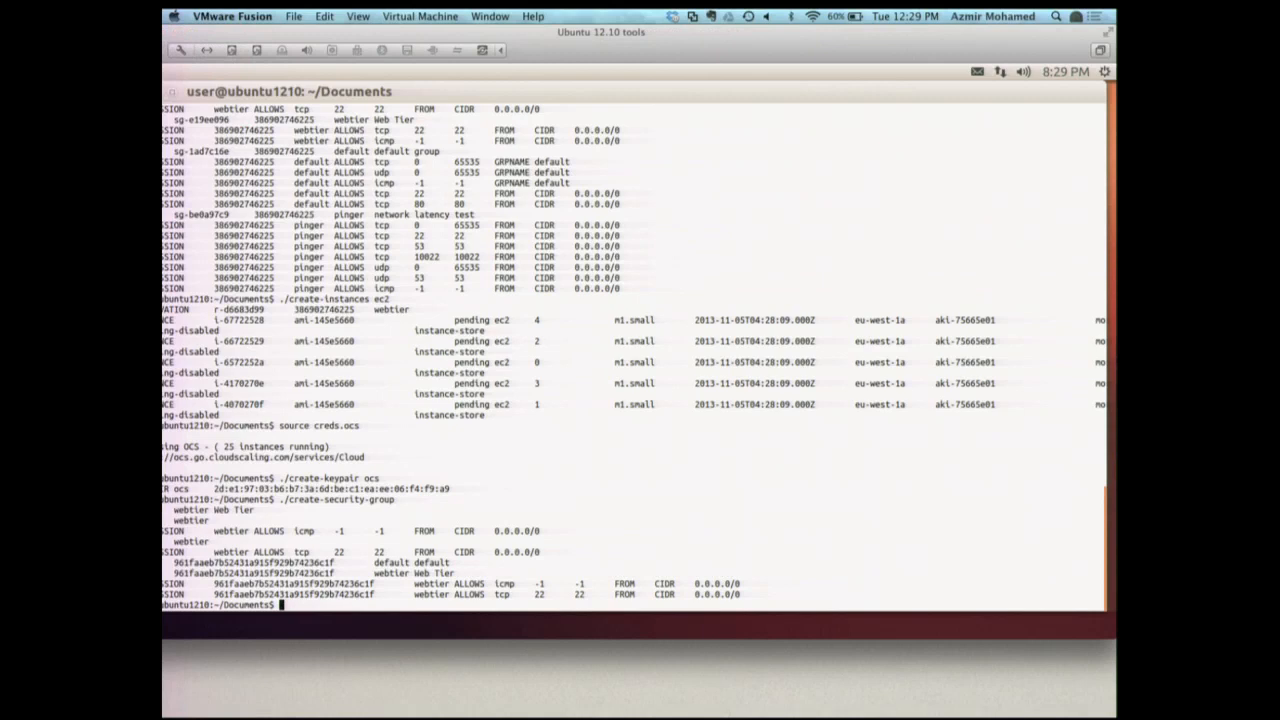
Step: Run ./create-instances ocs to launch m1.small instances on the OpenStack cloud
text(source creds.ocs)
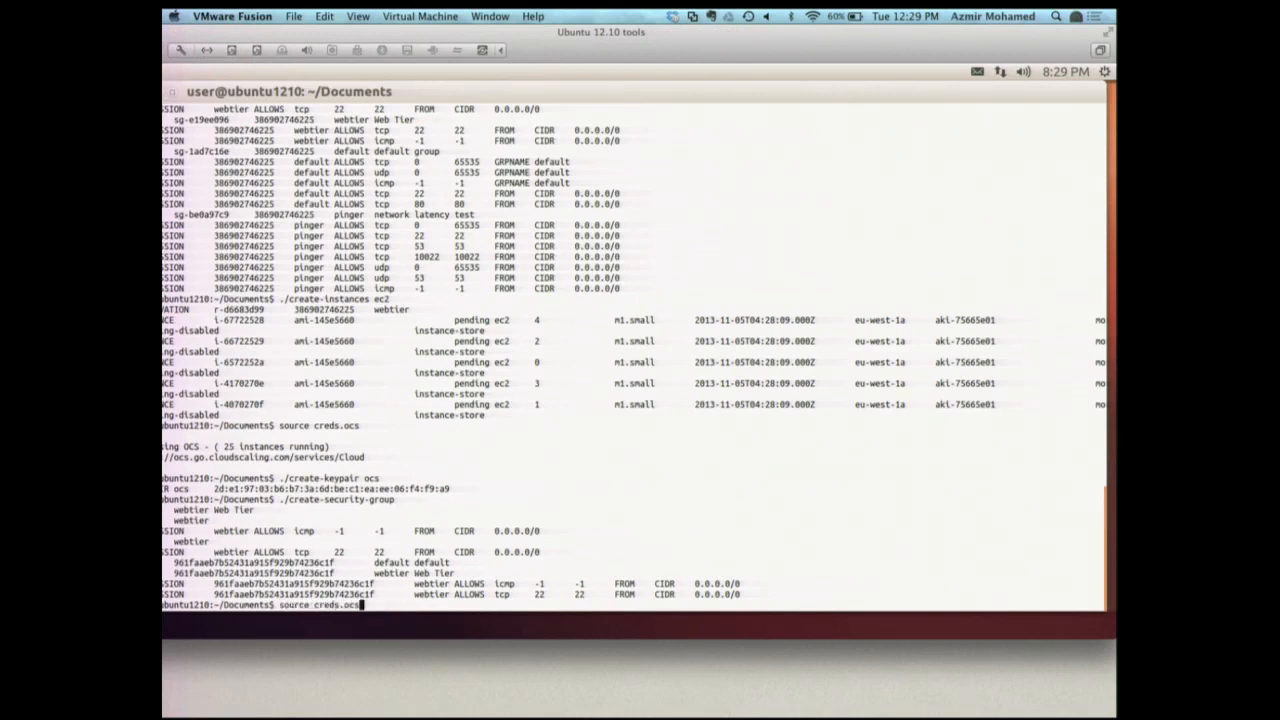
text(./create-instances e)
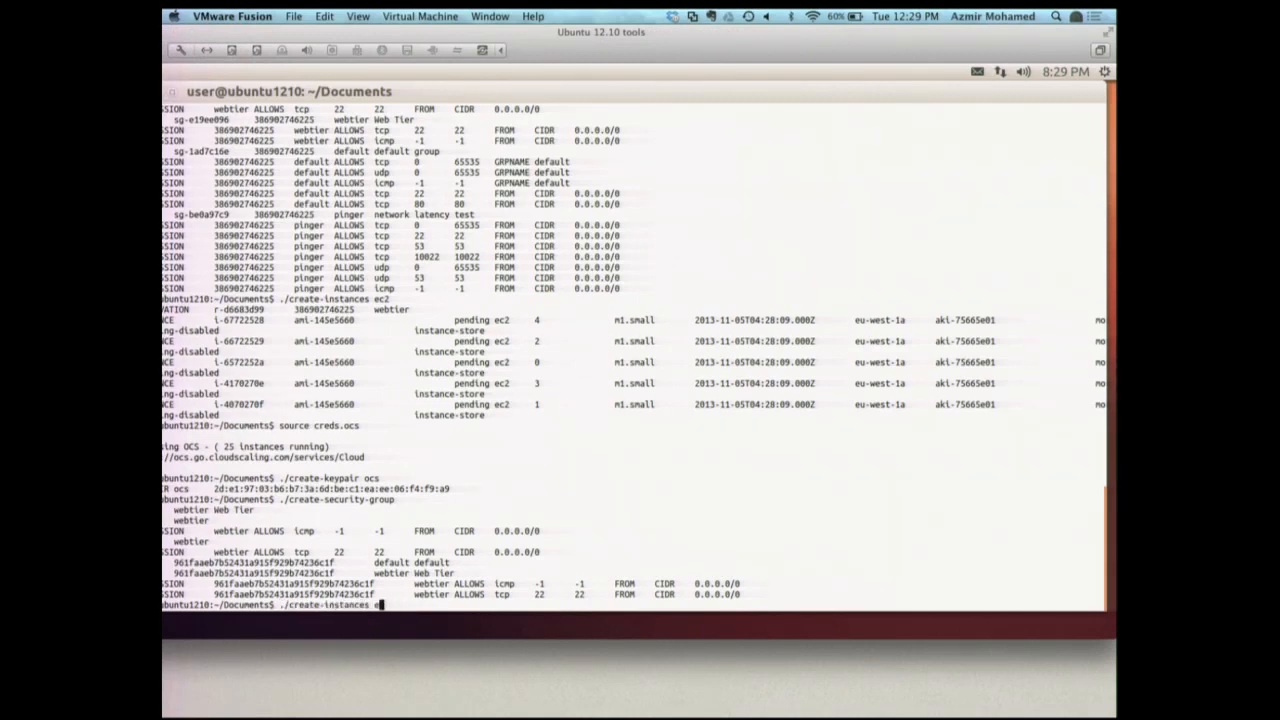
text(ocs)
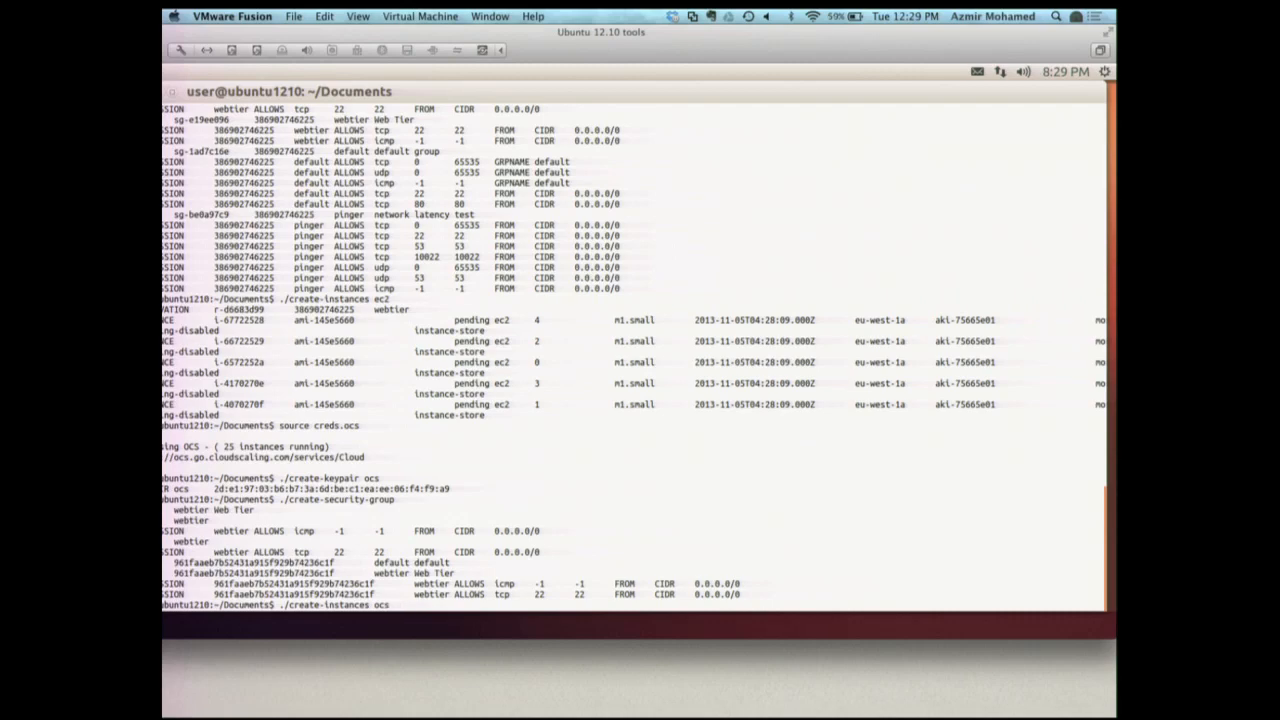
scroll(down, 3)
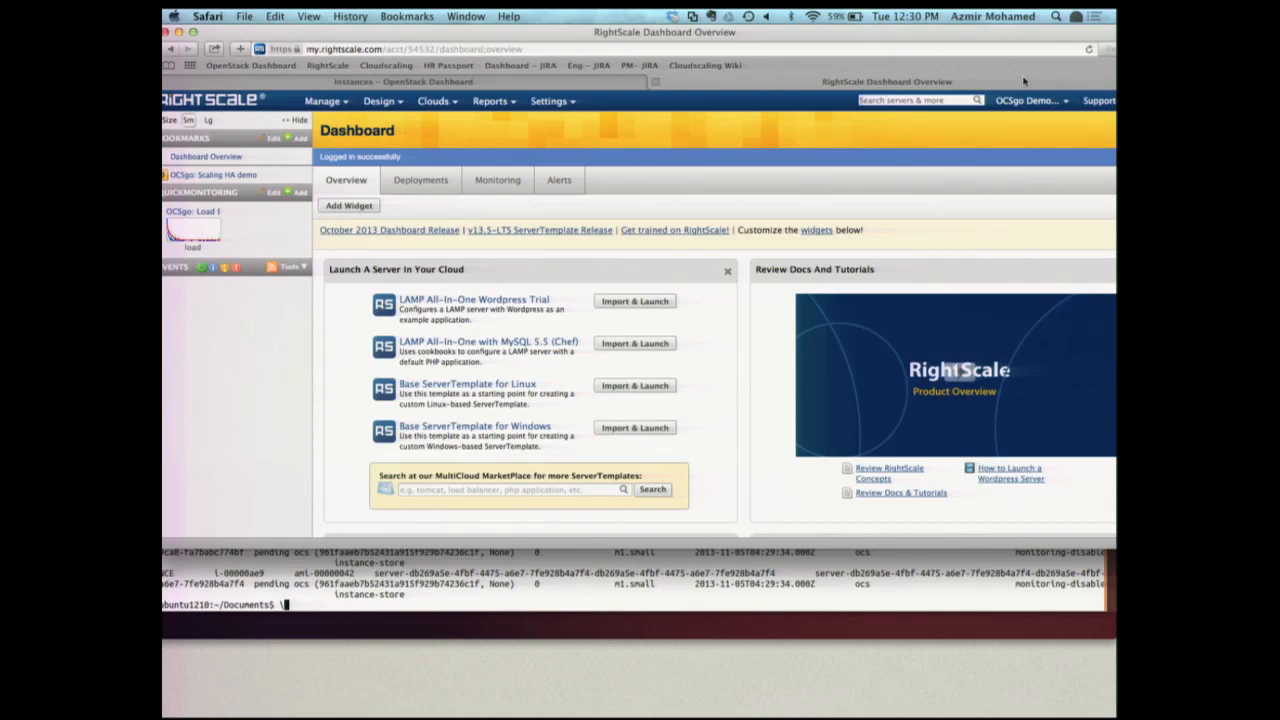
mouse_move(544, 120)
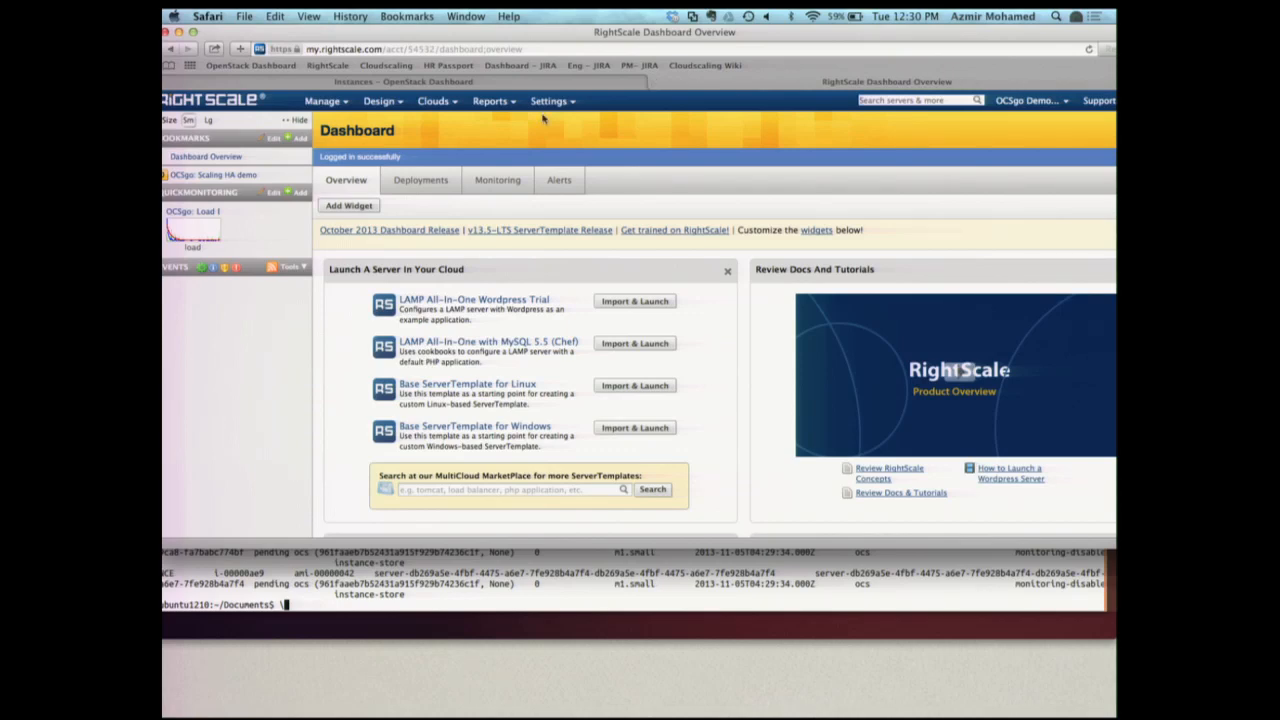
Step: Show the account's Clouds page listing the AWS regions and OCSgo private cloud
click(550, 100)
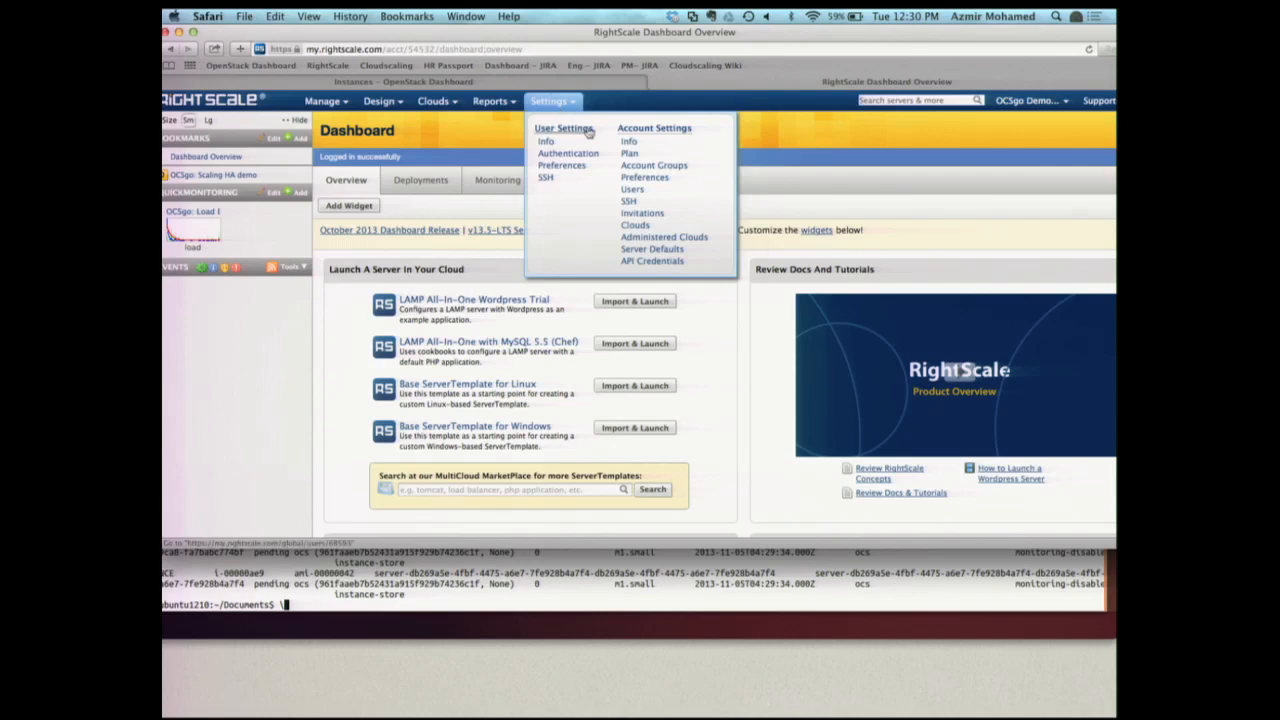
click(634, 224)
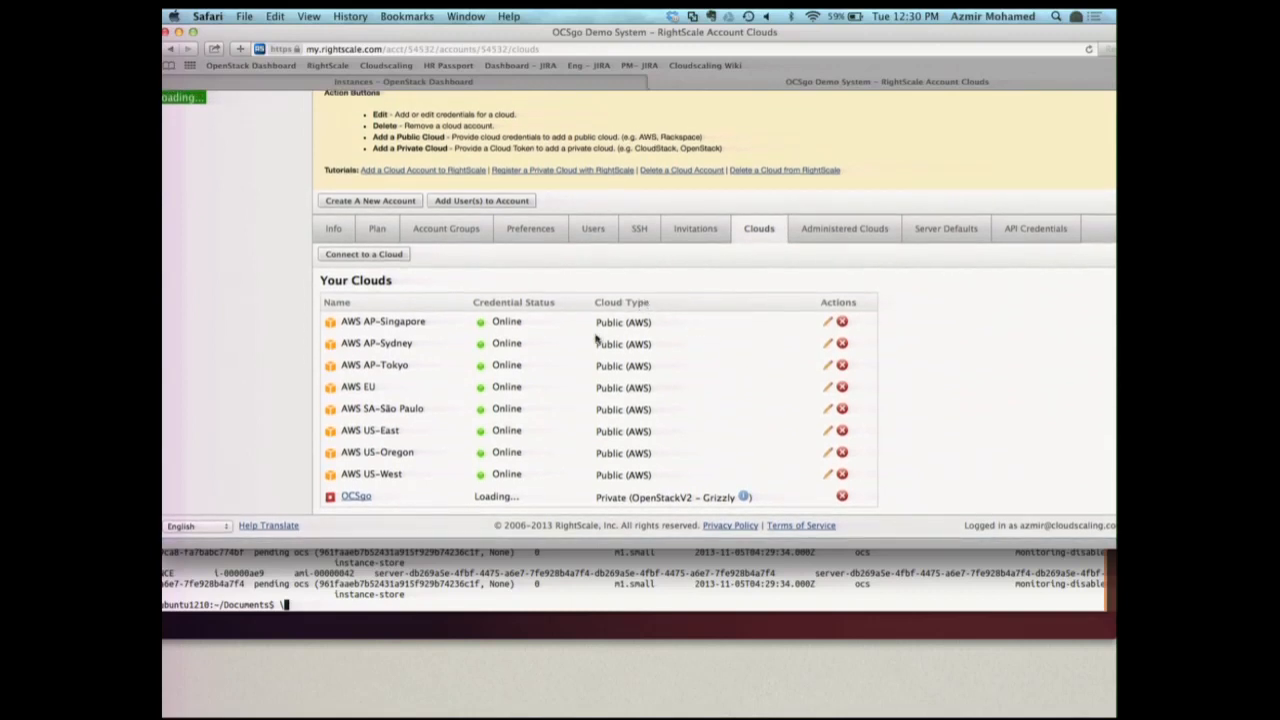
mouse_move(596, 350)
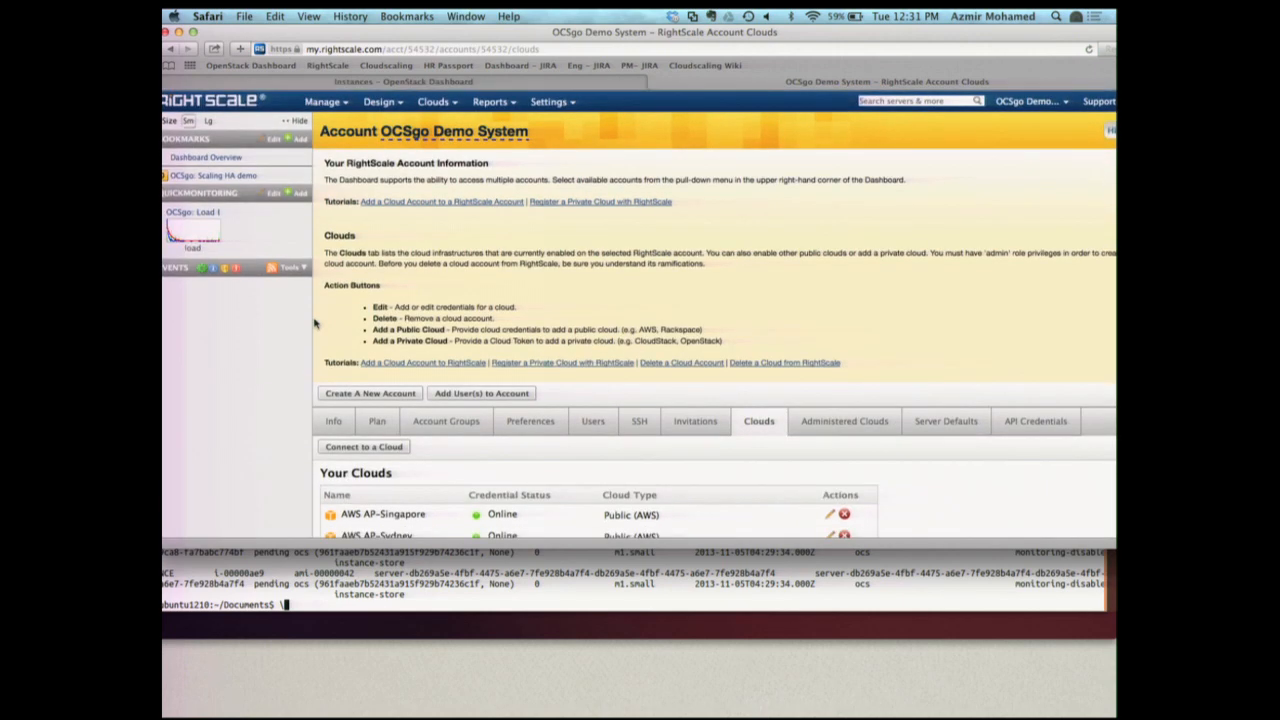
mouse_move(222, 160)
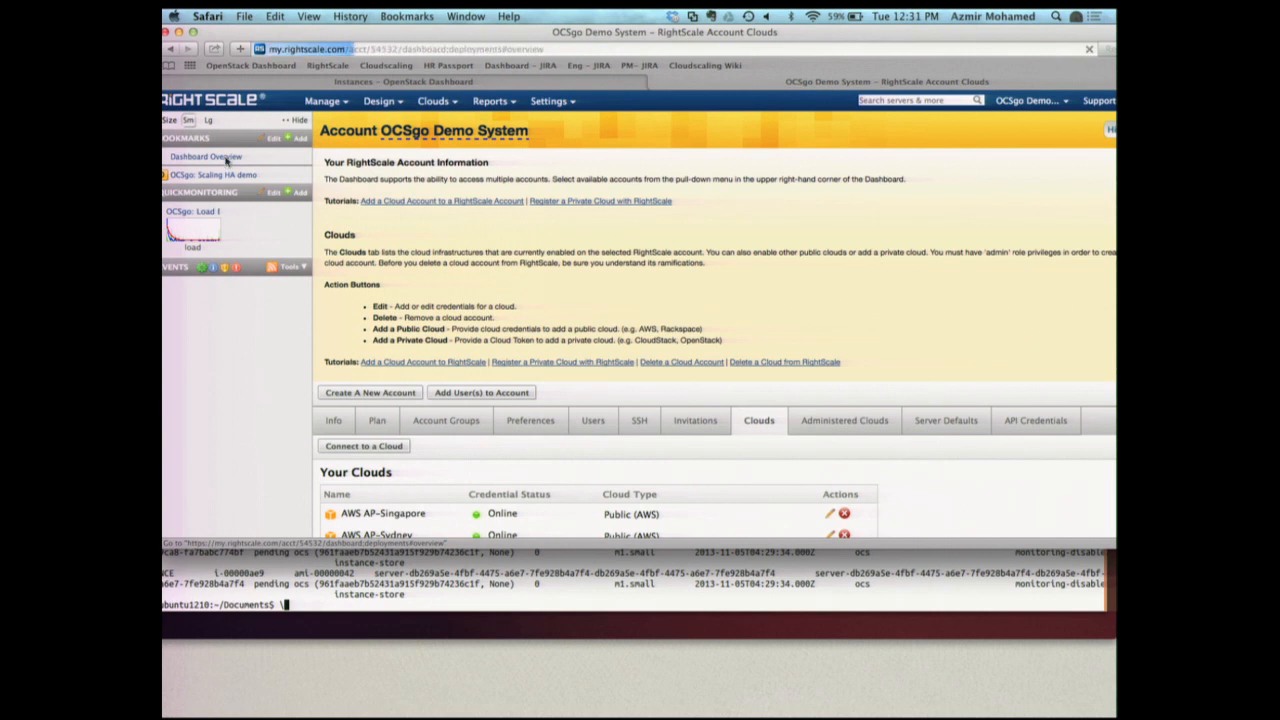
Step: Show the OCSgo: Scaling HA demo deployment's info page from the sidebar bookmark
click(204, 156)
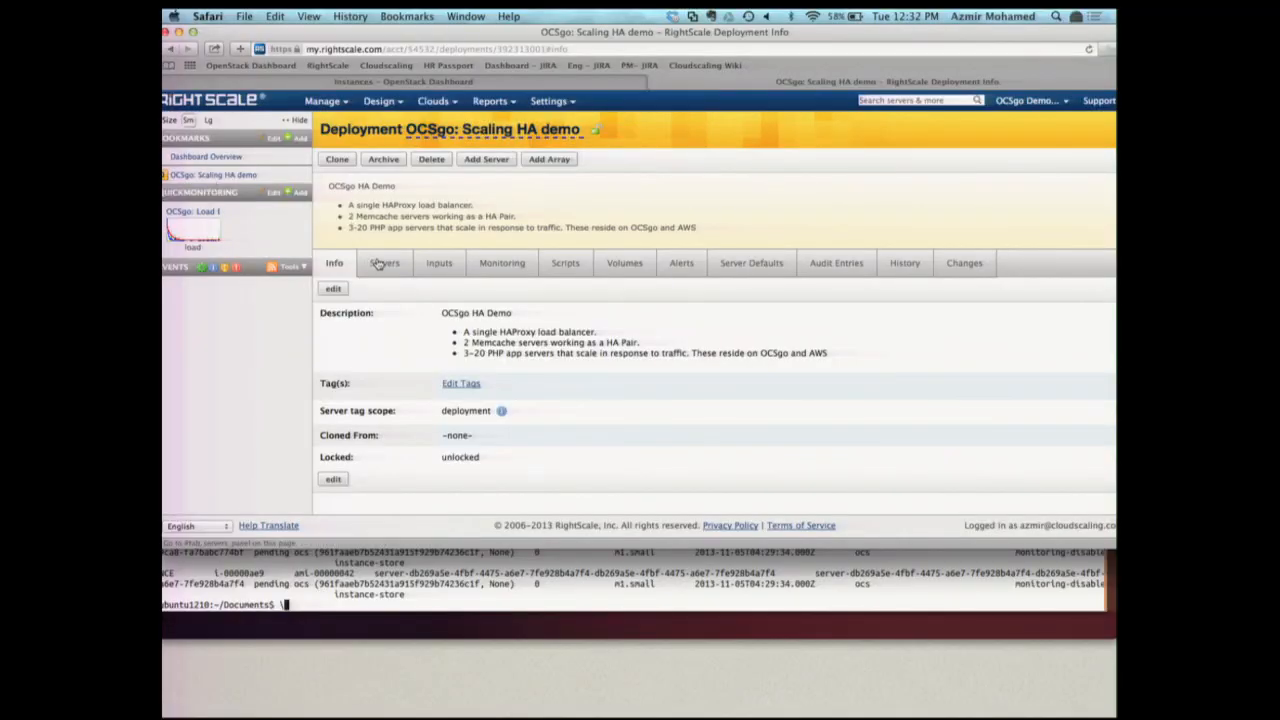
Step: From the deployment's Servers list, bring up the OCSgo: Memcache Server array and head to its scripts
click(384, 264)
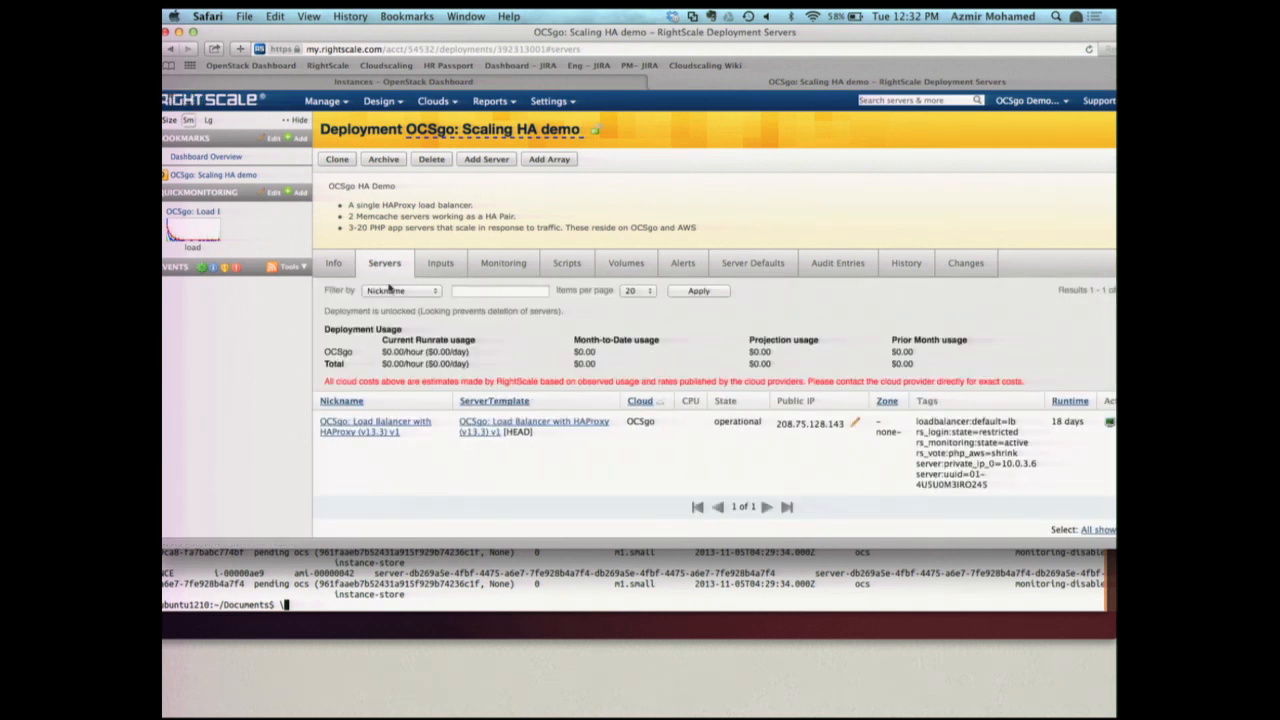
scroll(down, 3)
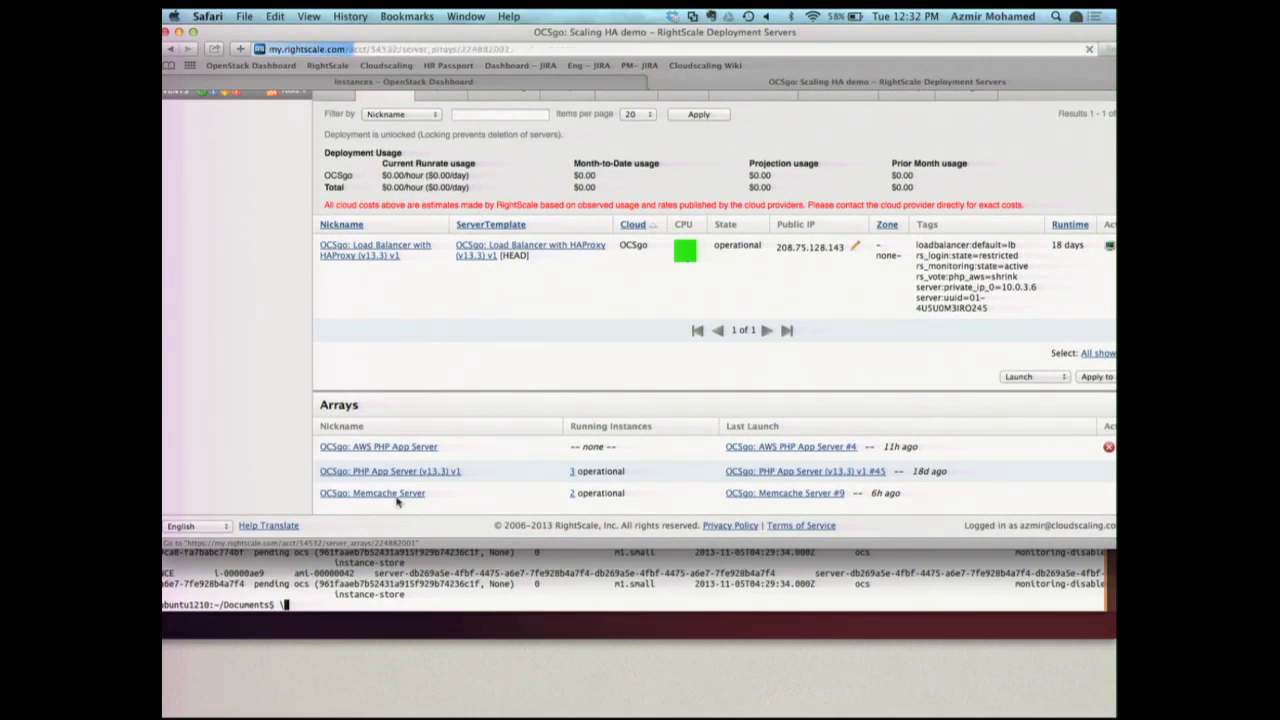
click(372, 492)
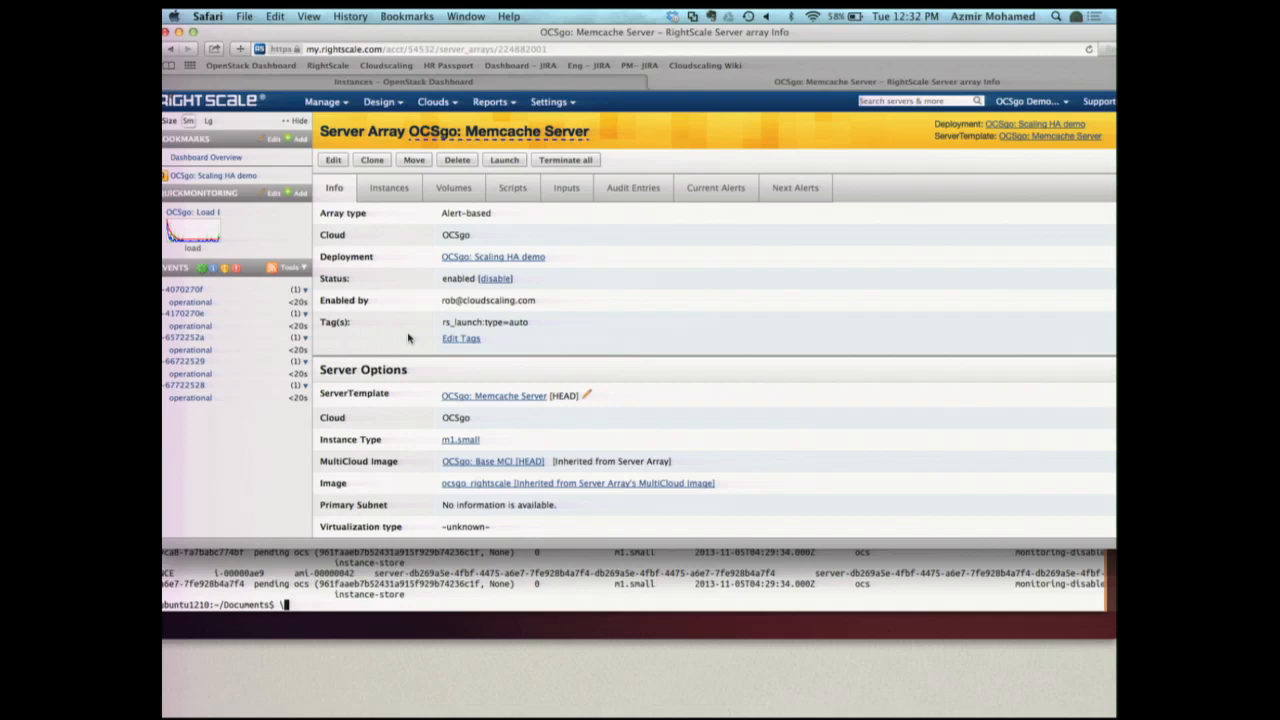
click(512, 188)
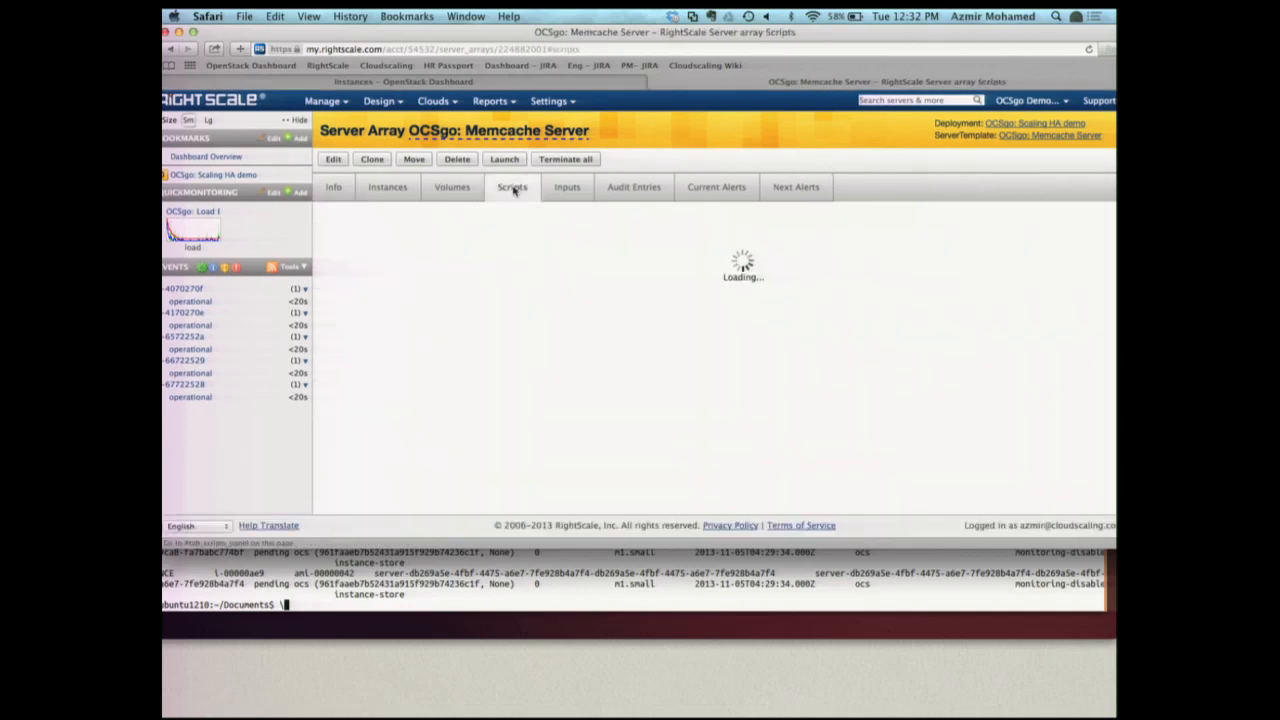
Step: Review the array's Scripts list, return to its Info page, and launch System Preferences from the Apple menu
click(512, 188)
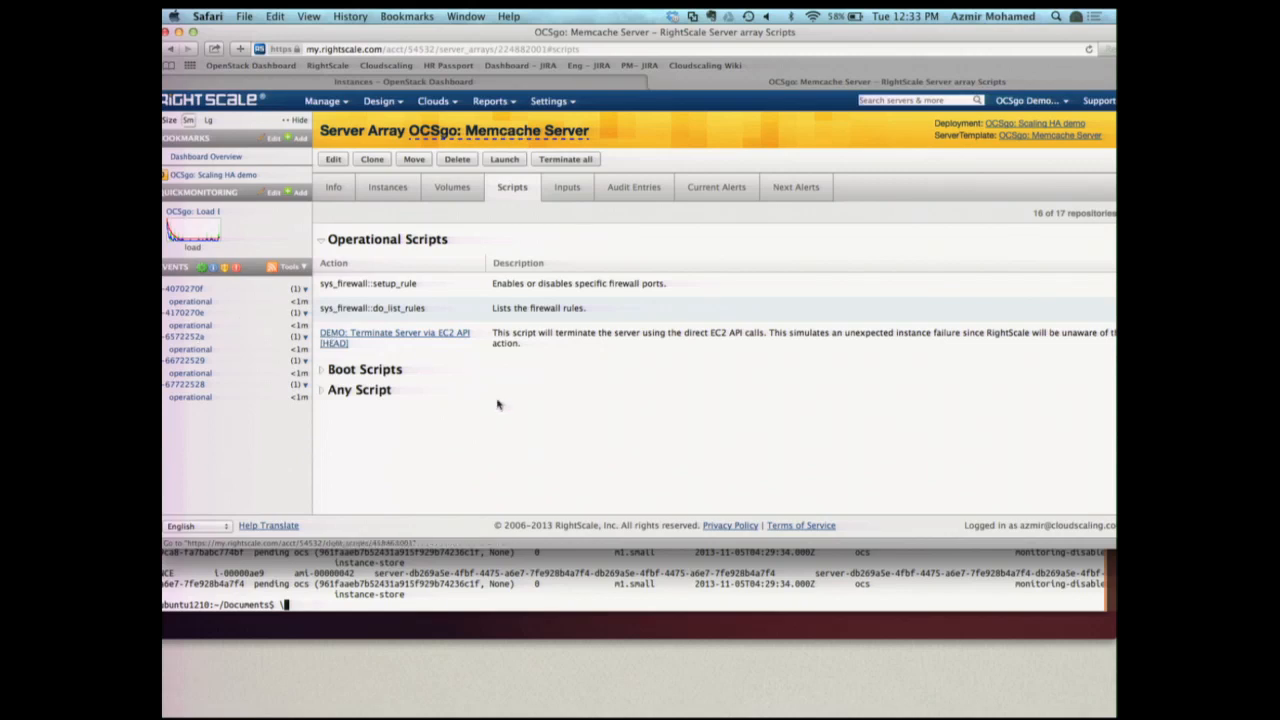
mouse_move(392, 340)
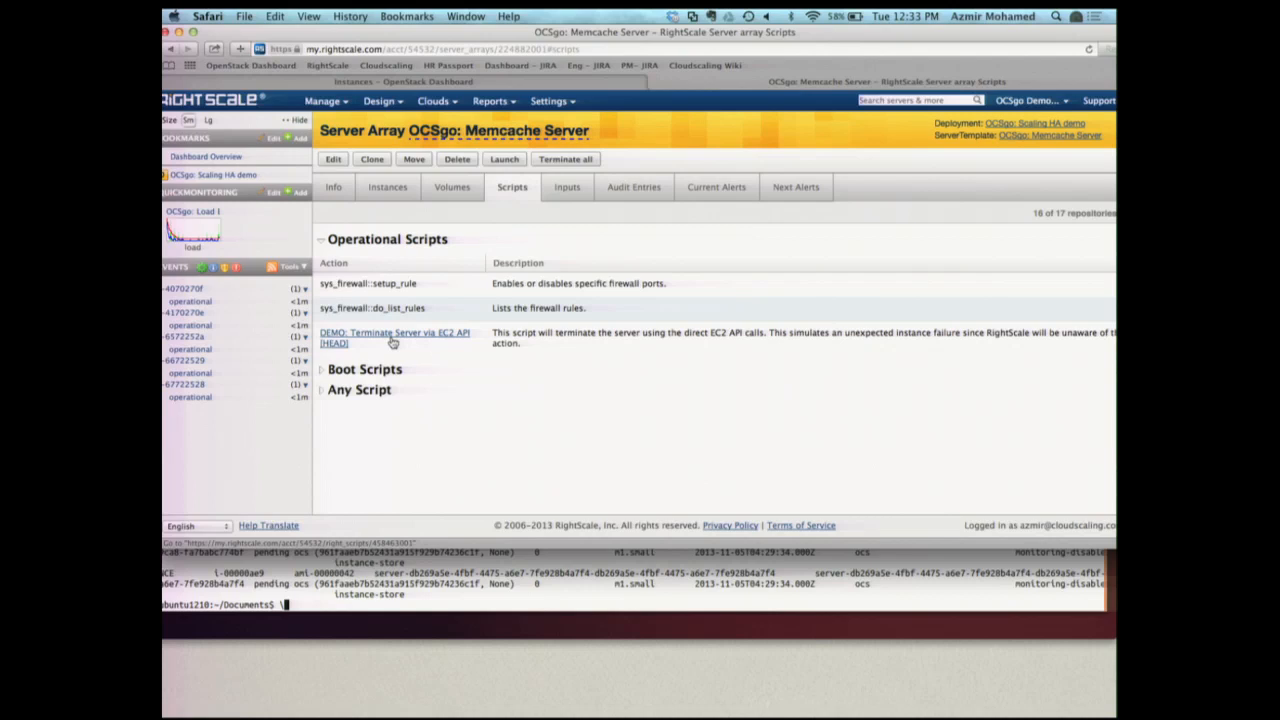
mouse_move(722, 386)
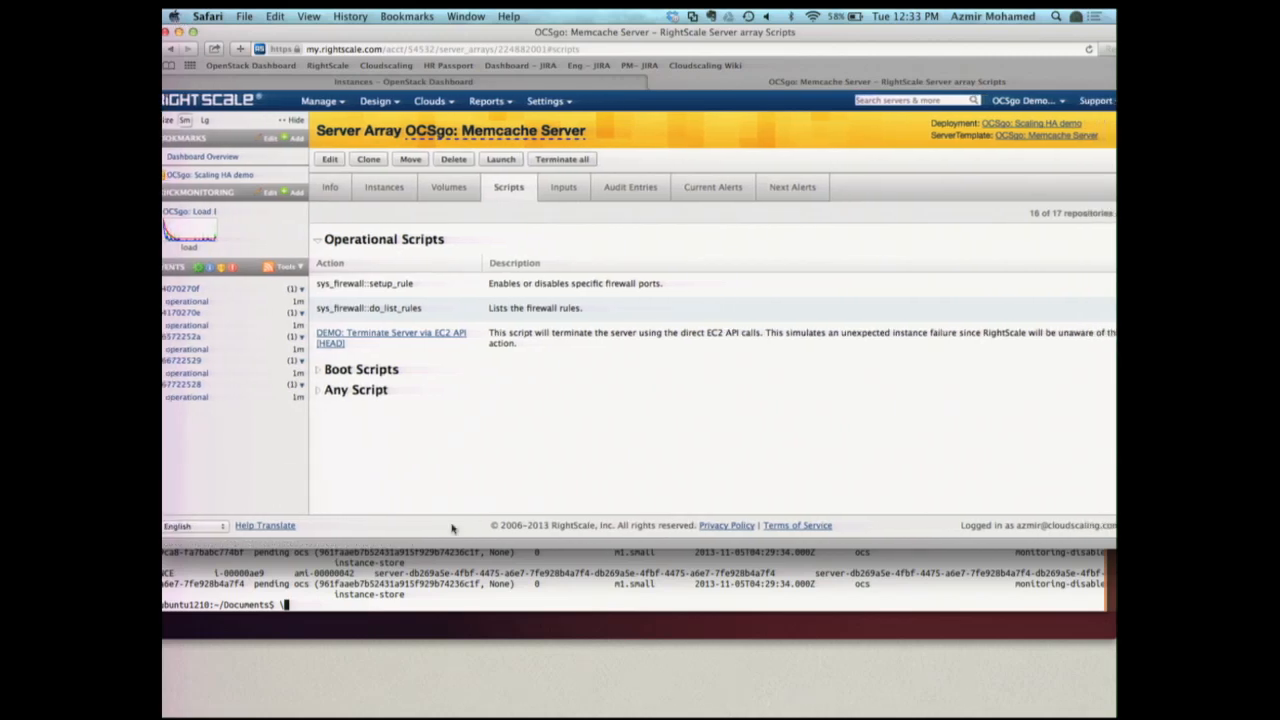
click(332, 188)
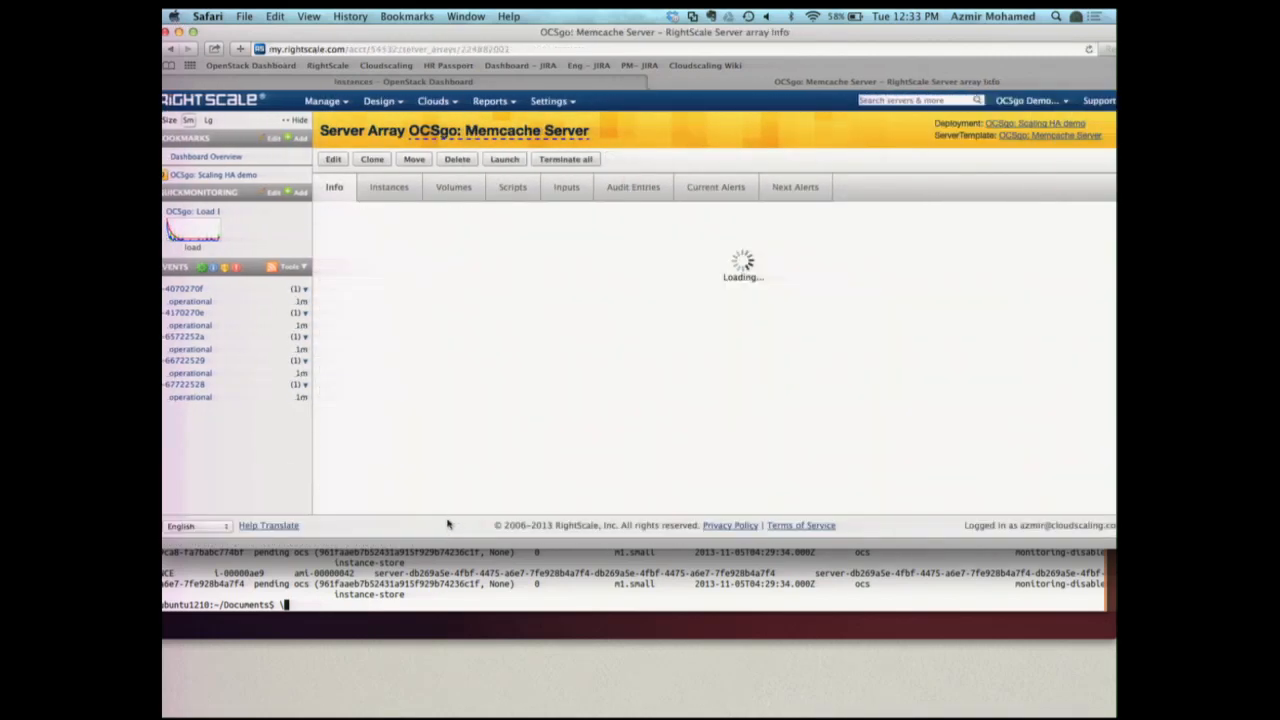
click(178, 16)
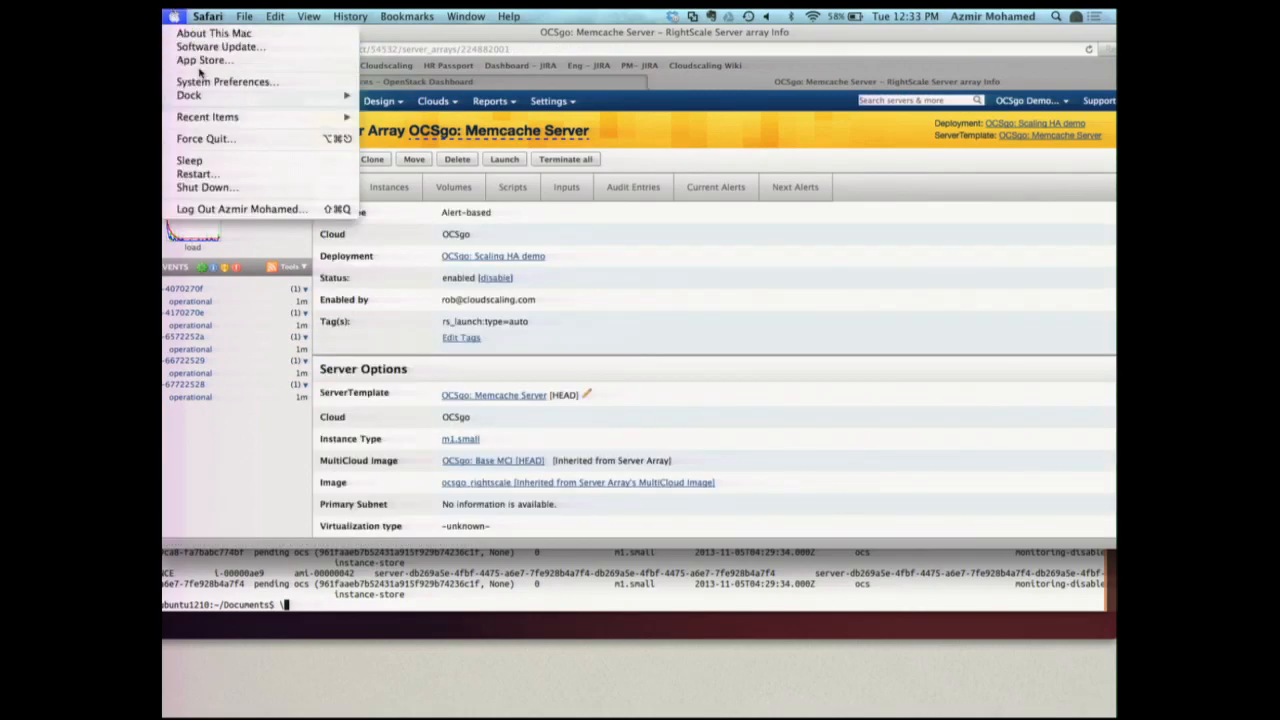
mouse_move(230, 80)
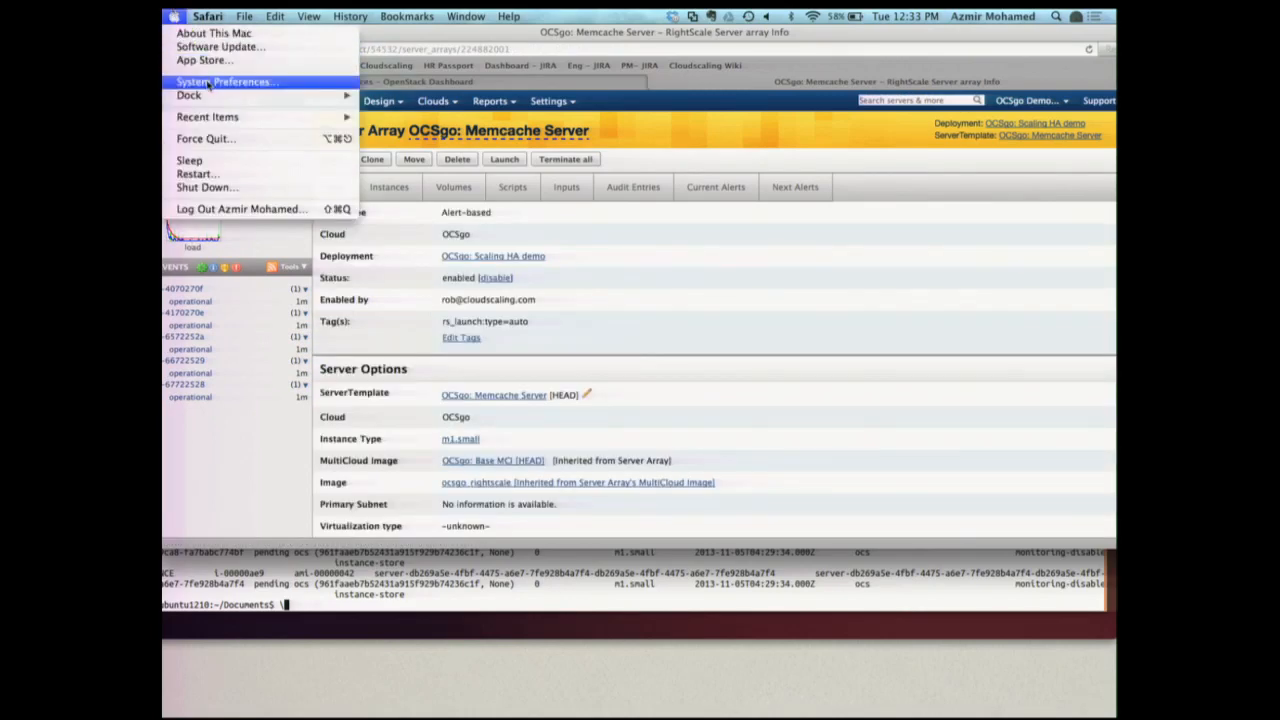
click(228, 80)
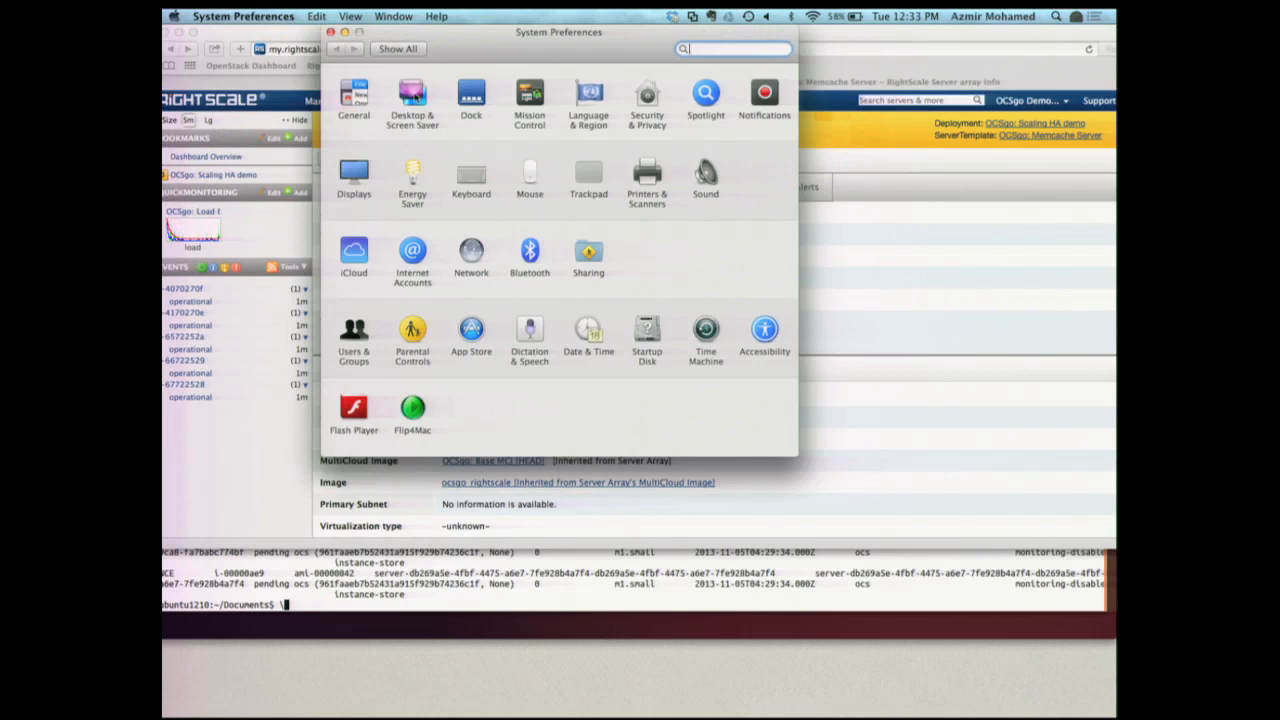
Step: In Displays, switch the resolution to 1280 × 1024 and confirm the new setting
click(352, 172)
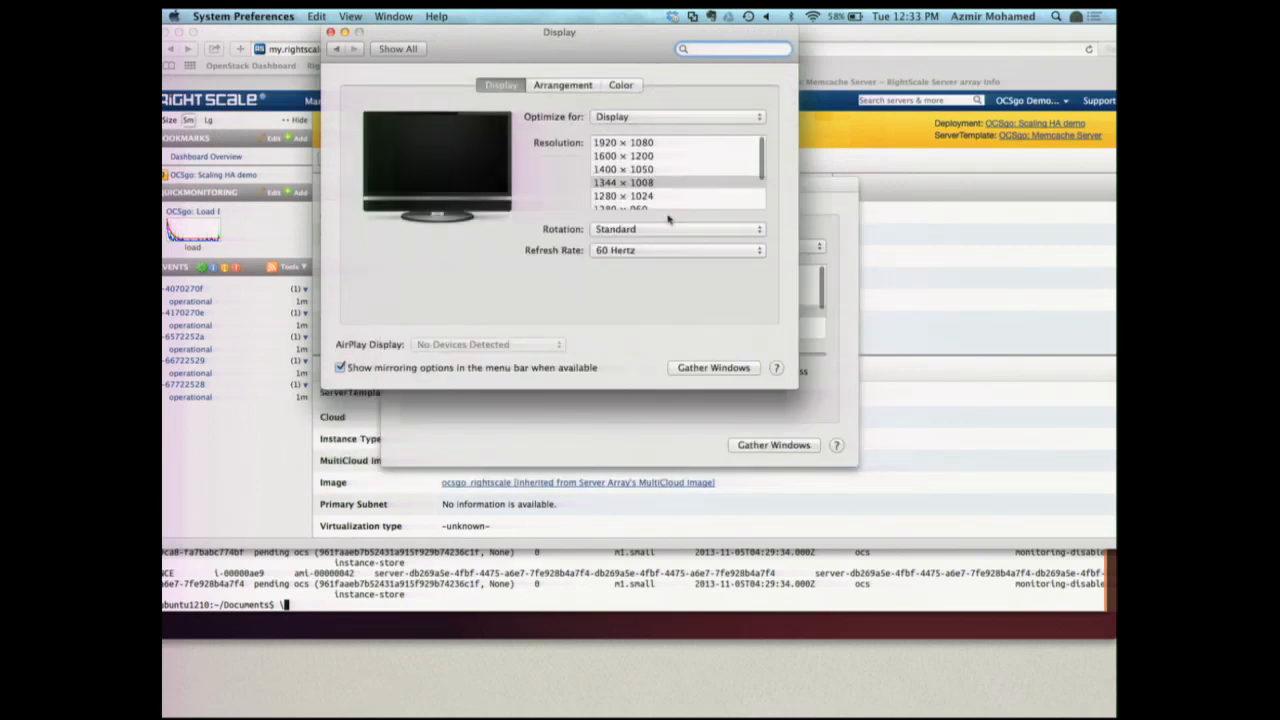
scroll(down, 3)
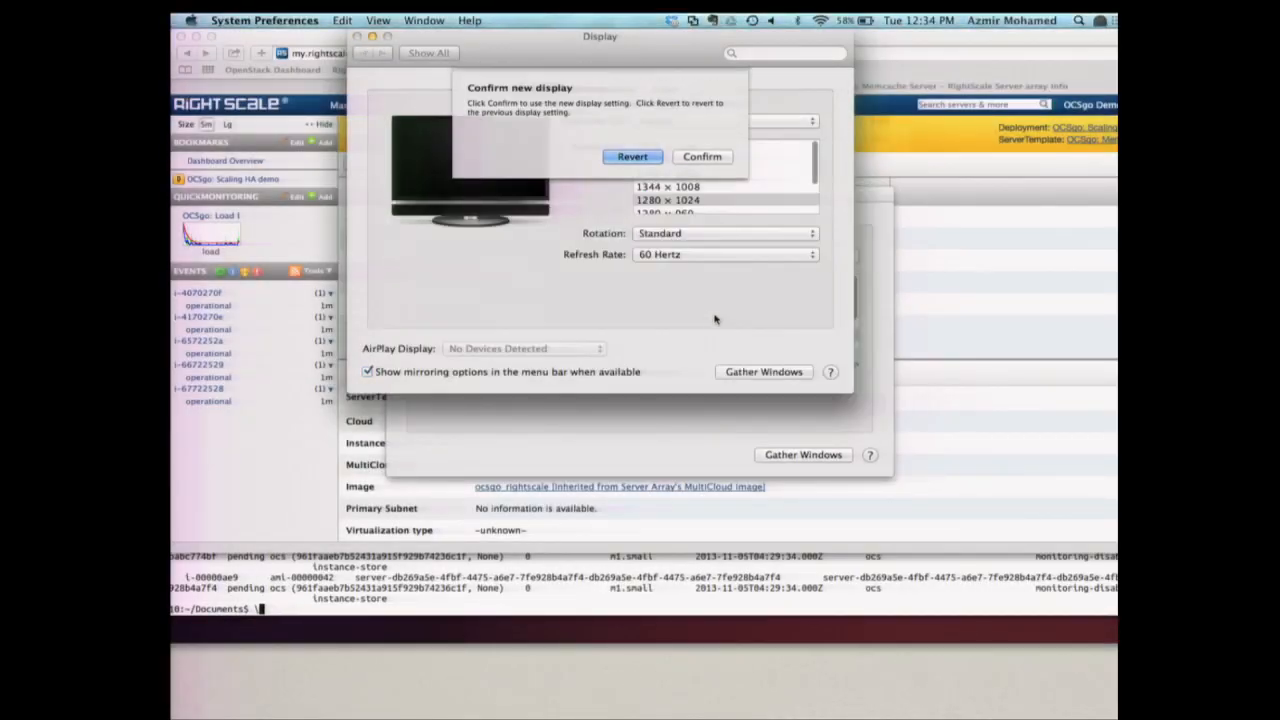
click(702, 156)
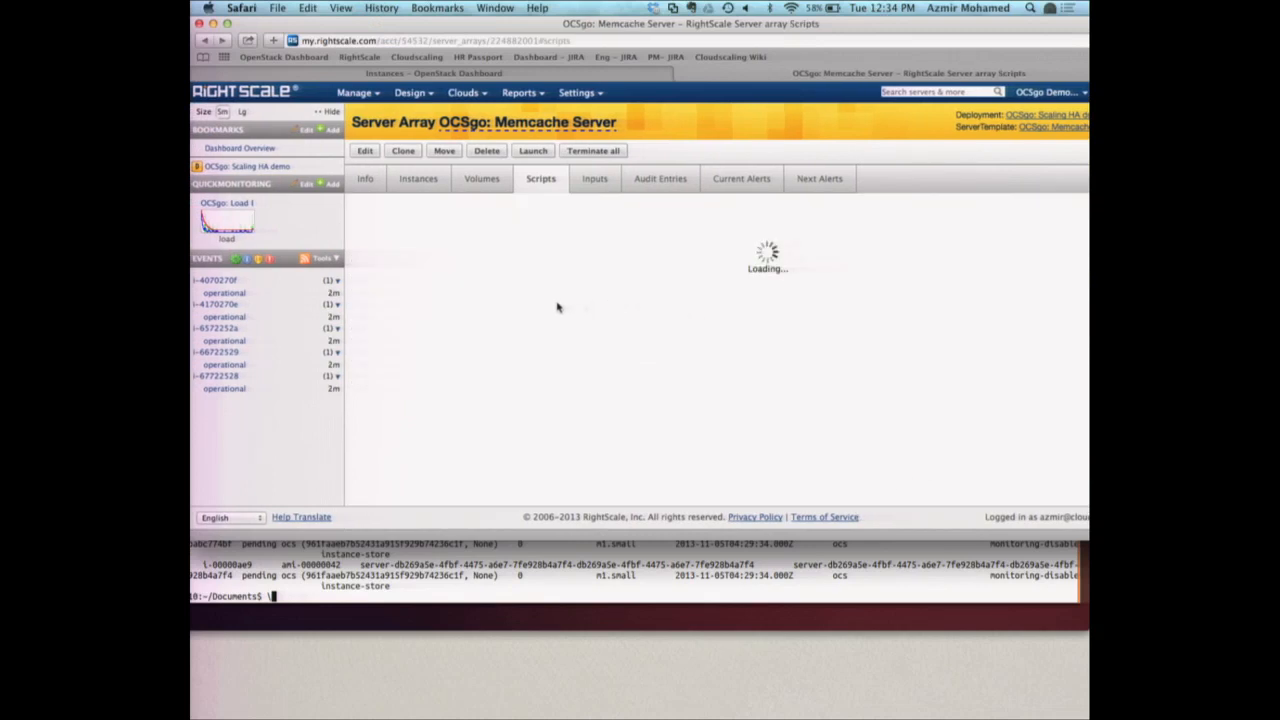
Step: From the array's Scripts tab, show the DEMO: Terminate Server via EC2 API RightScript and its bash code
click(540, 178)
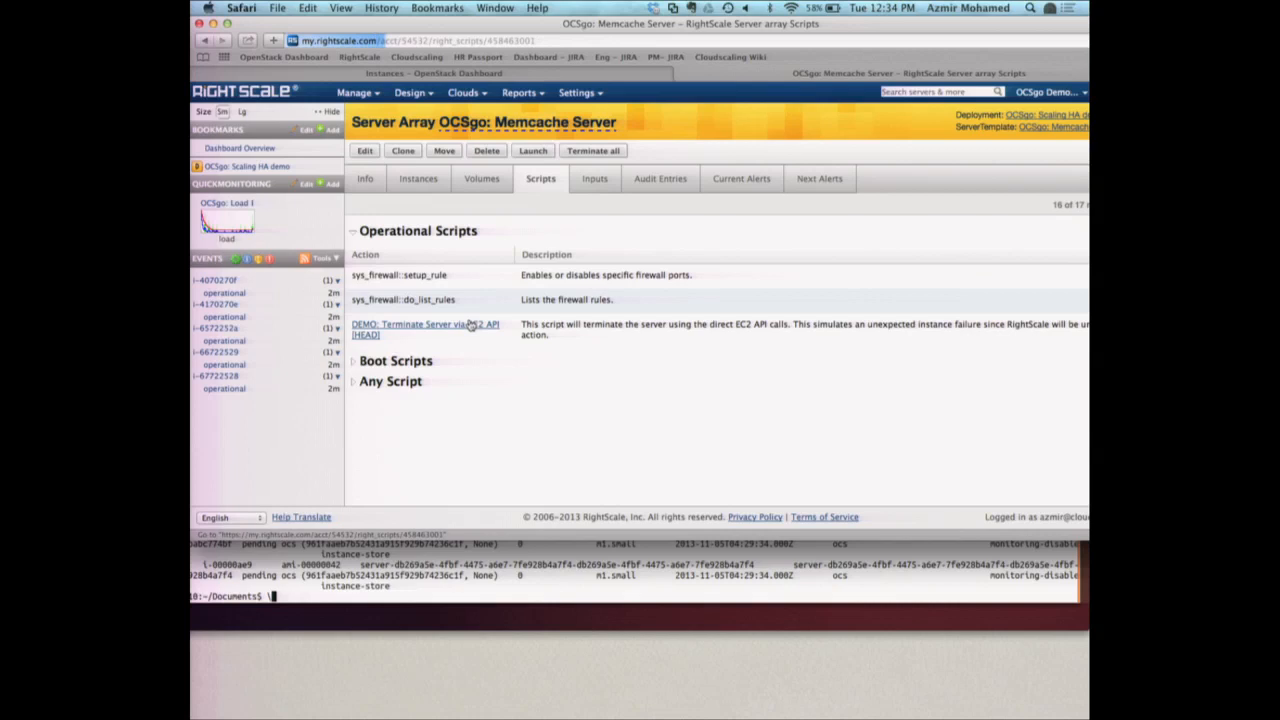
click(424, 324)
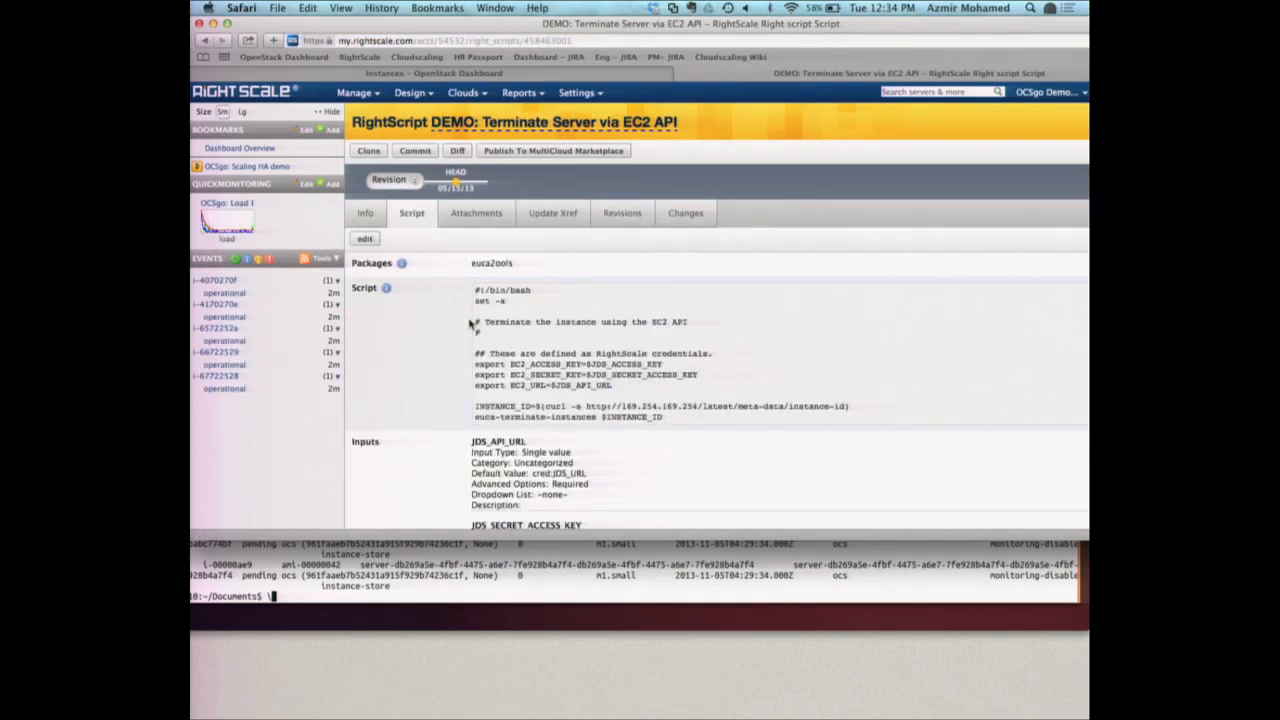
scroll(down, 3)
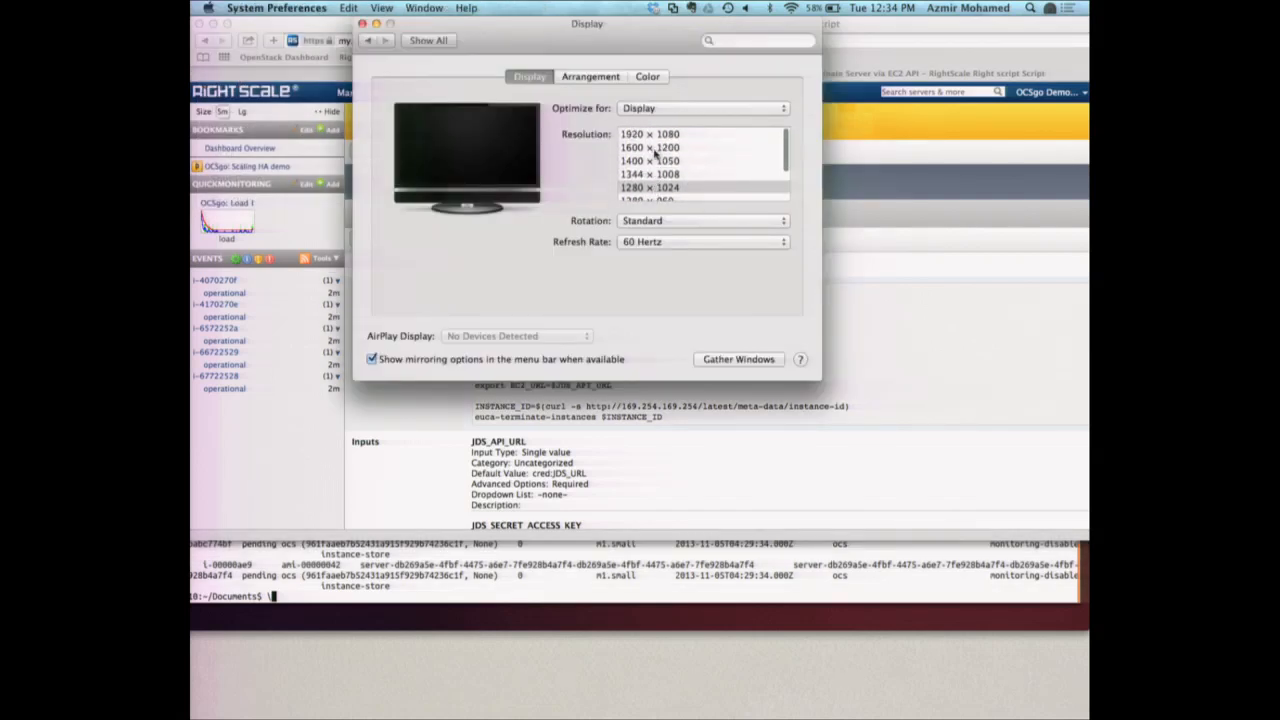
Step: Choose a higher display resolution, accept the warning, and confirm the new mode
click(648, 148)
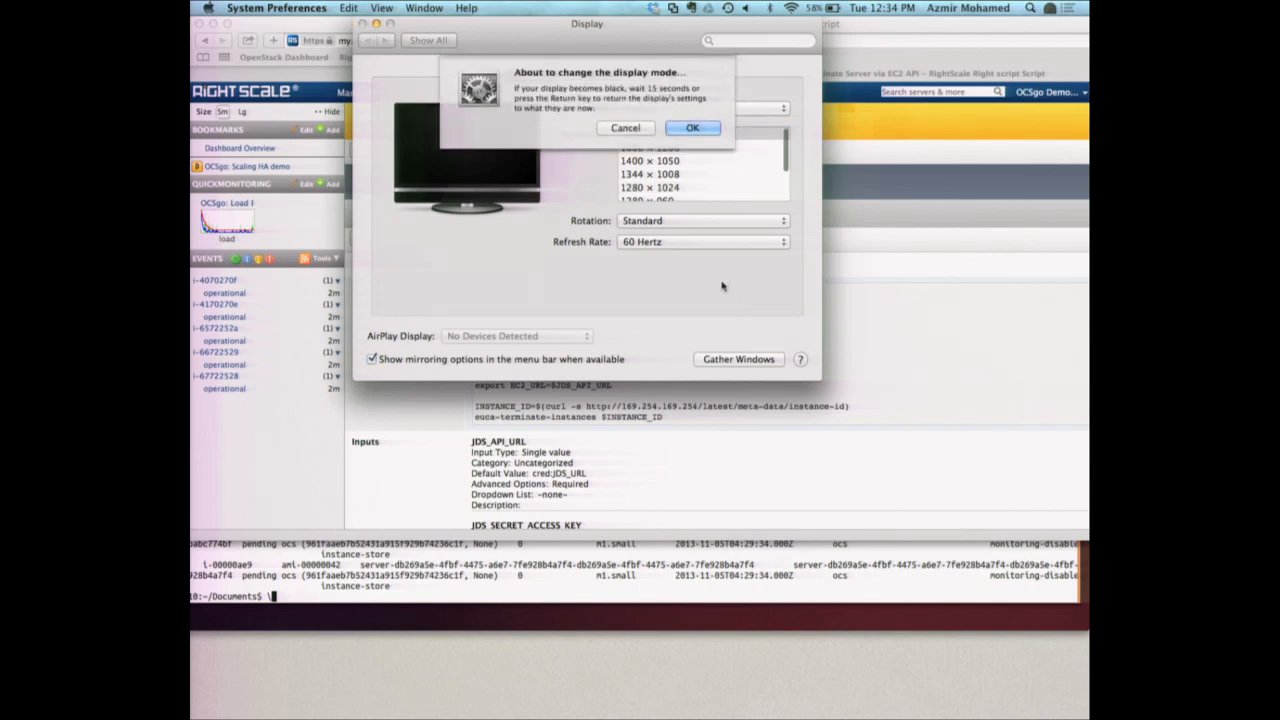
click(694, 128)
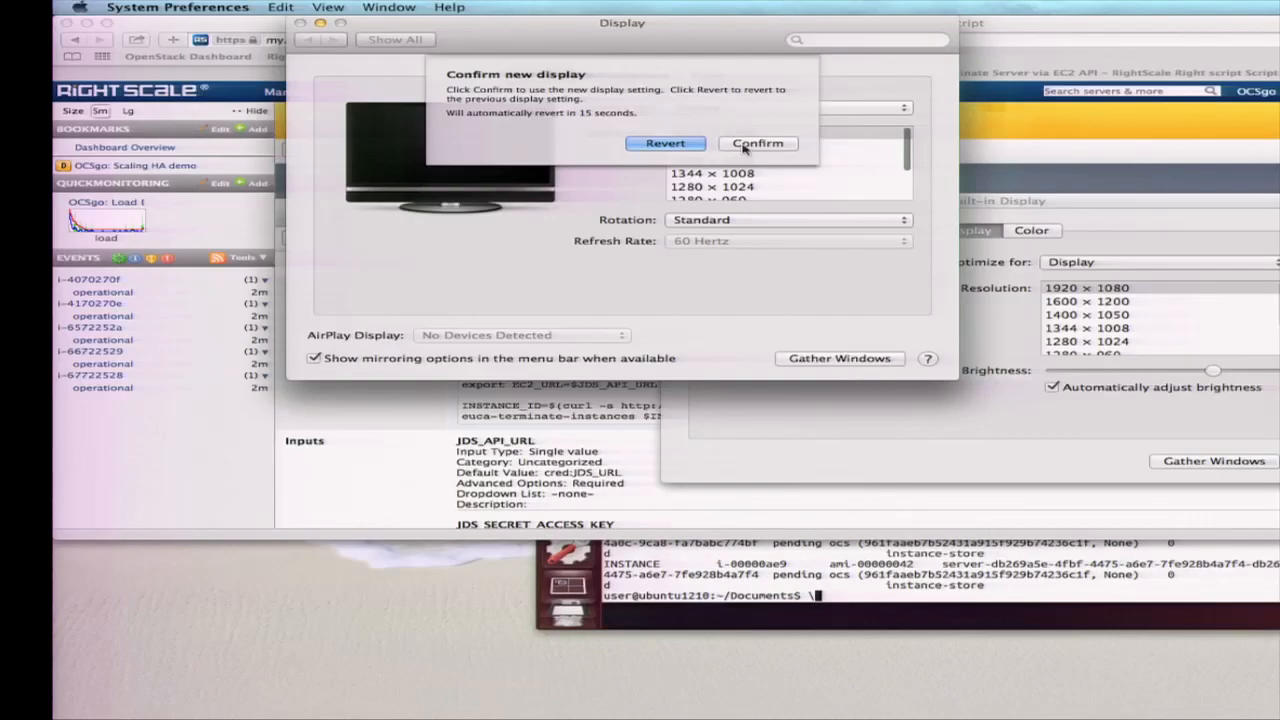
click(758, 144)
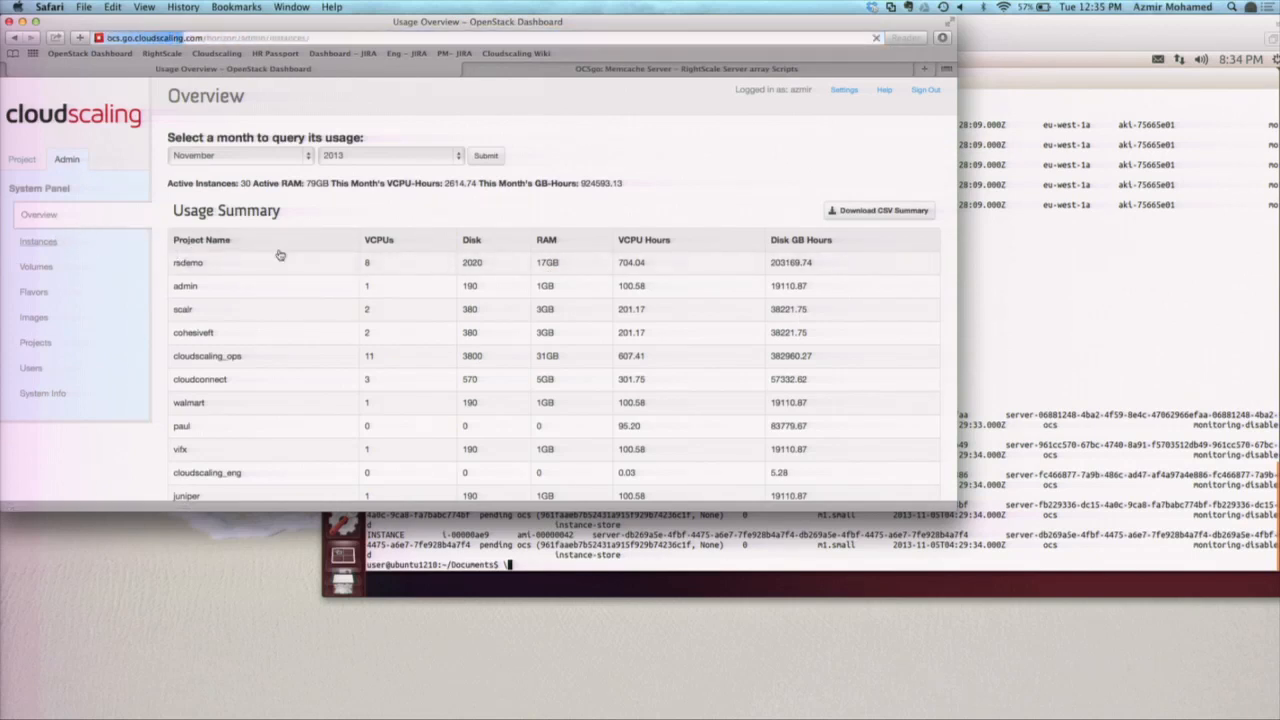
Step: Show Horizon's admin All Instances list and scroll through it to locate the Memcache server instances
click(38, 240)
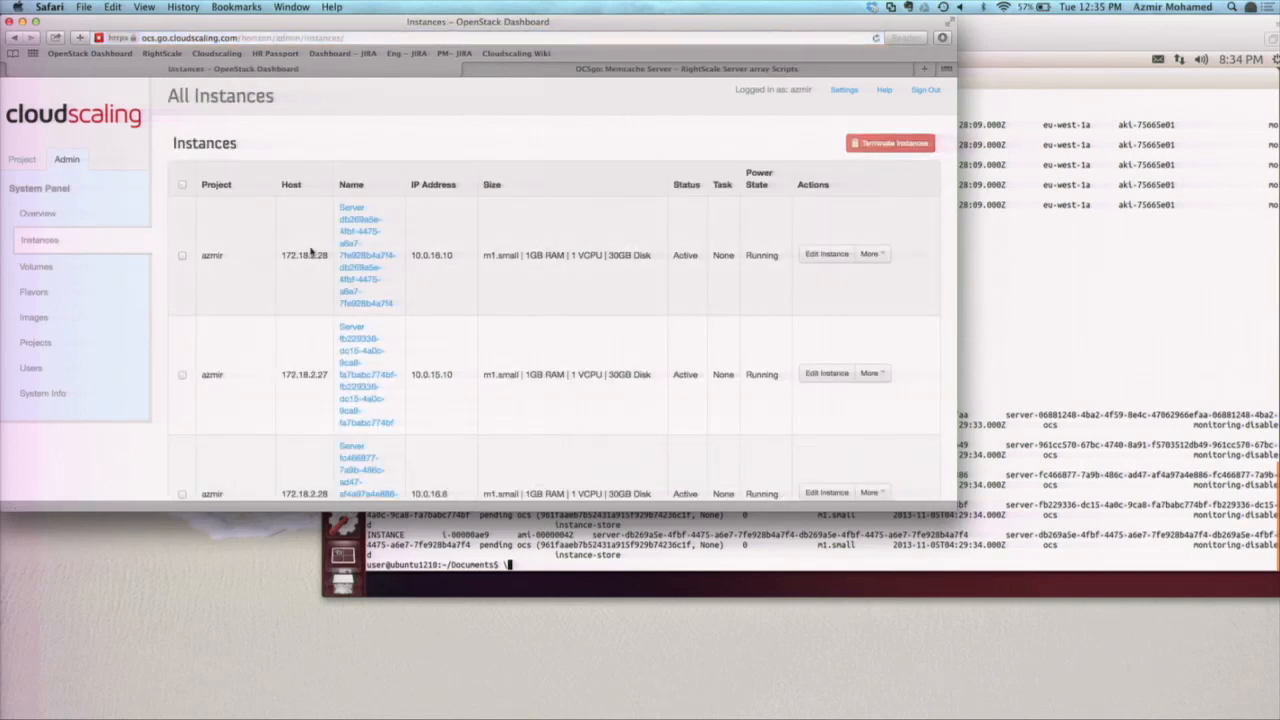
scroll(down, 3)
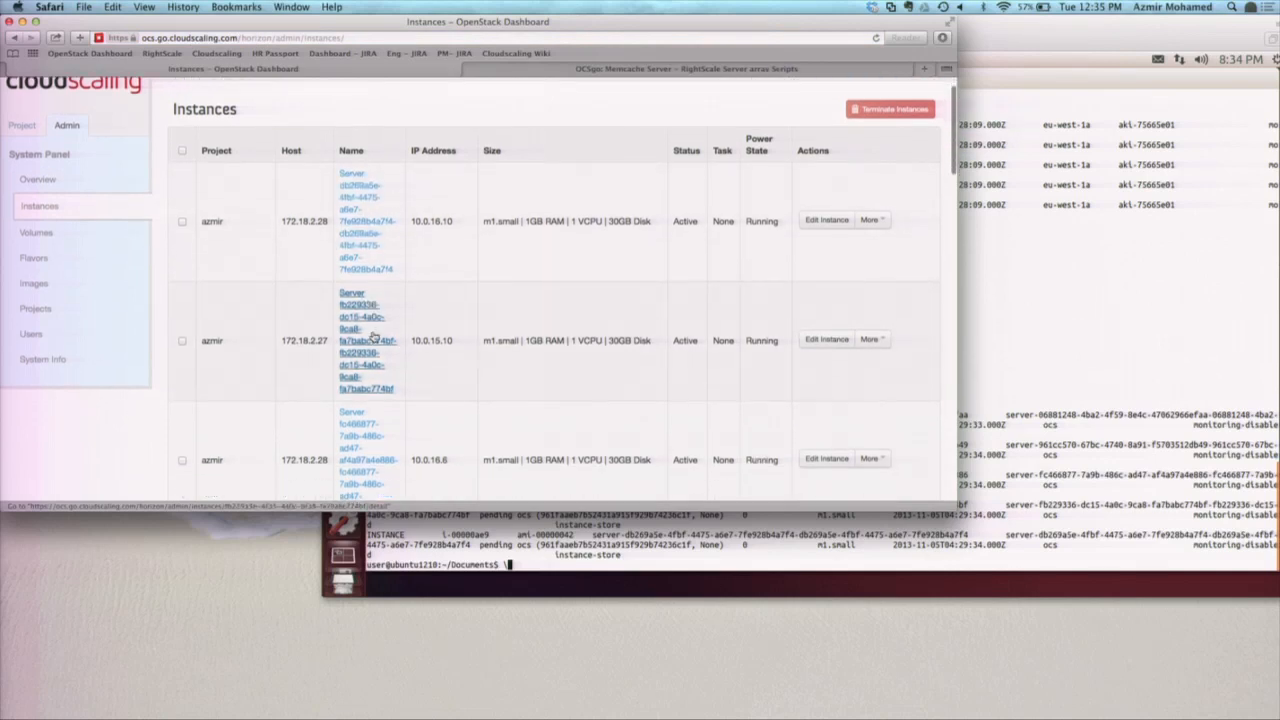
scroll(down, 3)
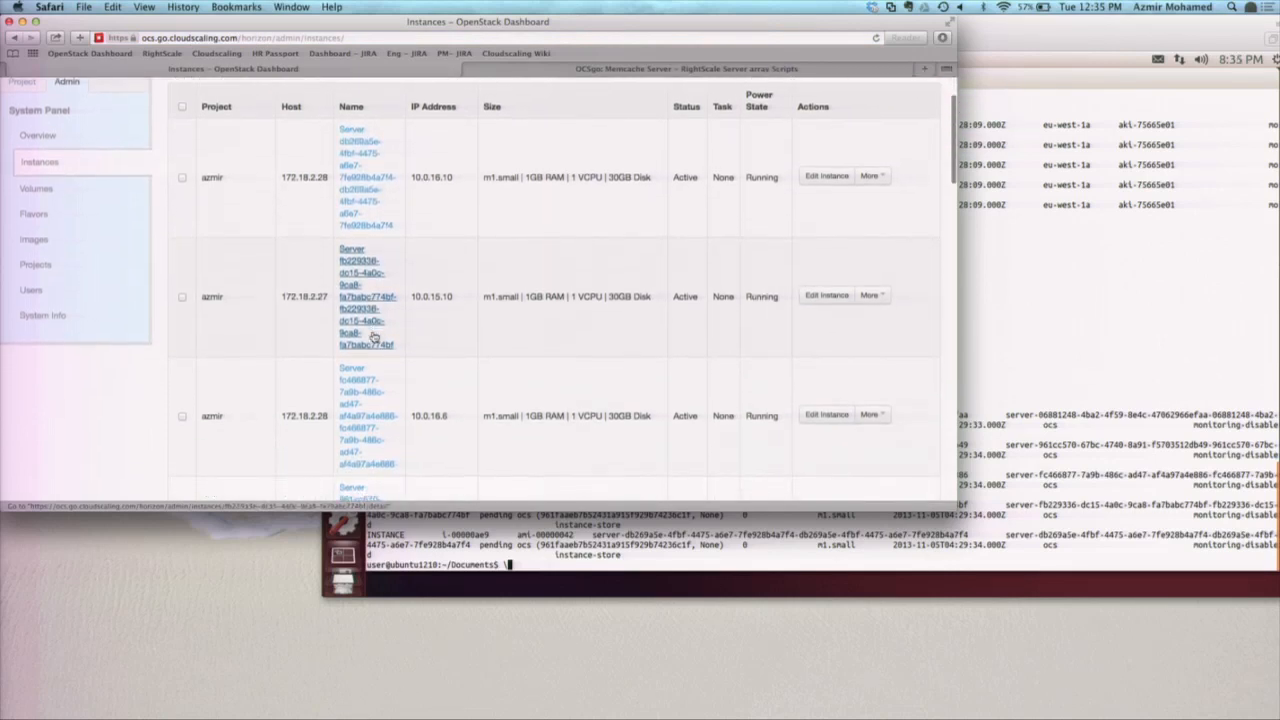
scroll(down, 3)
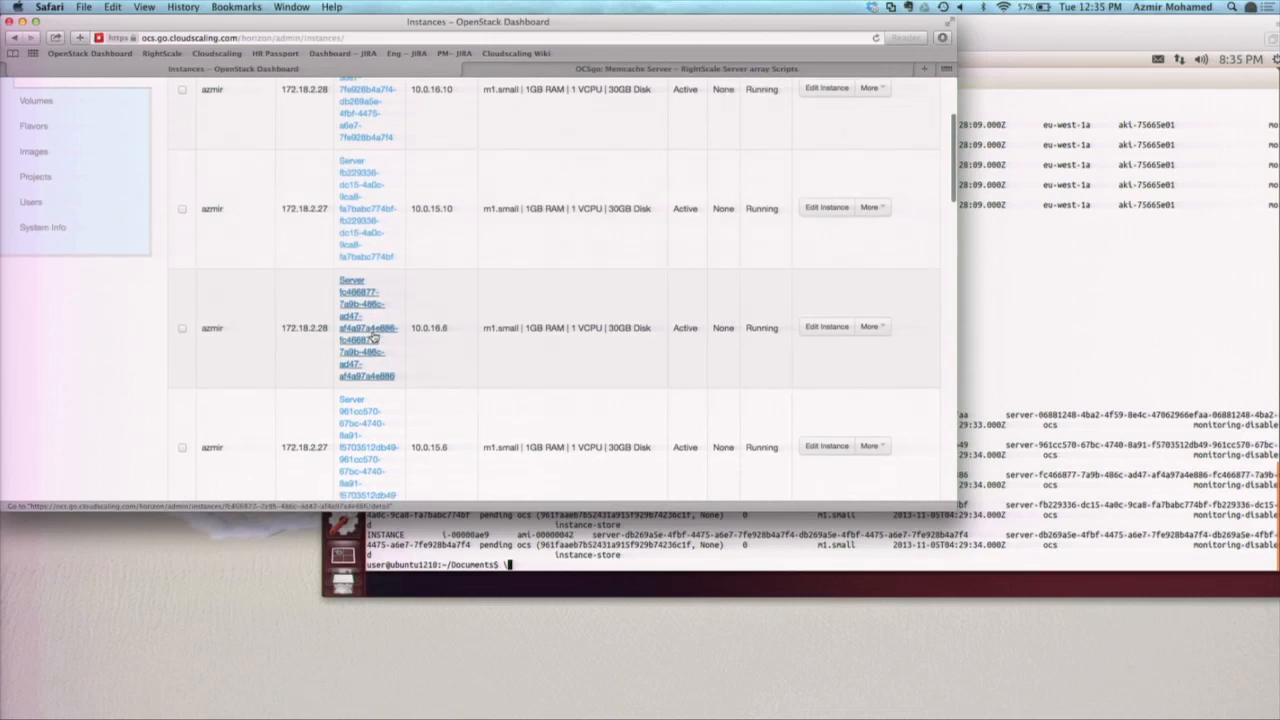
scroll(down, 3)
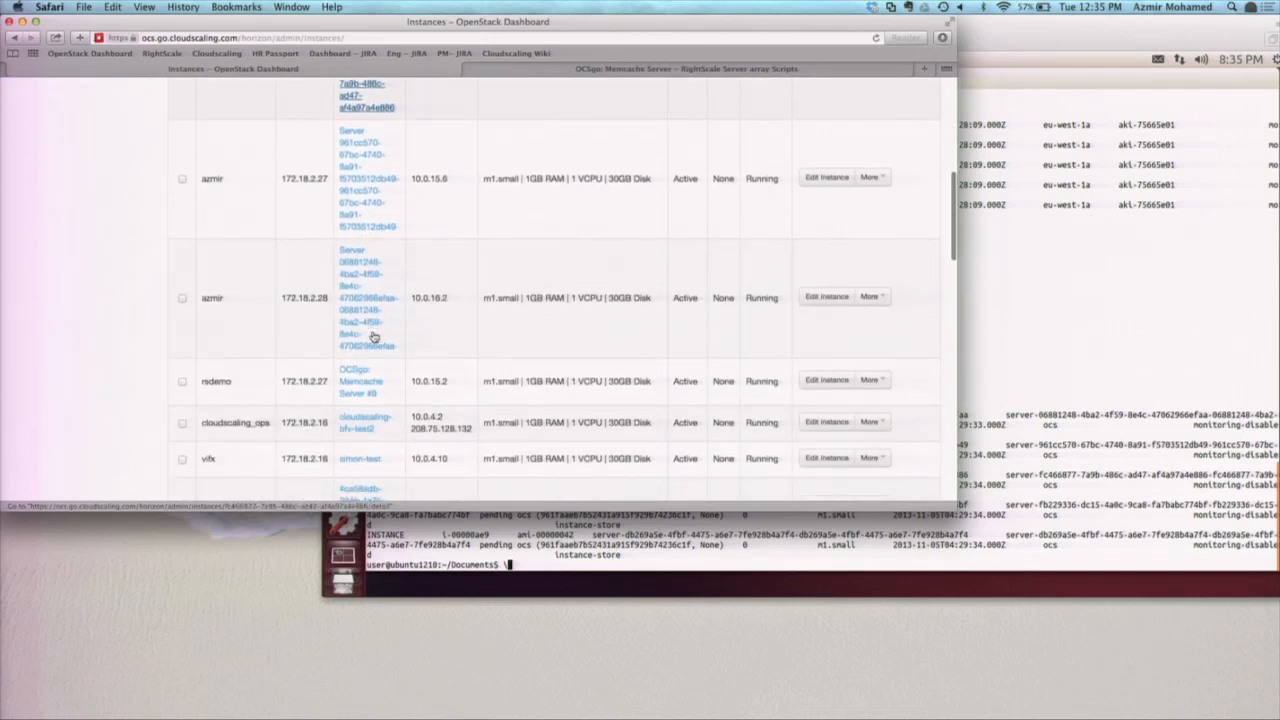
scroll(down, 3)
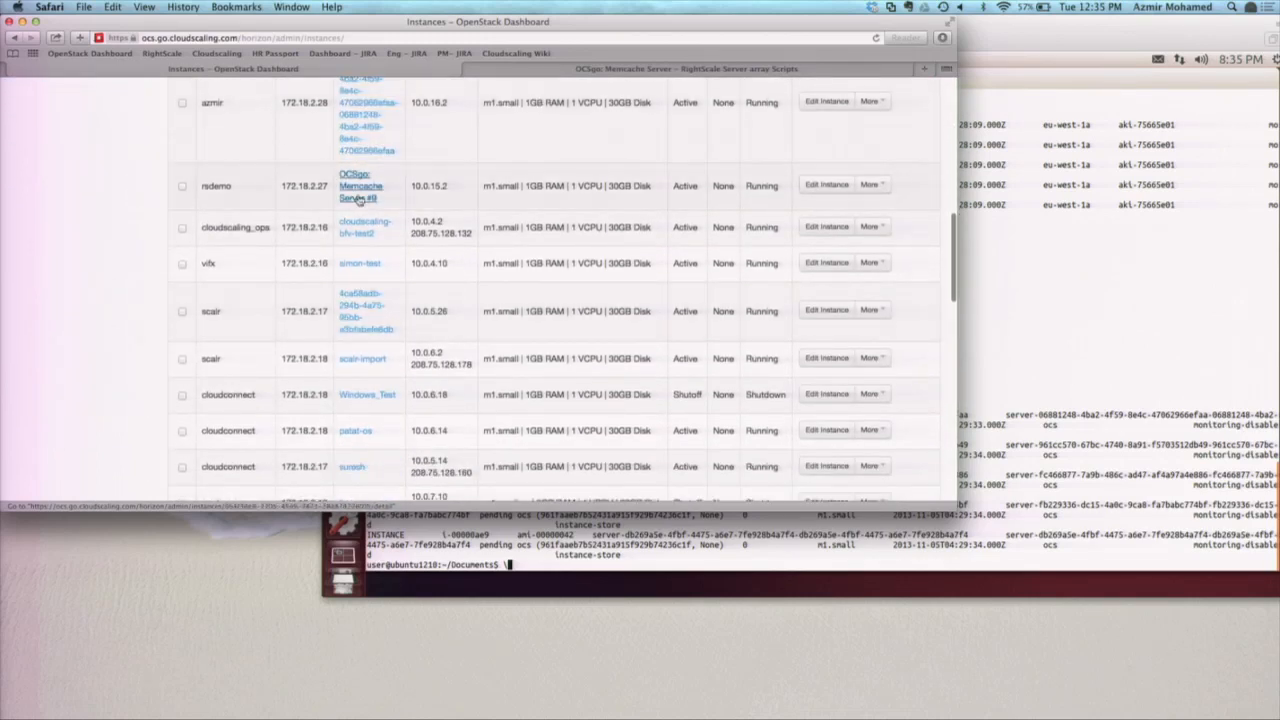
scroll(down, 3)
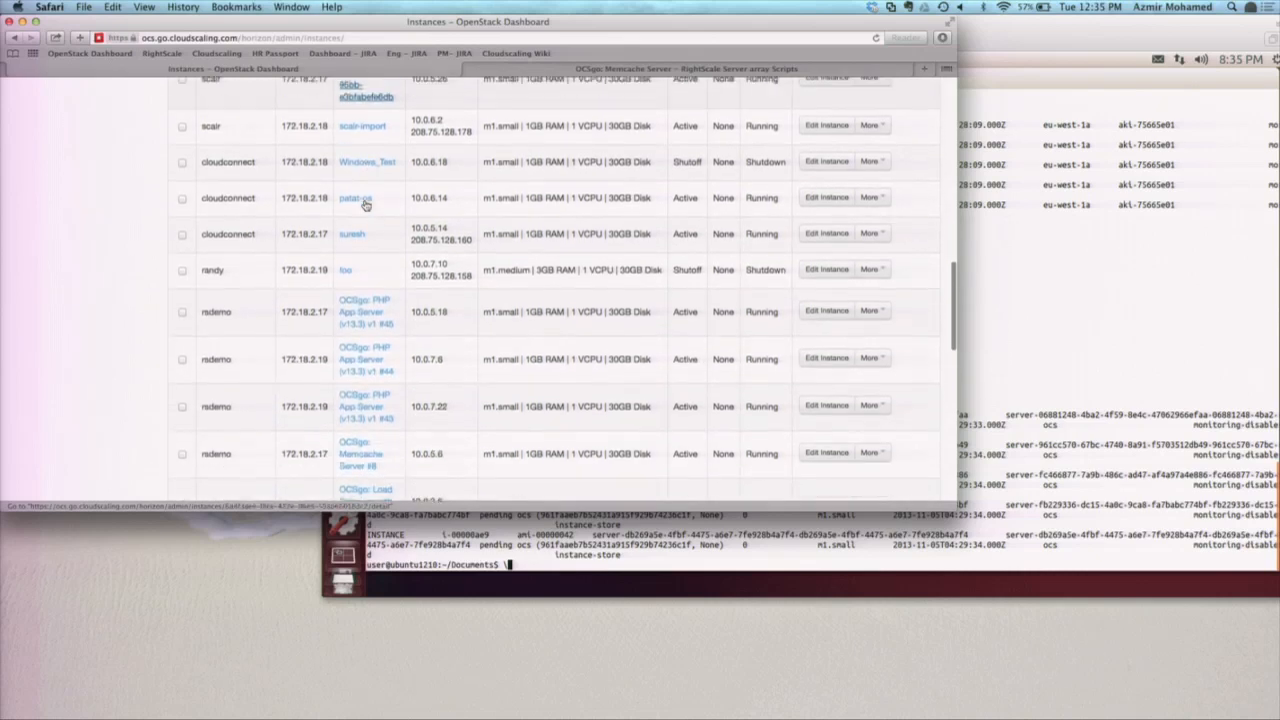
scroll(down, 3)
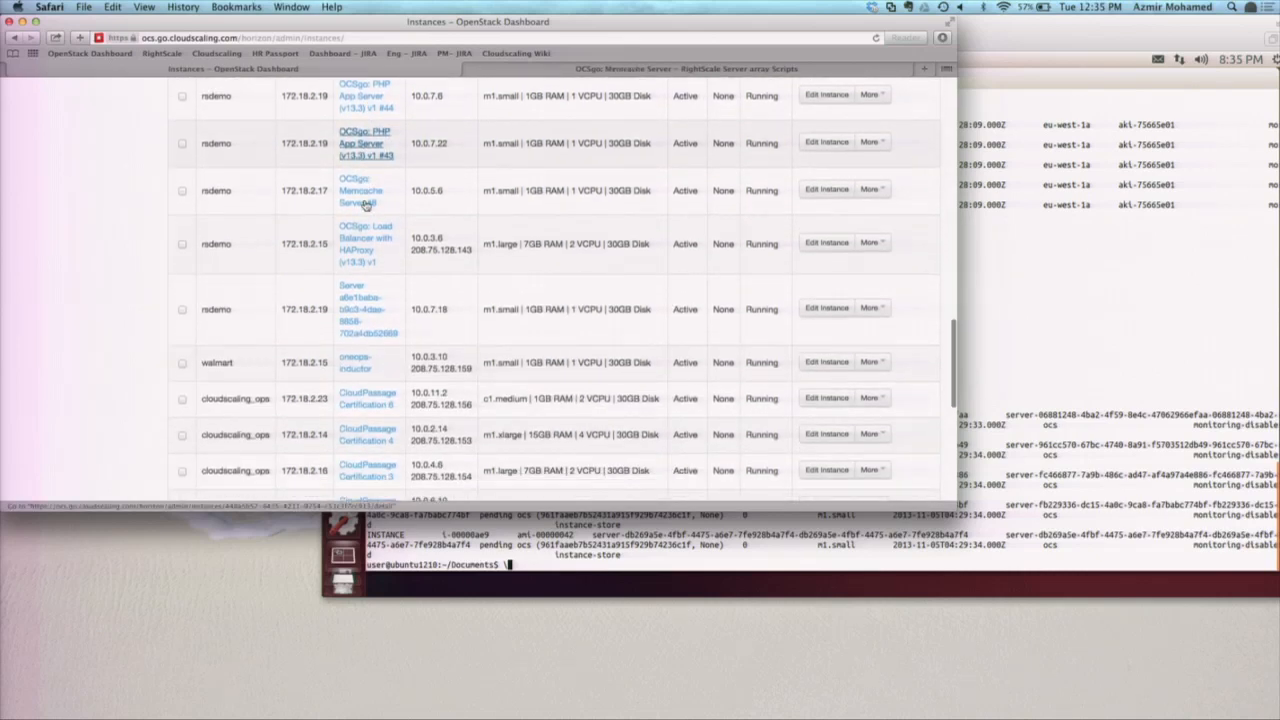
scroll(down, 3)
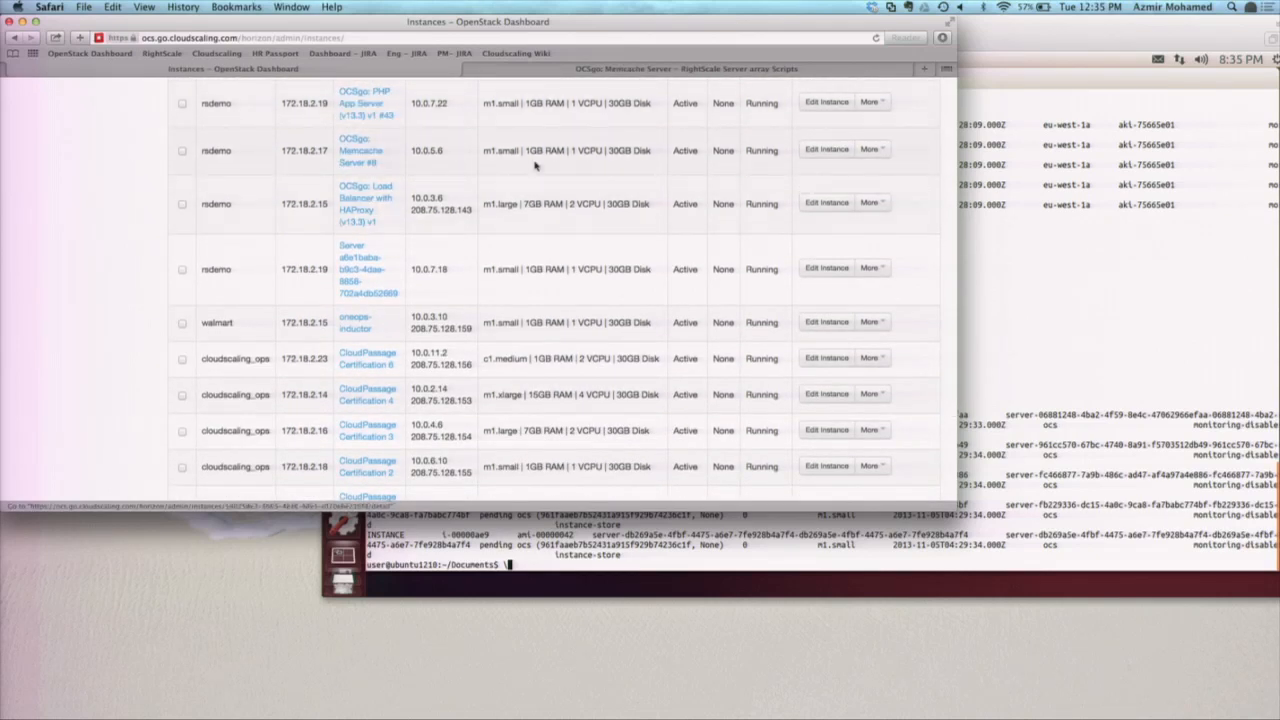
mouse_move(760, 156)
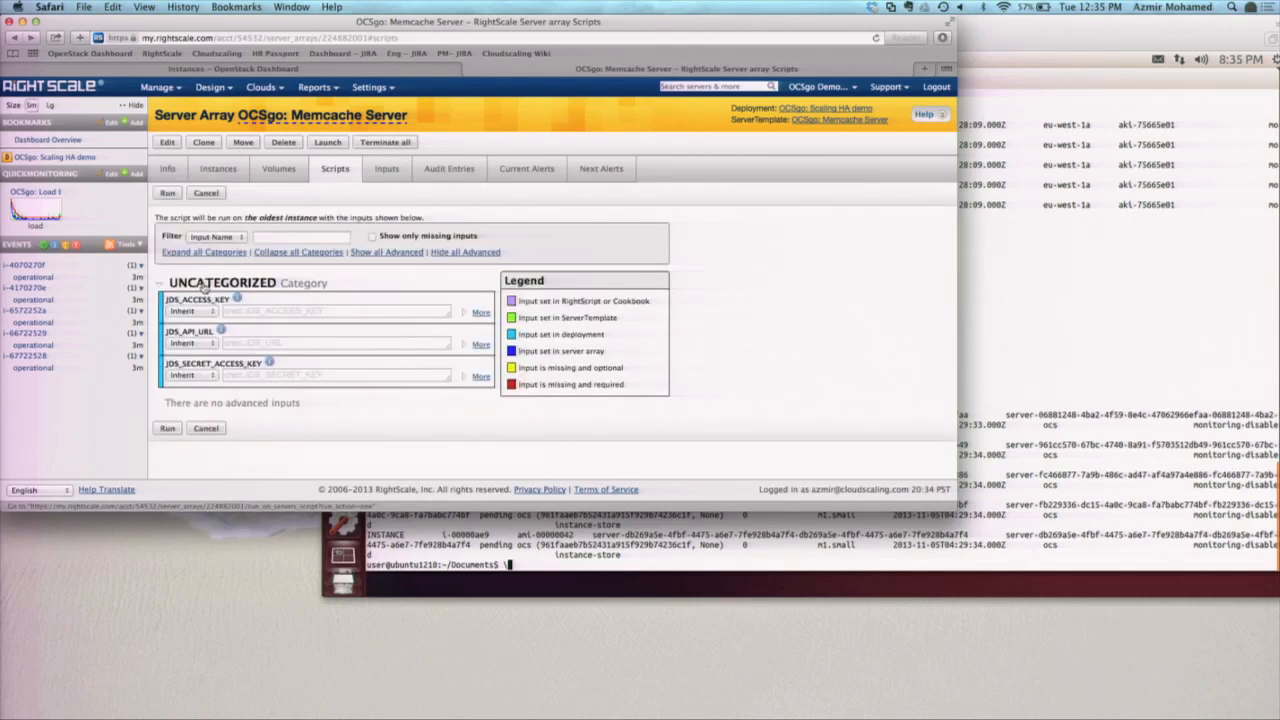
Step: Run the script on the array's oldest instance, keeping the inherited EC2 keys and API URL inputs
click(168, 428)
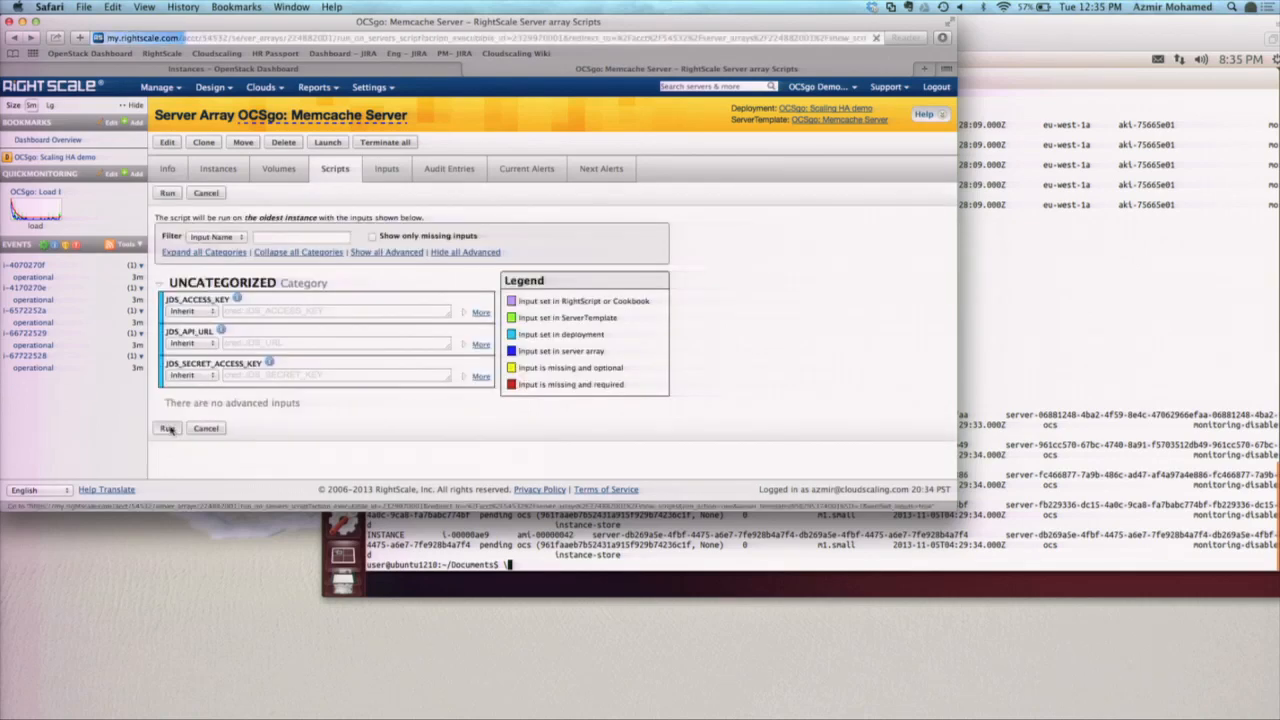
click(166, 428)
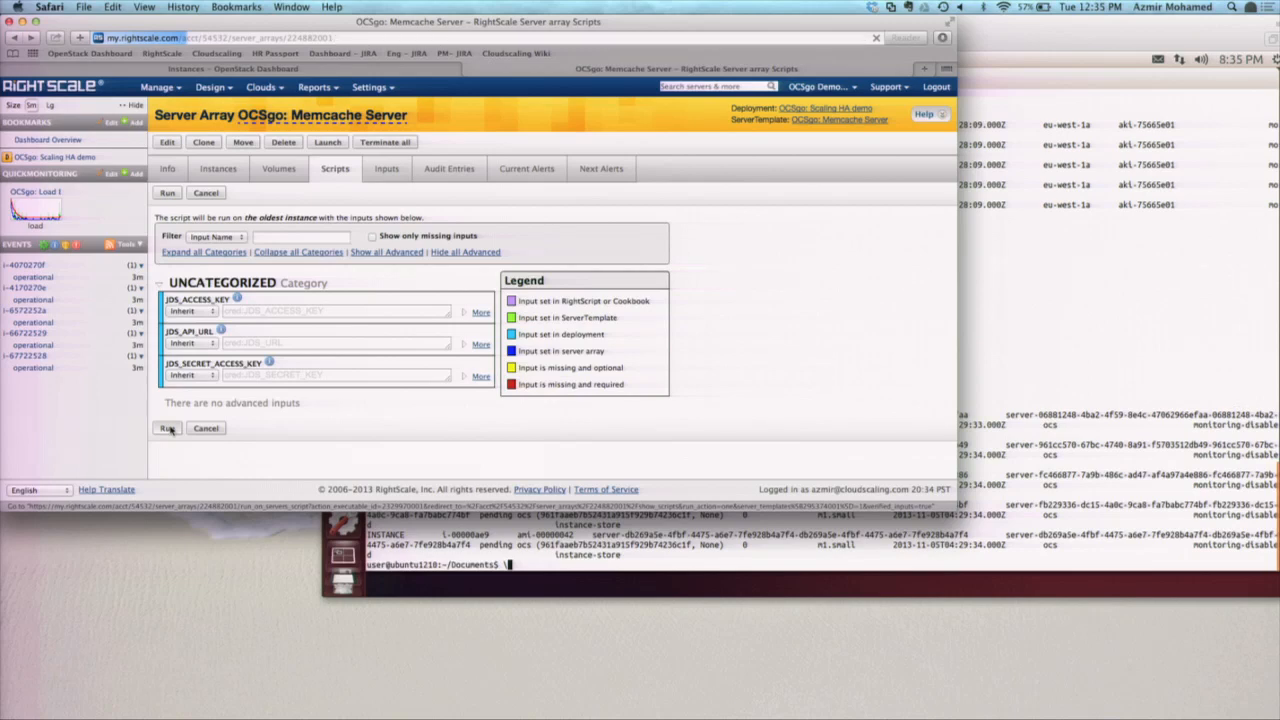
click(168, 428)
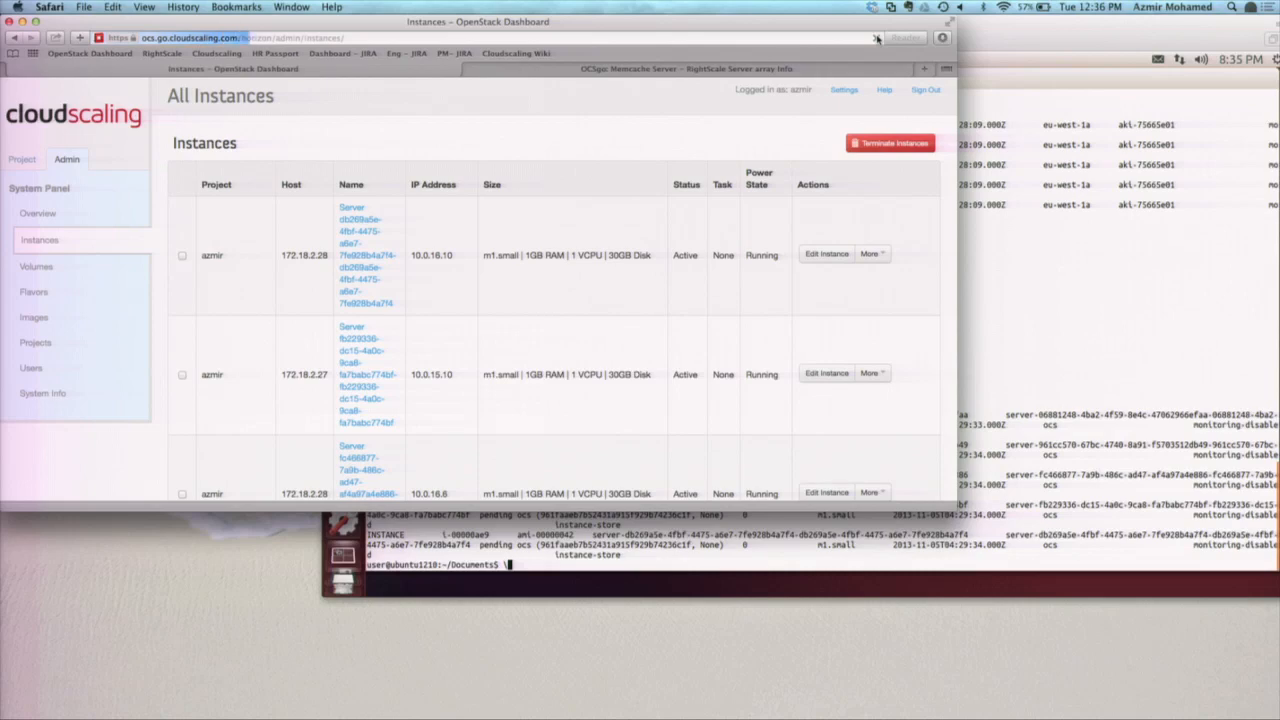
Step: Scroll the array's info page past its error and show its operational scripts list
scroll(down, 3)
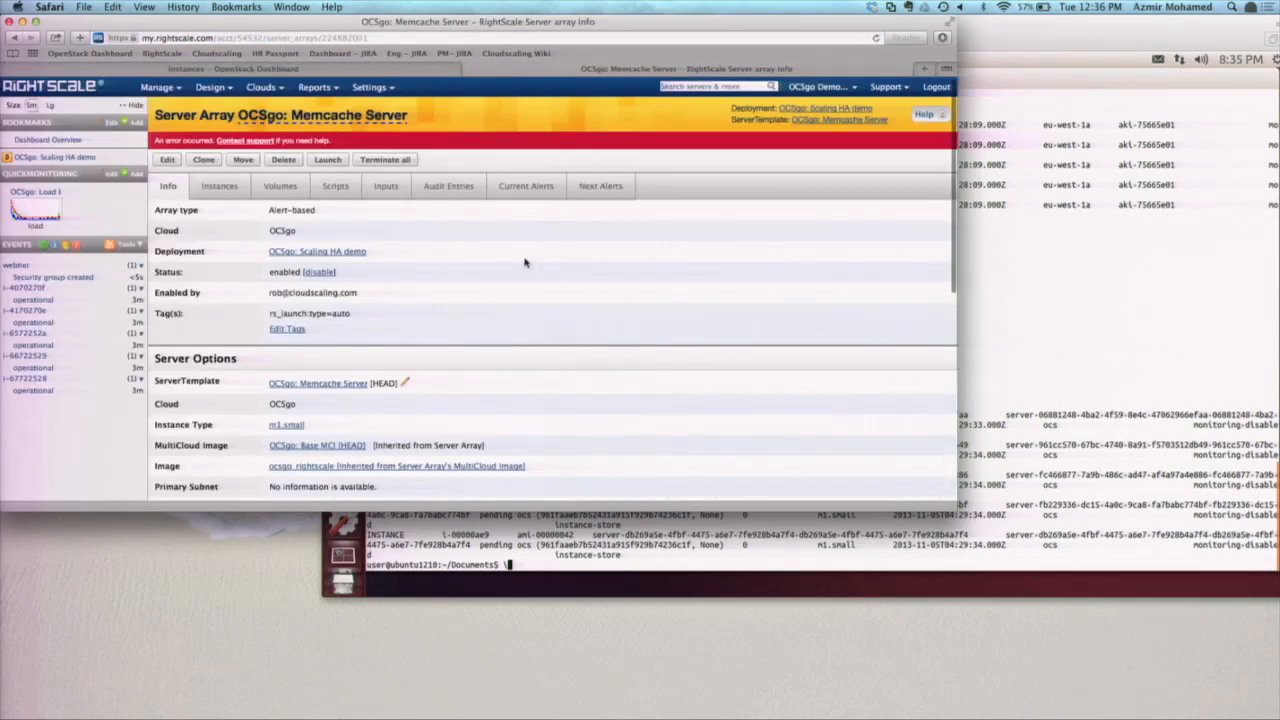
mouse_move(200, 404)
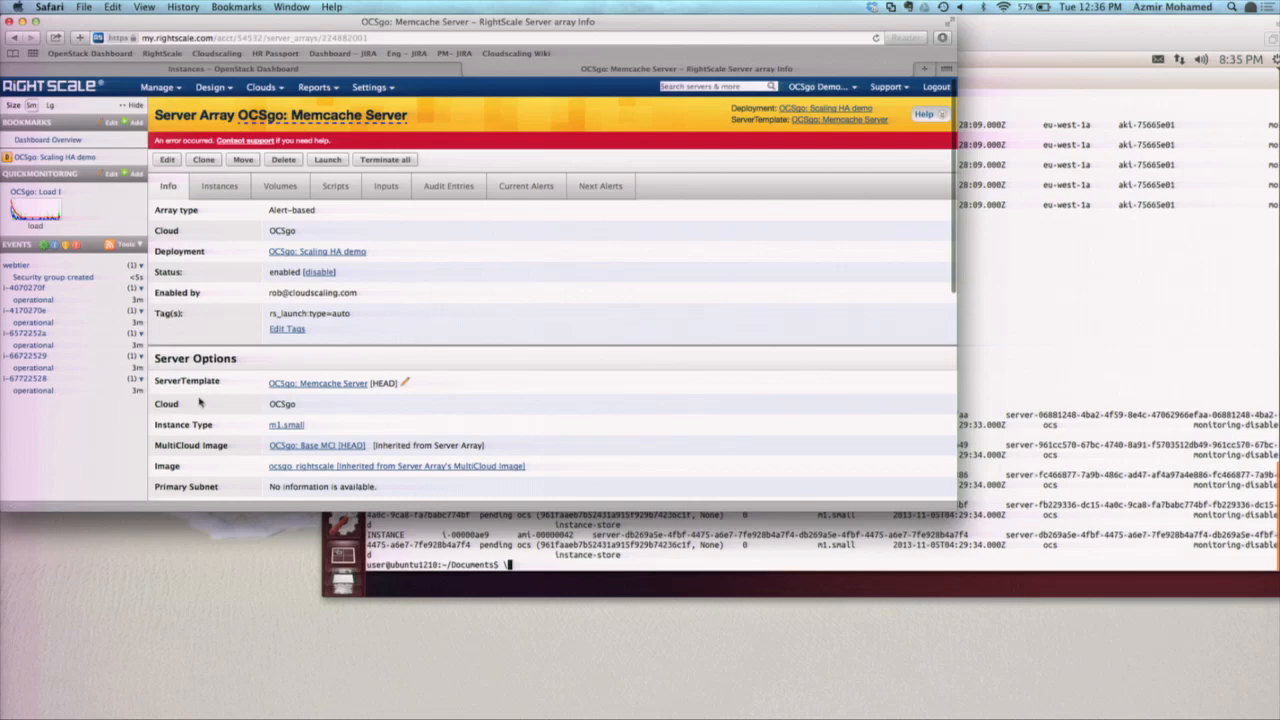
scroll(down, 3)
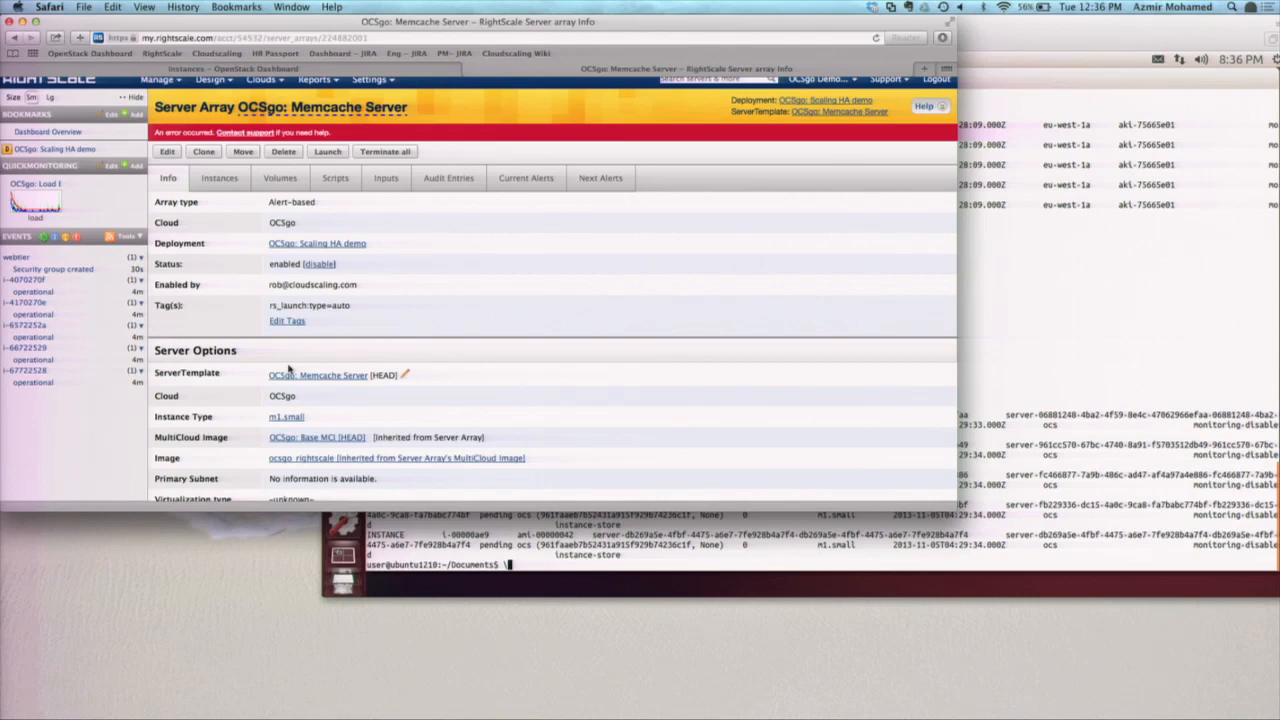
scroll(down, 3)
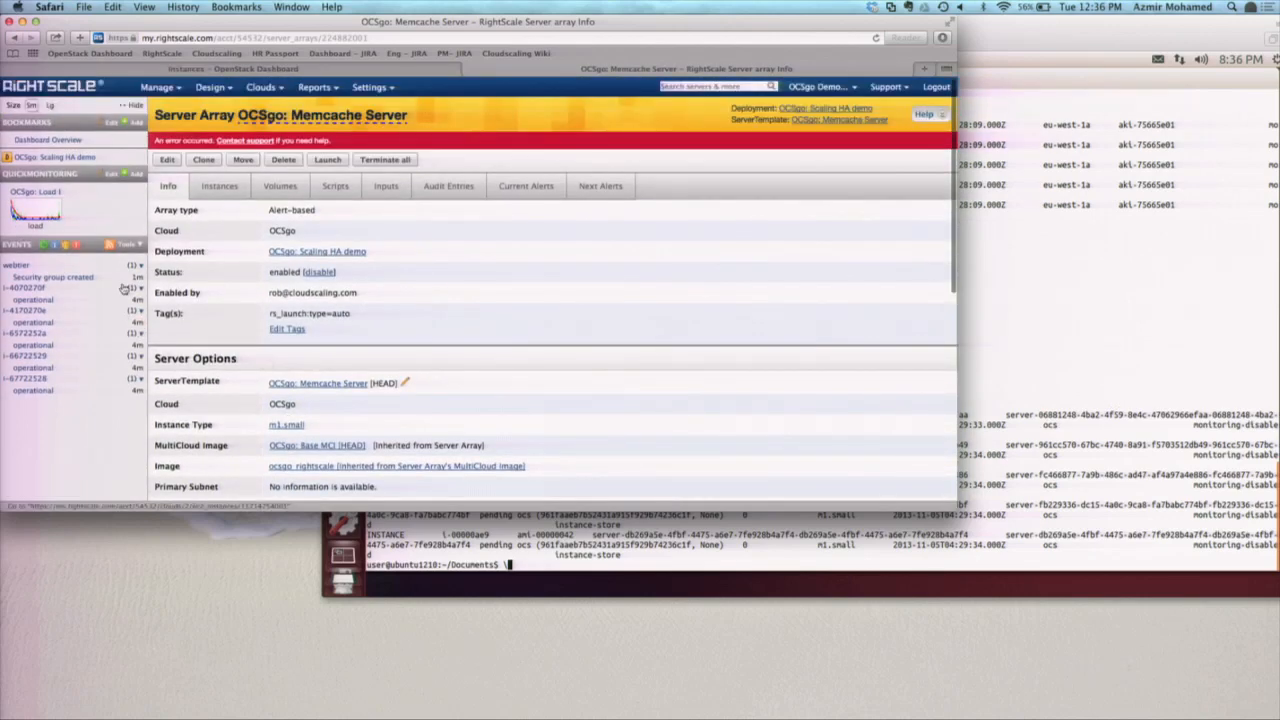
mouse_move(568, 220)
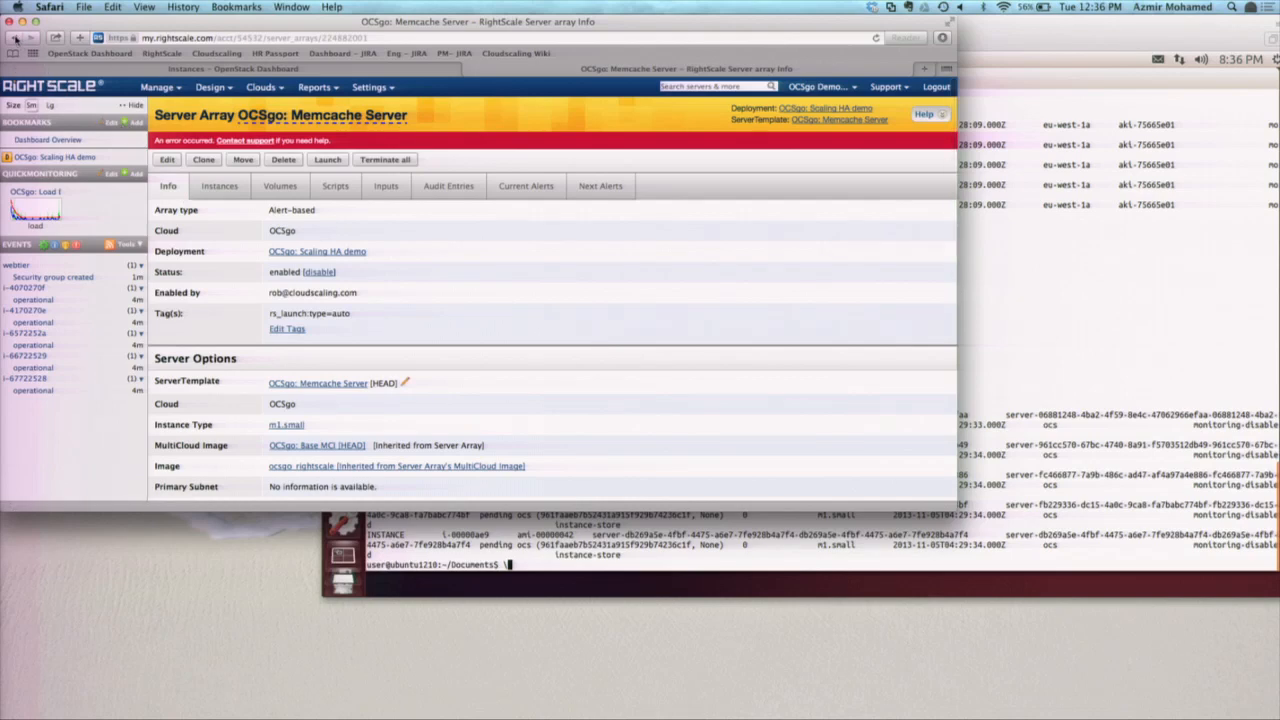
click(336, 186)
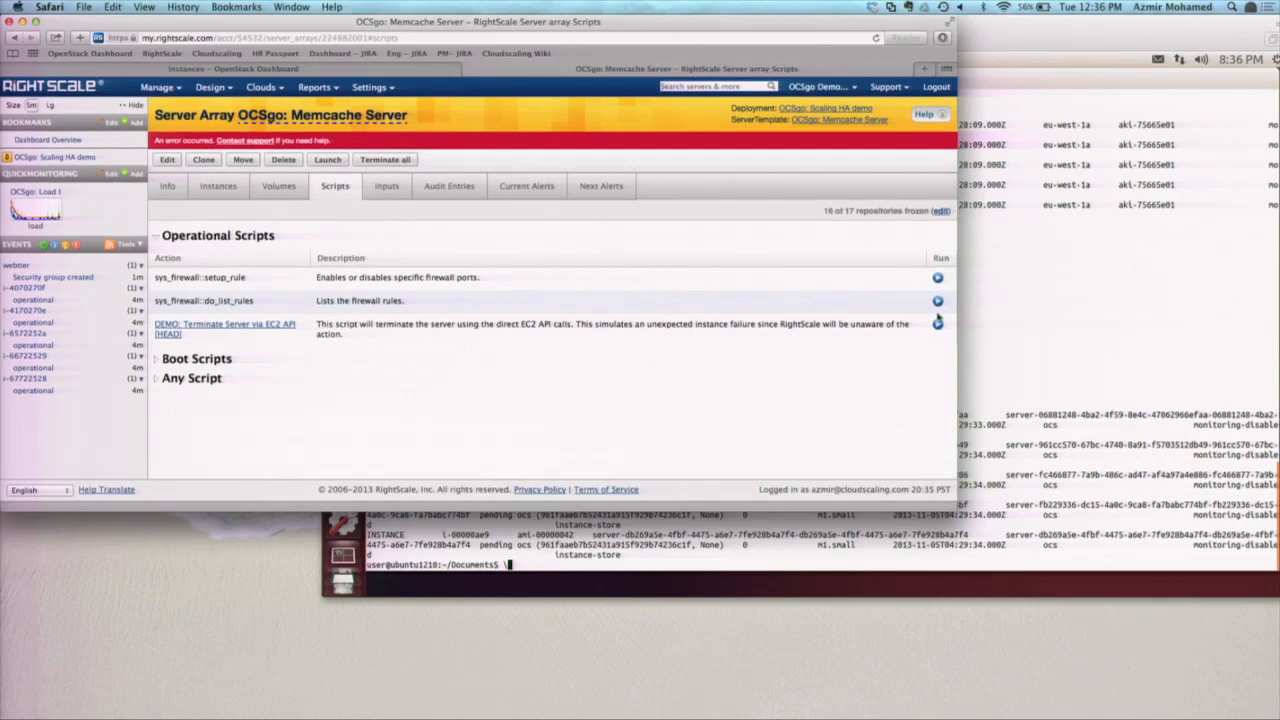
Step: Run DEMO: Terminate Server via EC2 API on the Memcache array's oldest instance with inherited inputs
click(938, 320)
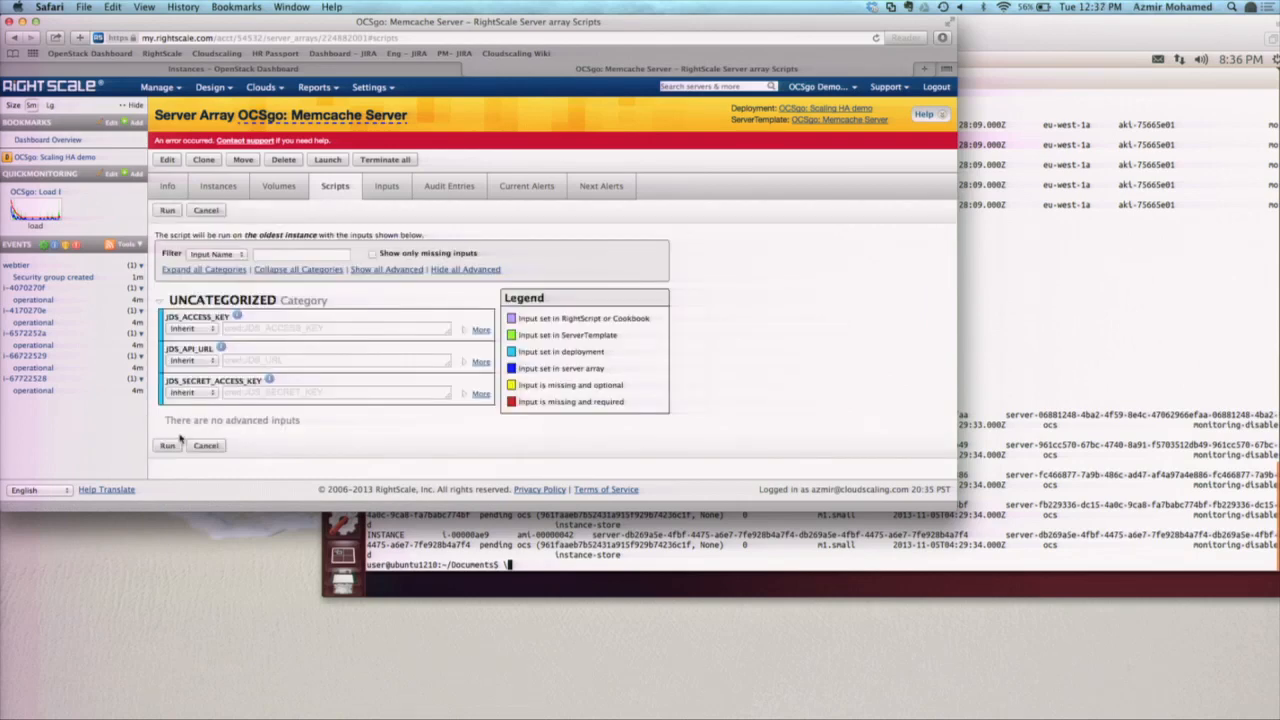
click(168, 444)
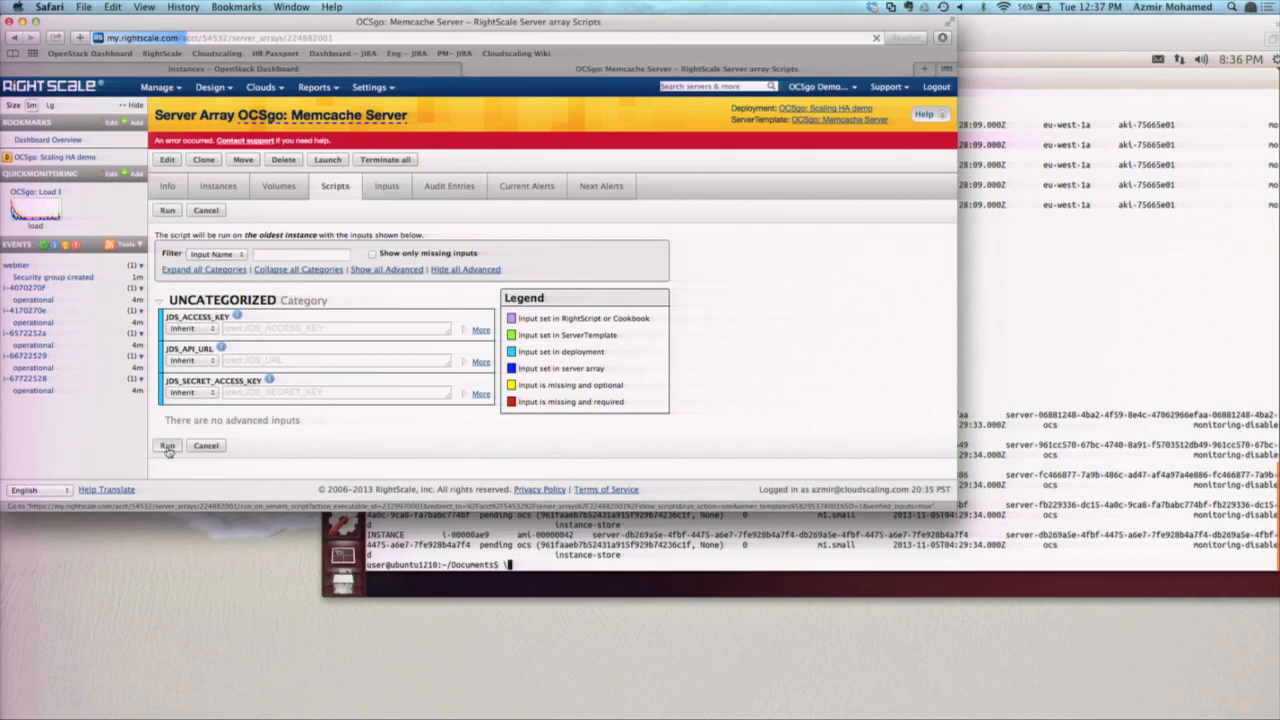
click(168, 446)
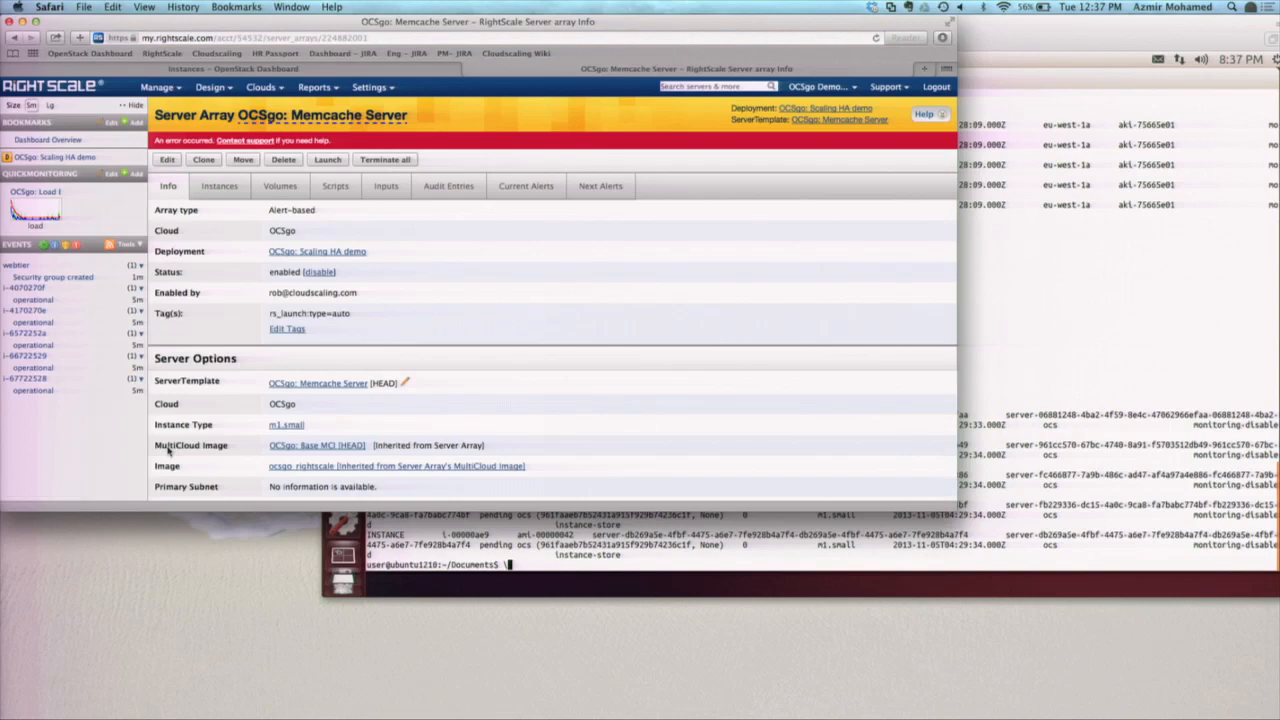
scroll(down, 3)
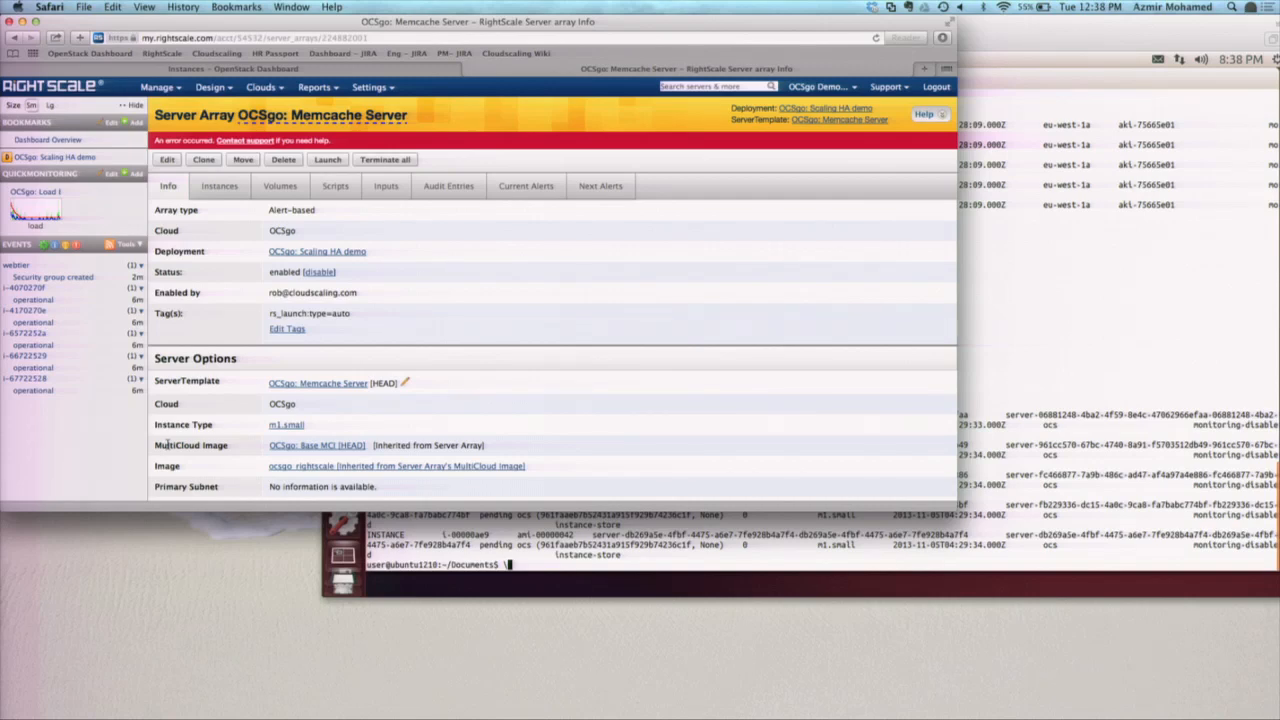
mouse_move(36, 500)
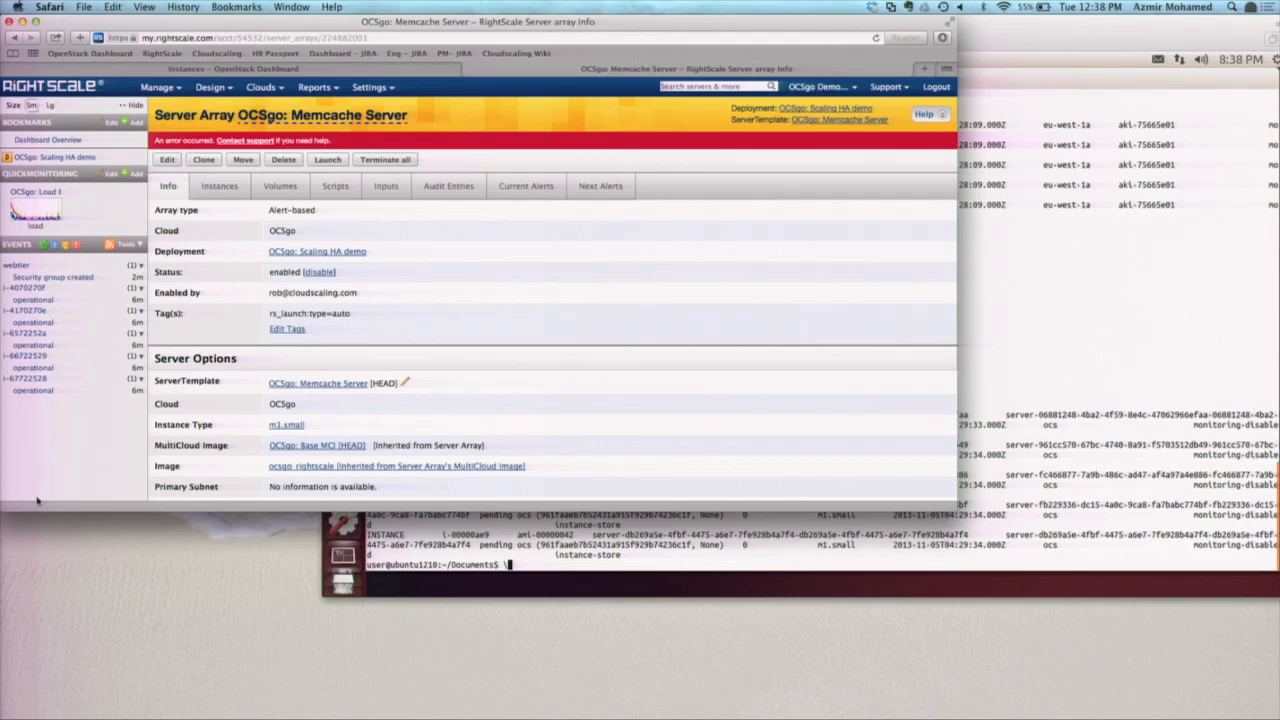